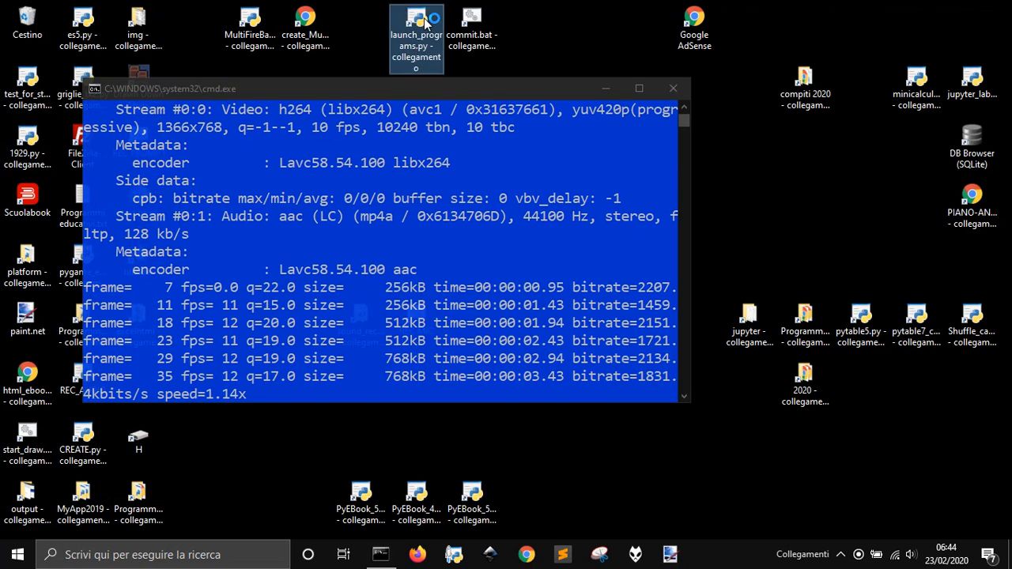
# Start launch_programs.py, move the launcher window, and open the question file list
pyautogui.doubleClick(416, 37)
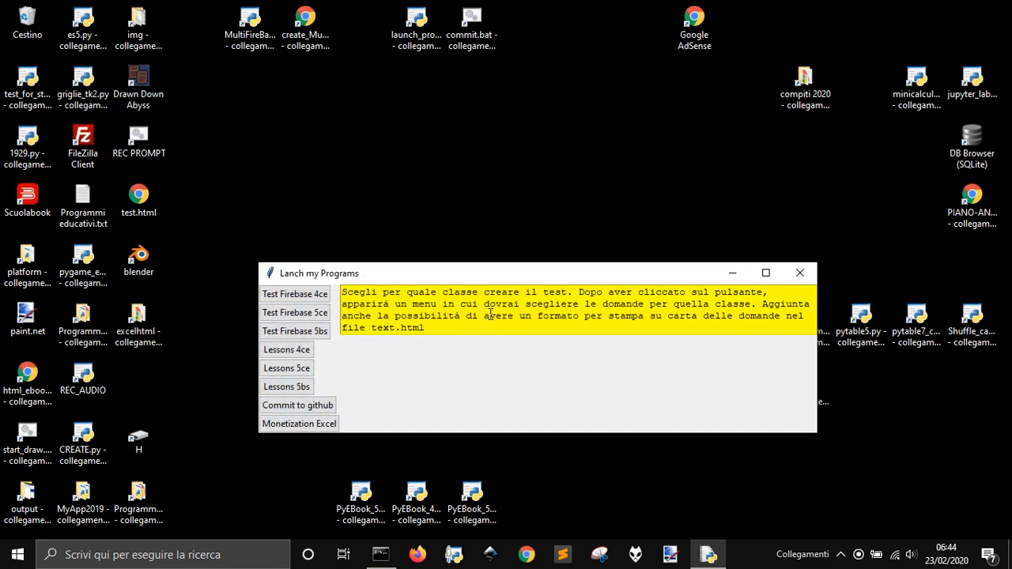
pyautogui.moveTo(545, 273); pyautogui.dragTo(467, 212)
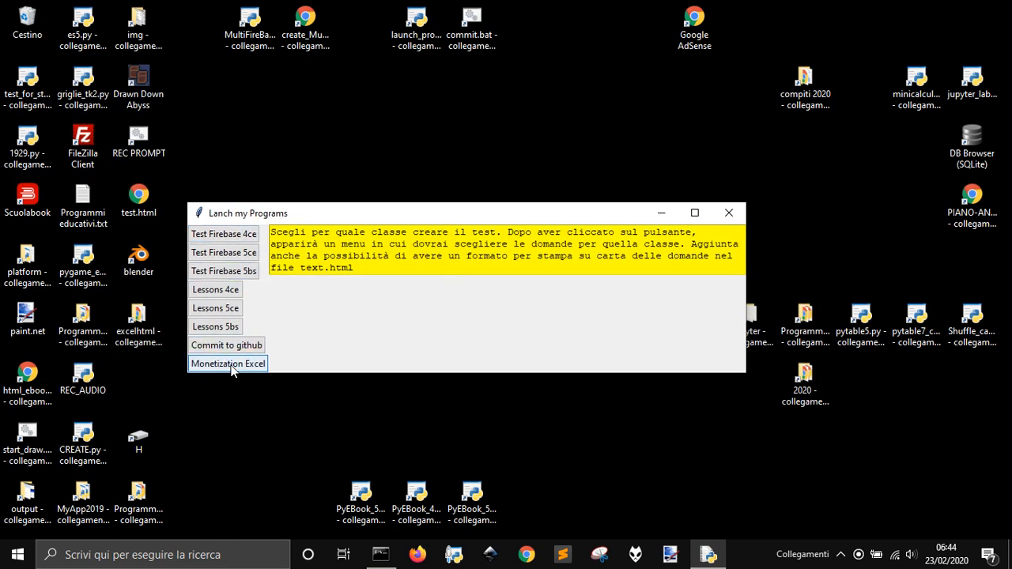
pyautogui.click(227, 362)
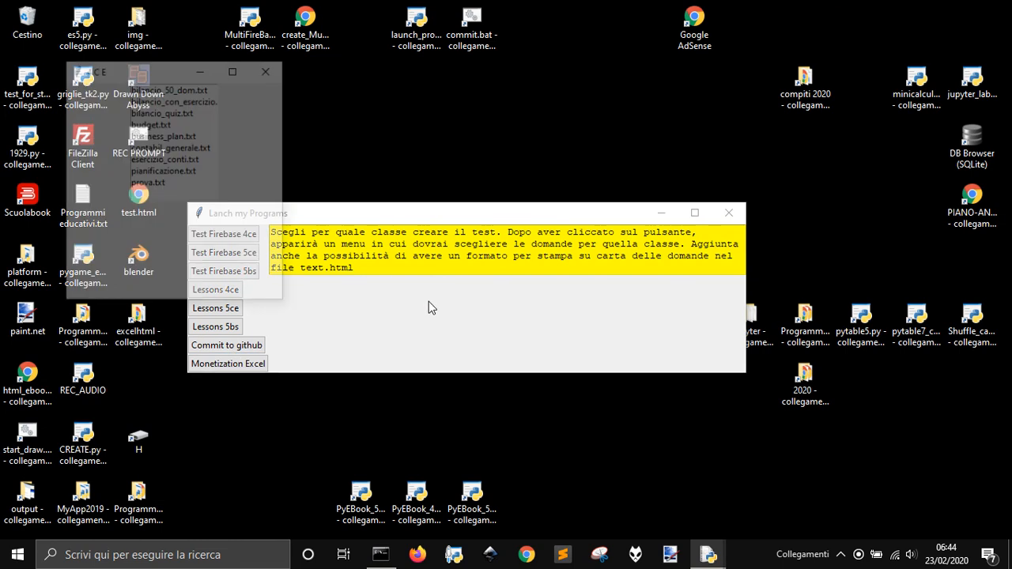
# Pick a question file and scroll through the generated quiz page
pyautogui.click(223, 233)
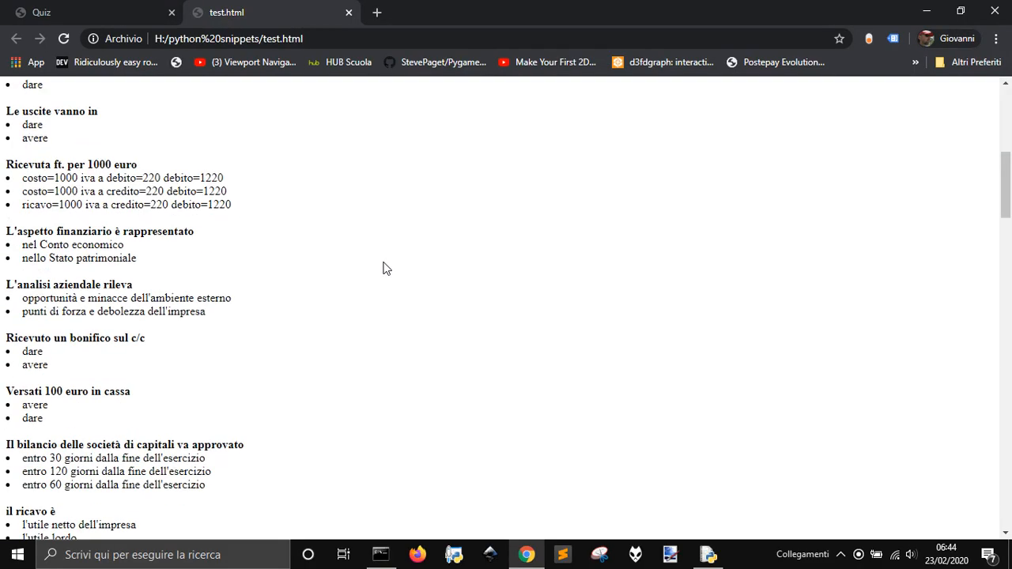
pyautogui.scroll(-3)
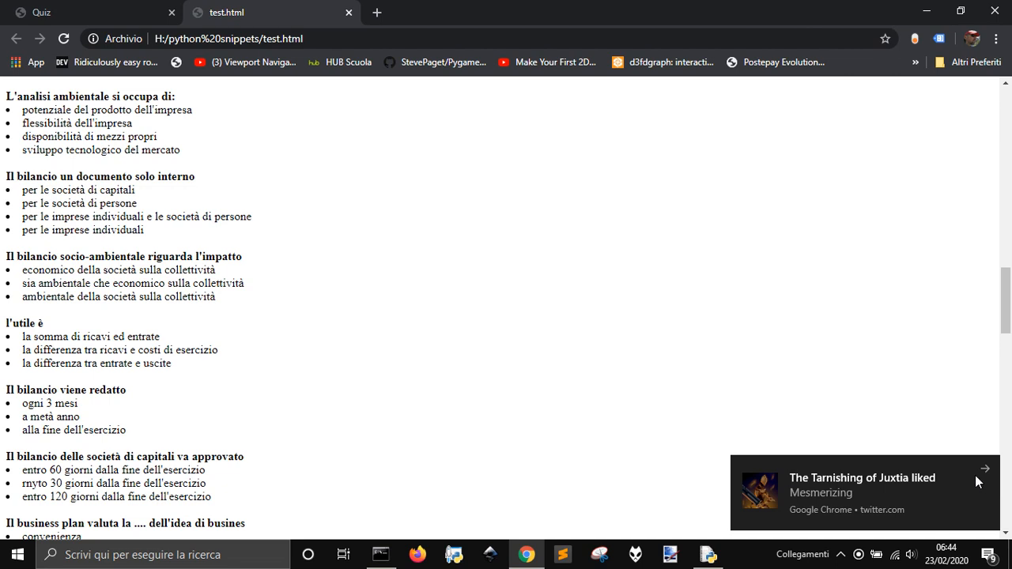
pyautogui.scroll(3)
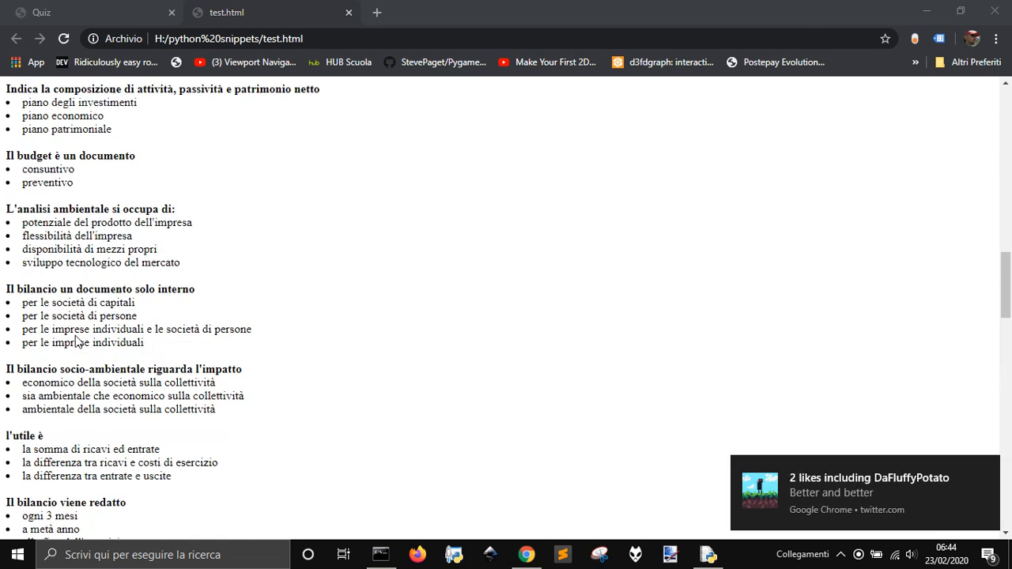
pyautogui.scroll(-3)
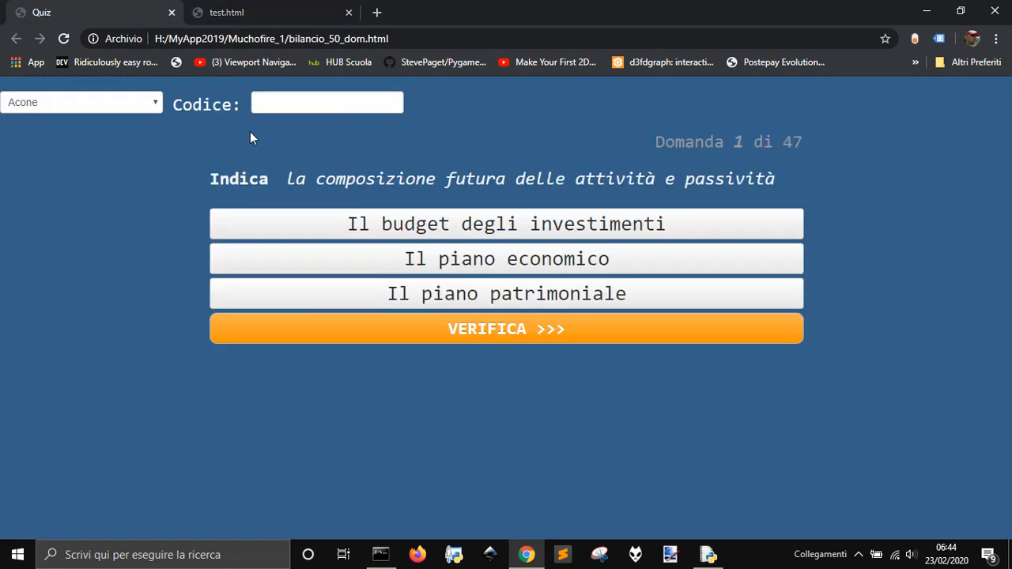
# Check the test.html question list, then return to the Quiz tab's Codice field
pyautogui.click(226, 12)
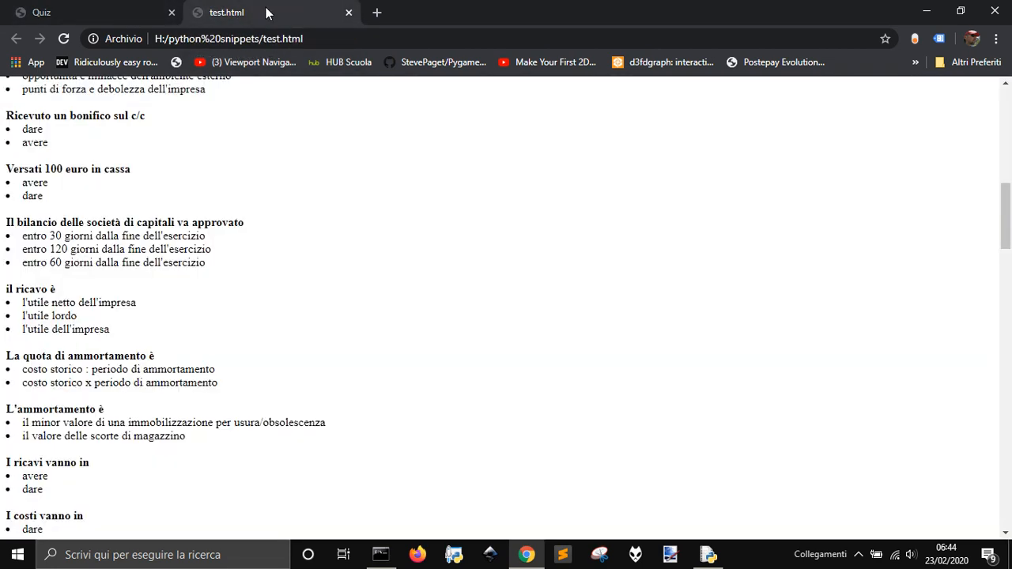
pyautogui.click(41, 12)
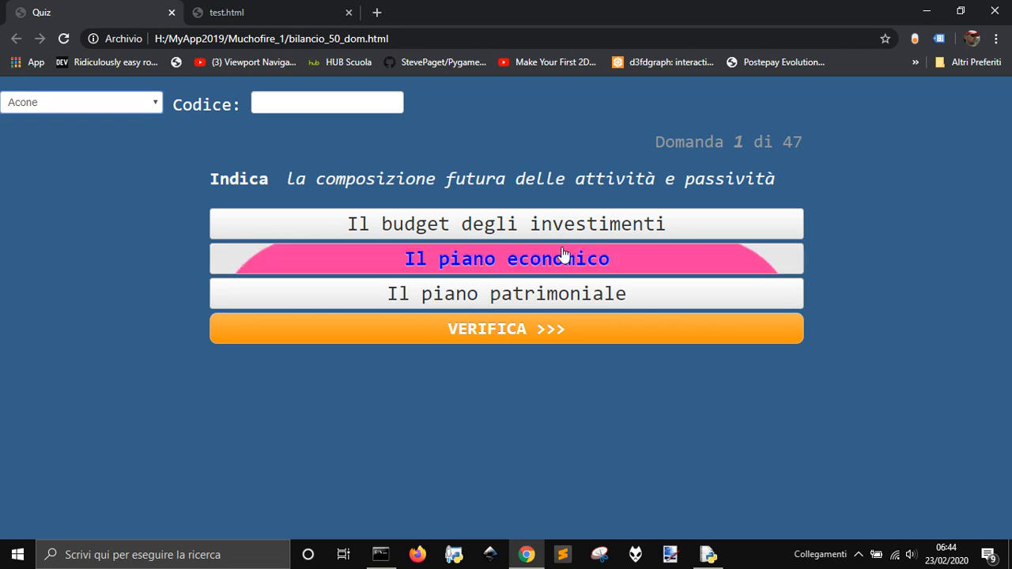
pyautogui.moveTo(524, 334)
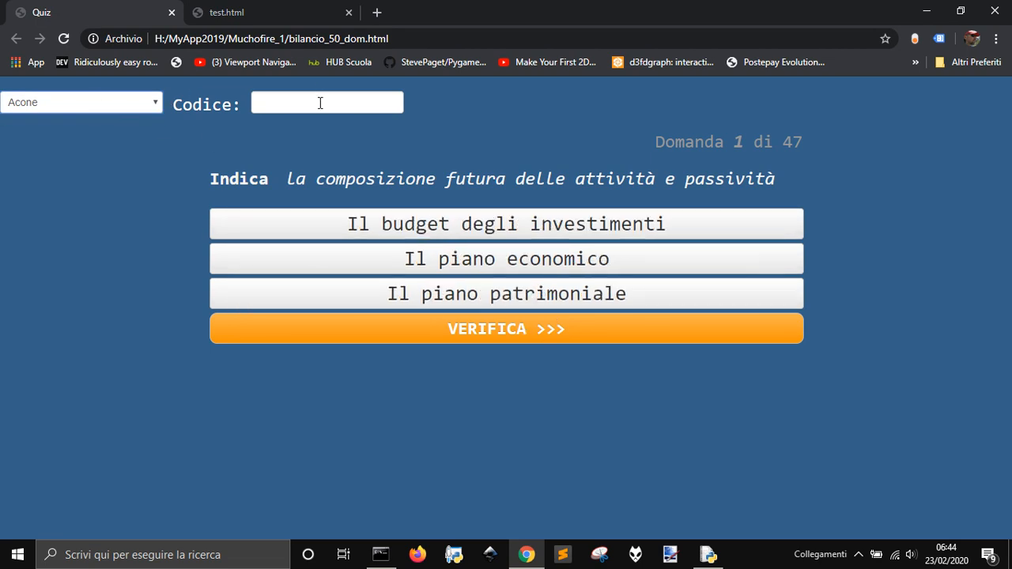
pyautogui.click(327, 103)
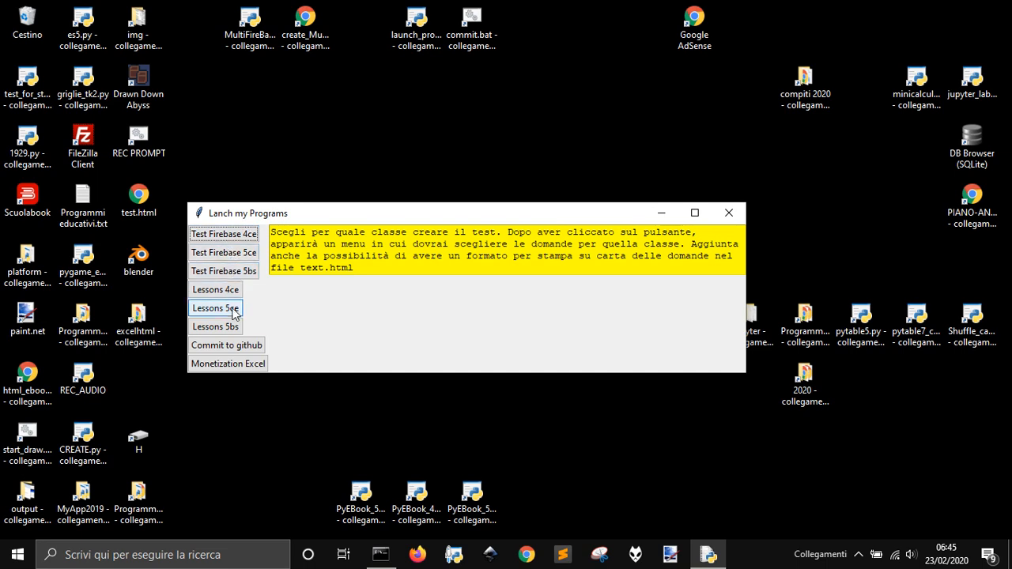
pyautogui.click(215, 289)
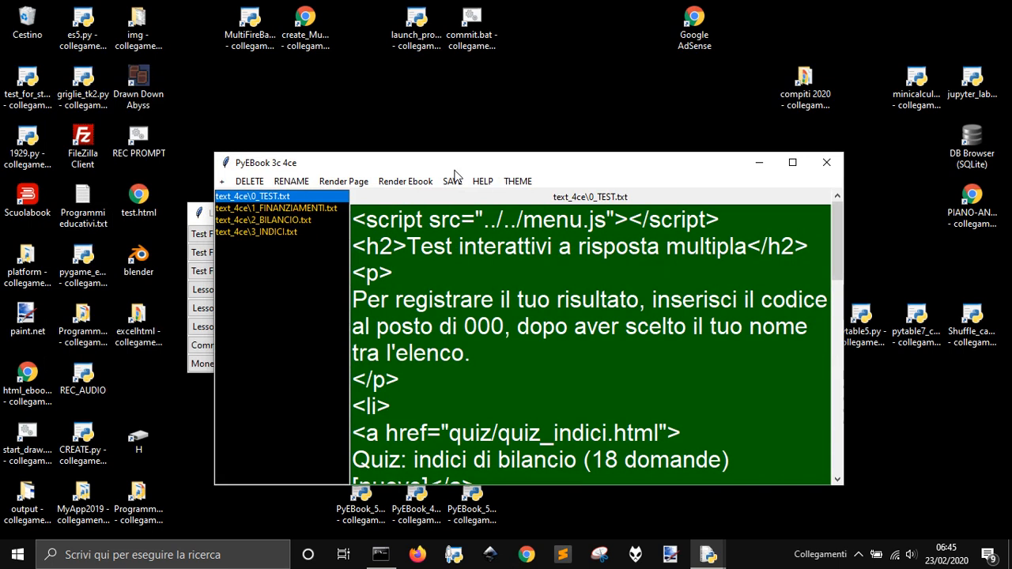
pyautogui.click(276, 208)
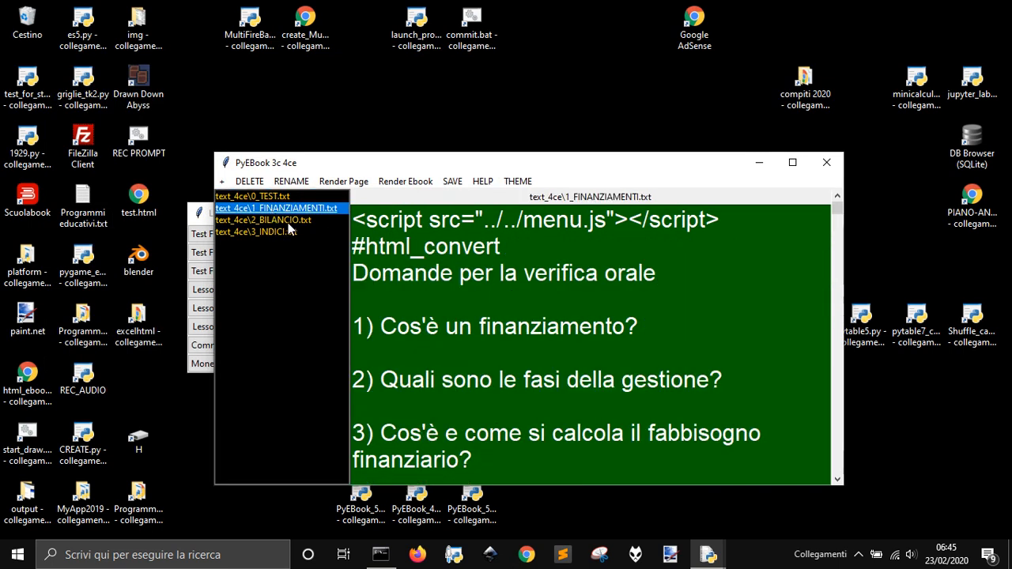
pyautogui.click(254, 232)
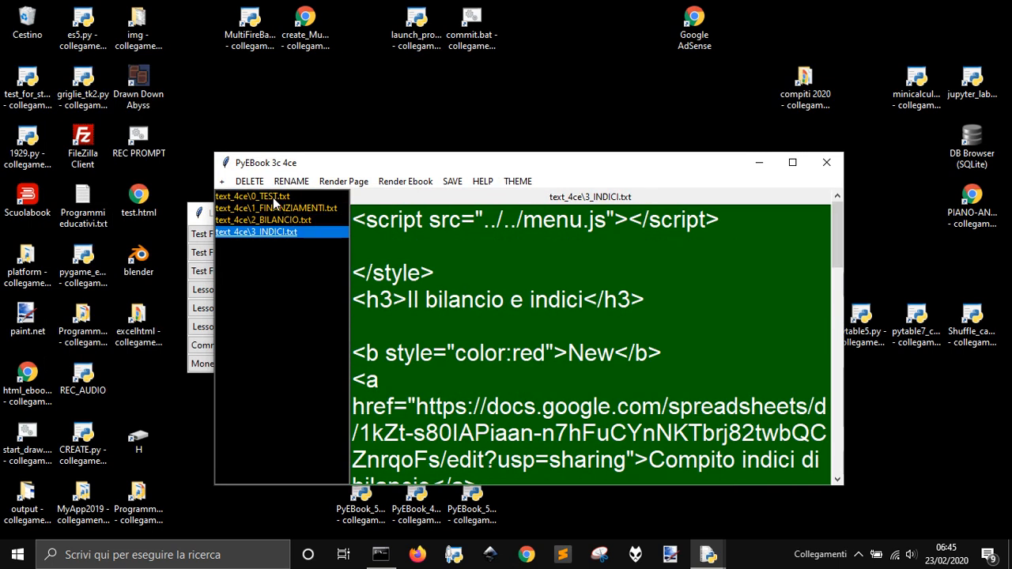
pyautogui.click(253, 196)
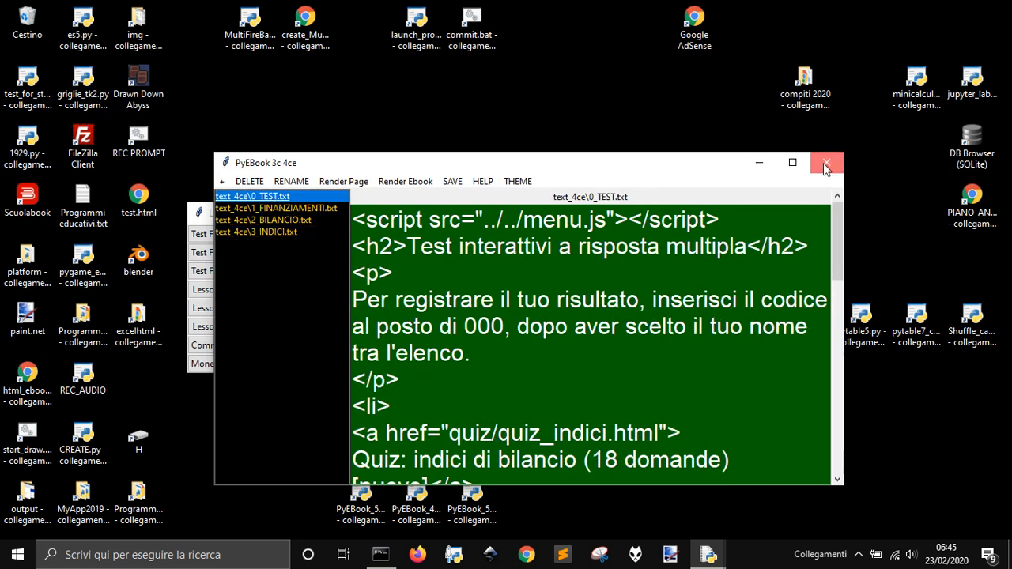
pyautogui.click(827, 162)
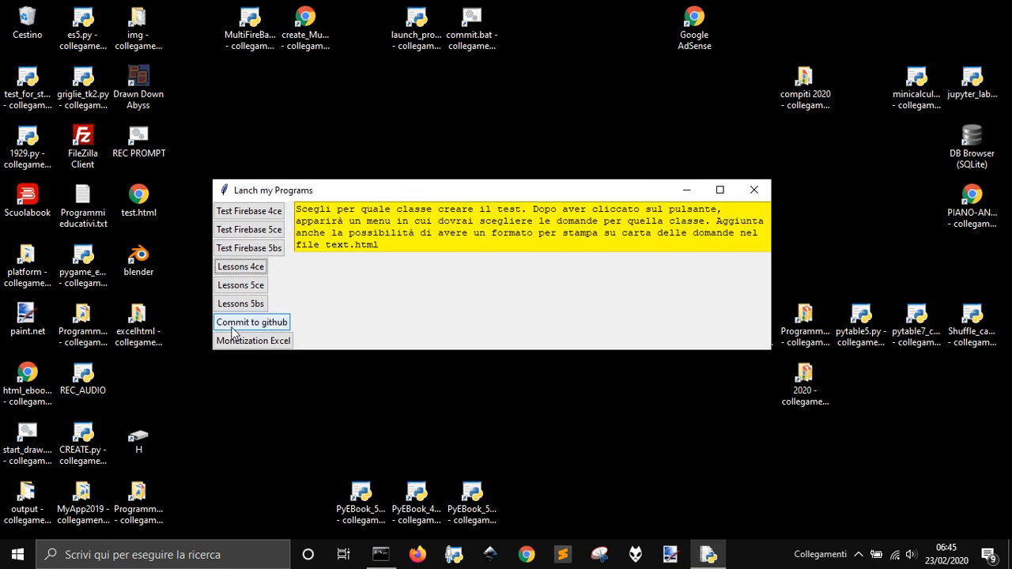
pyautogui.moveTo(253, 340)
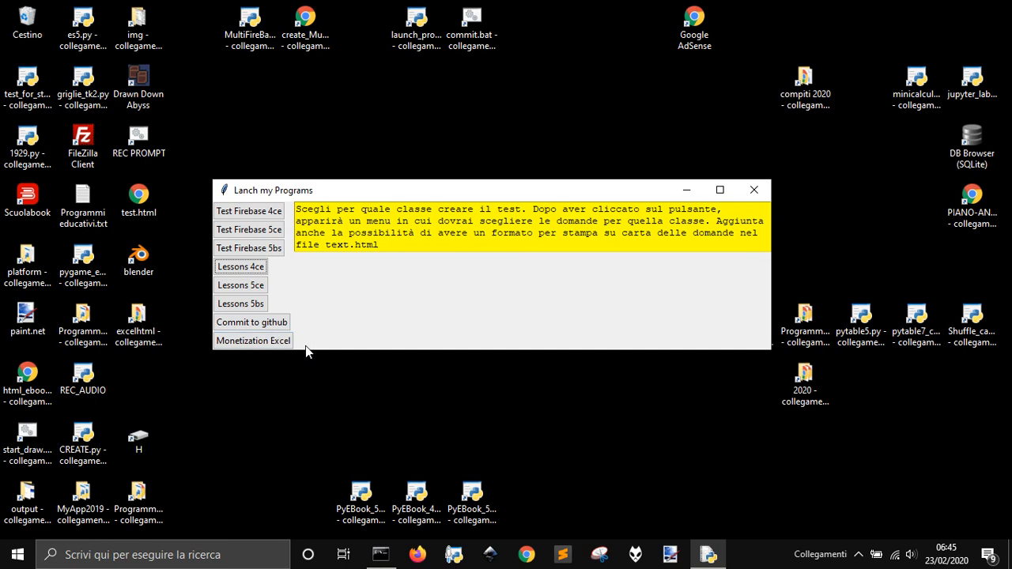
pyautogui.moveTo(352, 370)
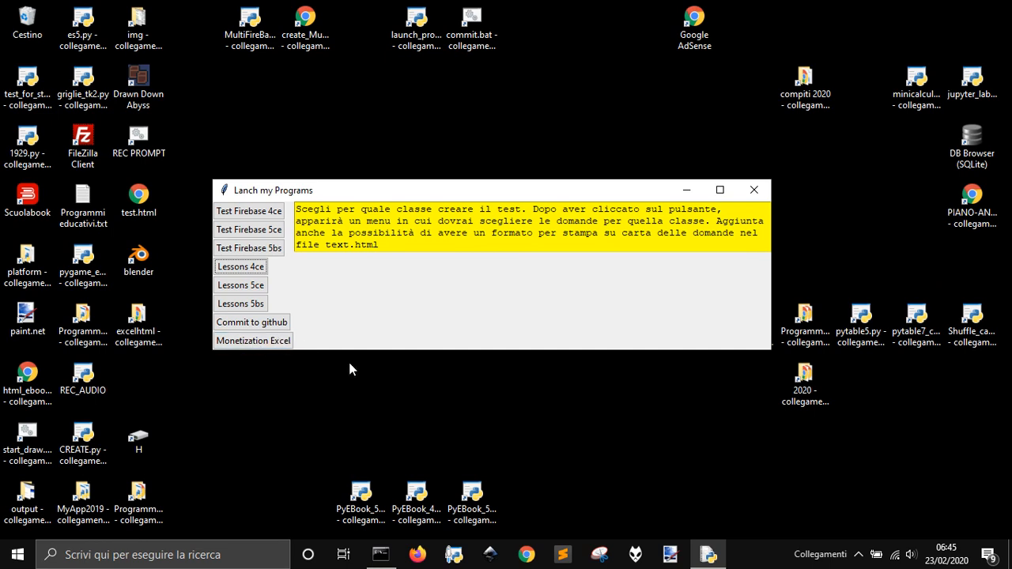
pyautogui.moveTo(434, 344)
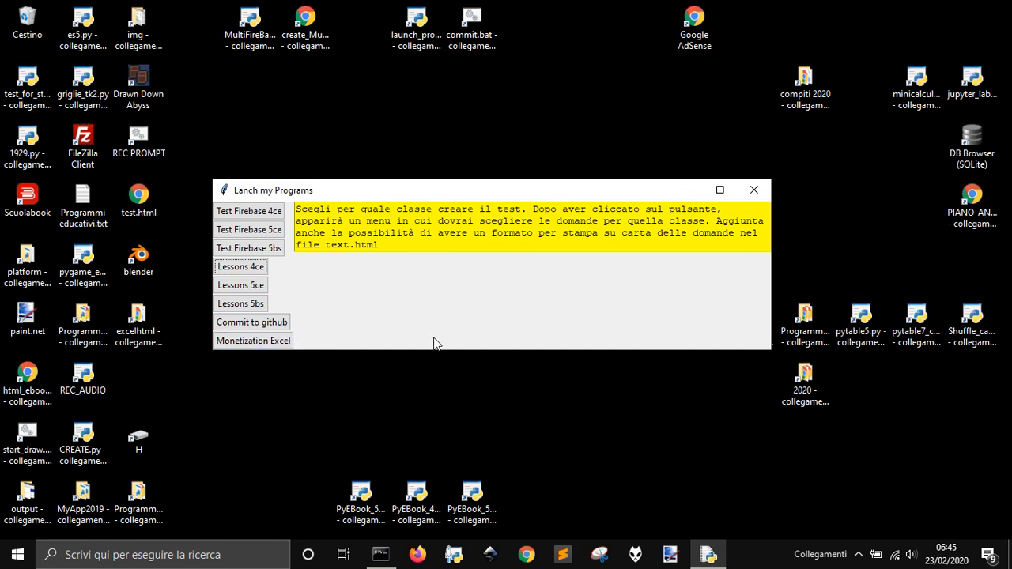
pyautogui.moveTo(500, 148)
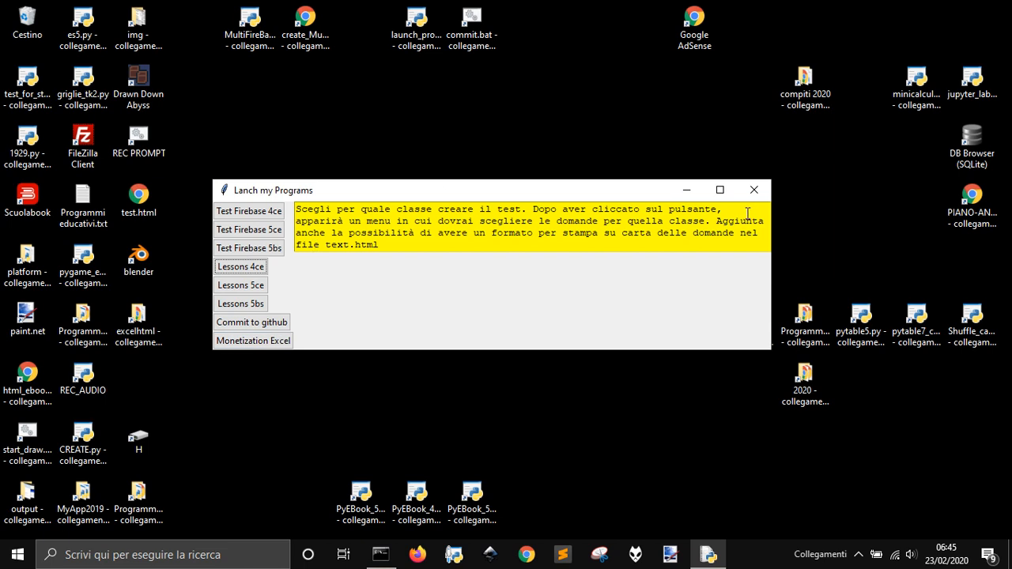
pyautogui.moveTo(753, 190)
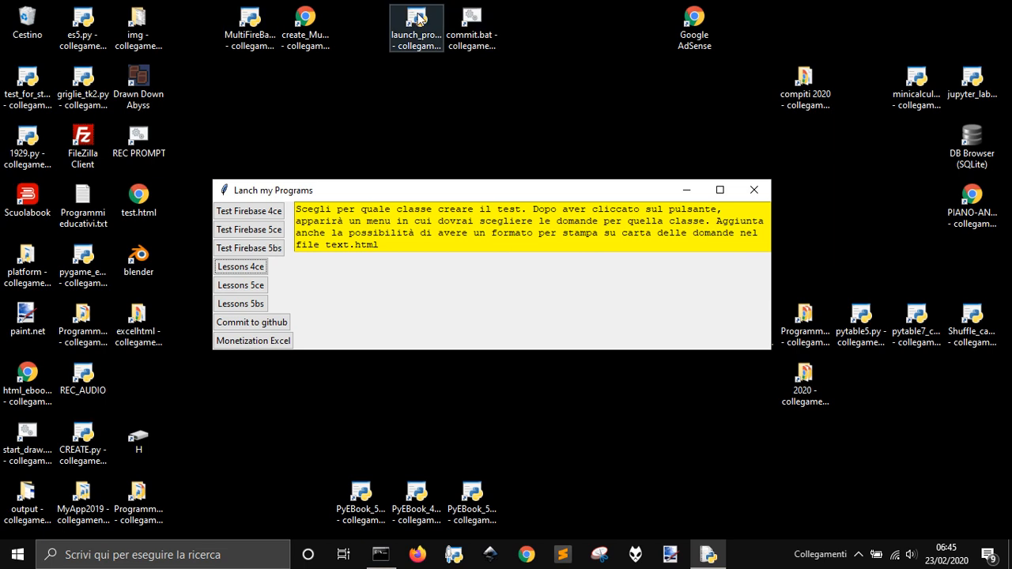
# Open the launch_programs.py source and scroll to the first button definition
pyautogui.click(417, 27)
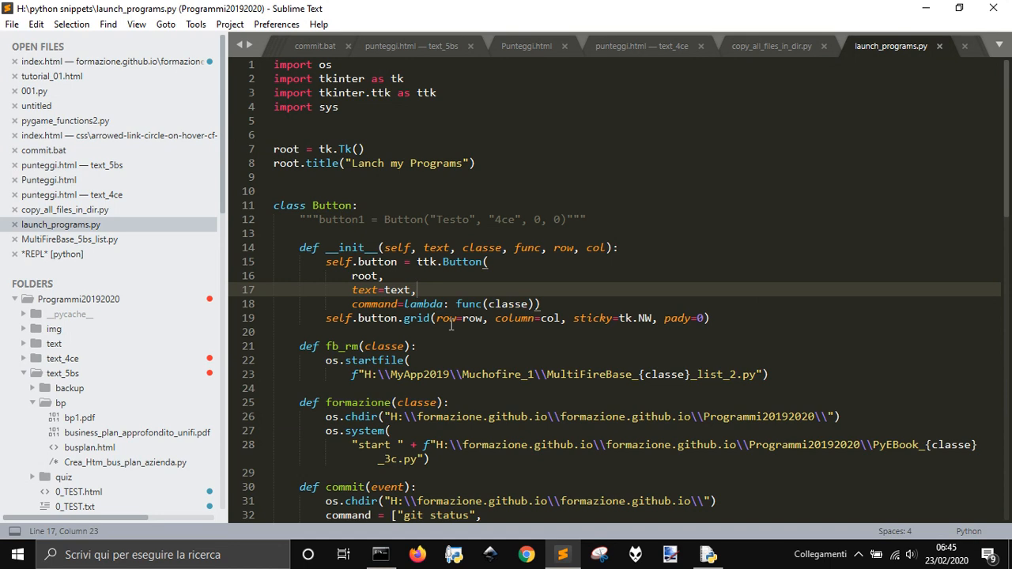
pyautogui.scroll(-3)
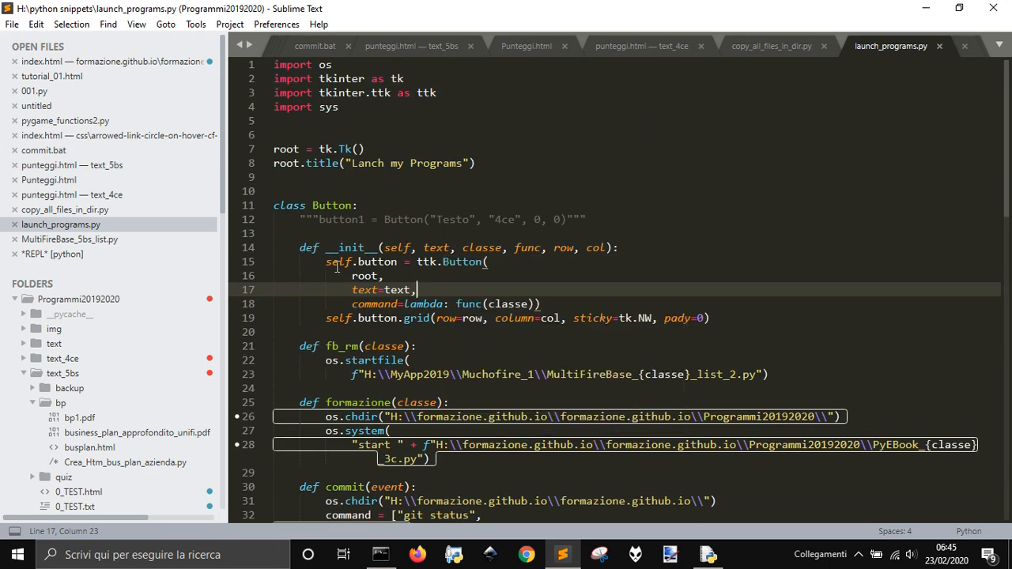
pyautogui.scroll(-3)
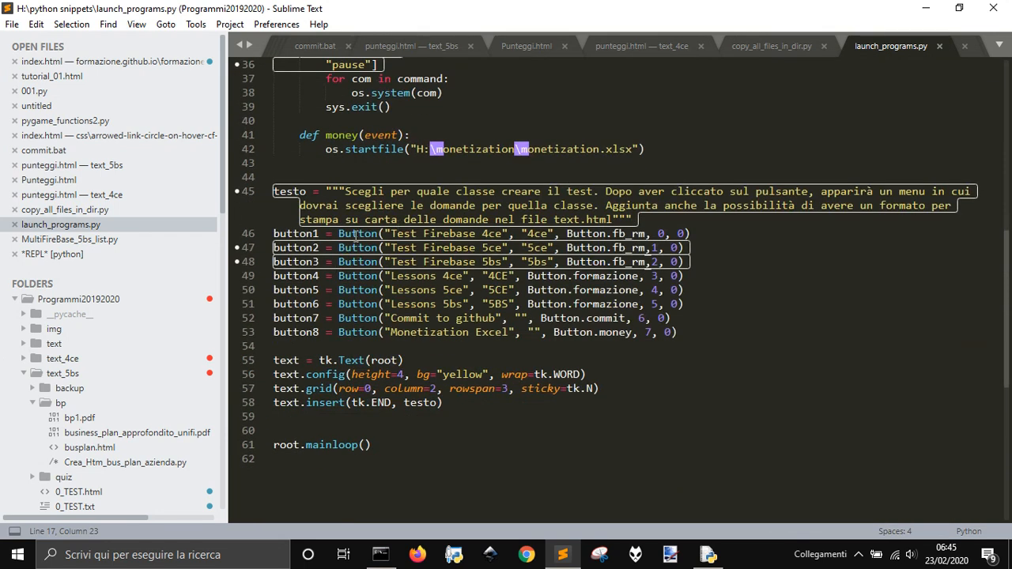
pyautogui.doubleClick(356, 234)
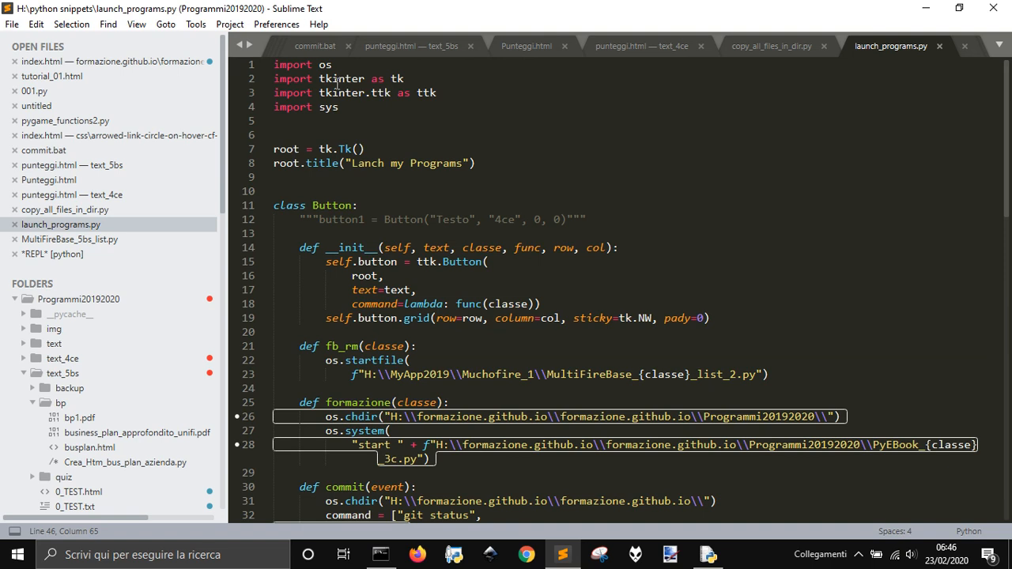
# Inspect the first button's label, class code 4ce and passed function
pyautogui.scroll(-3)
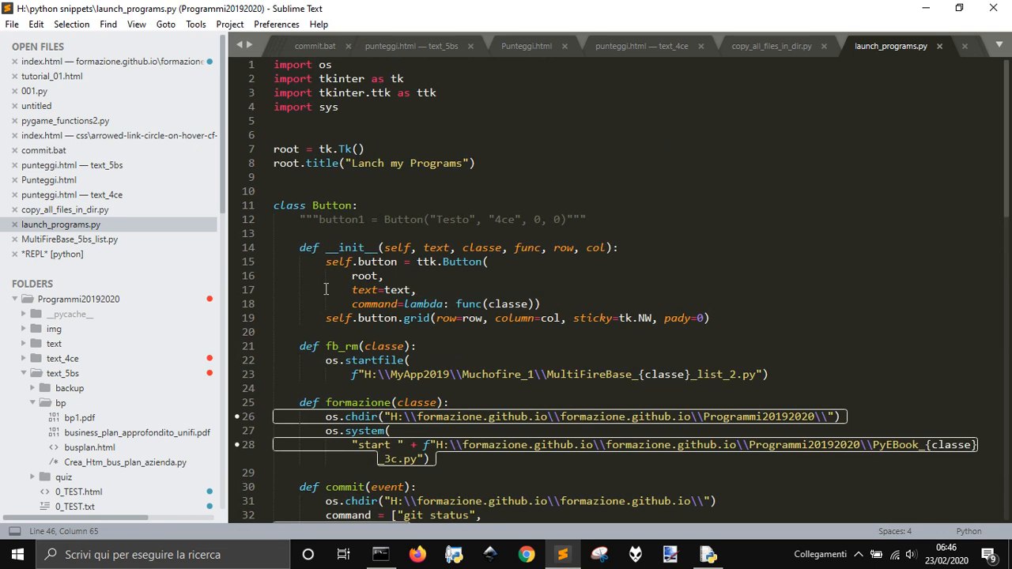
pyautogui.scroll(-3)
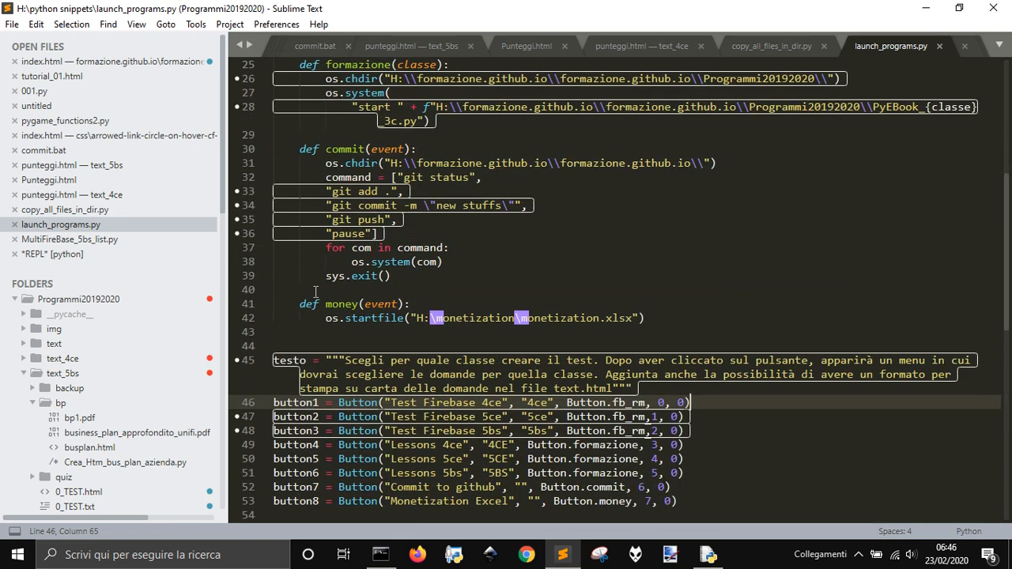
pyautogui.scroll(-3)
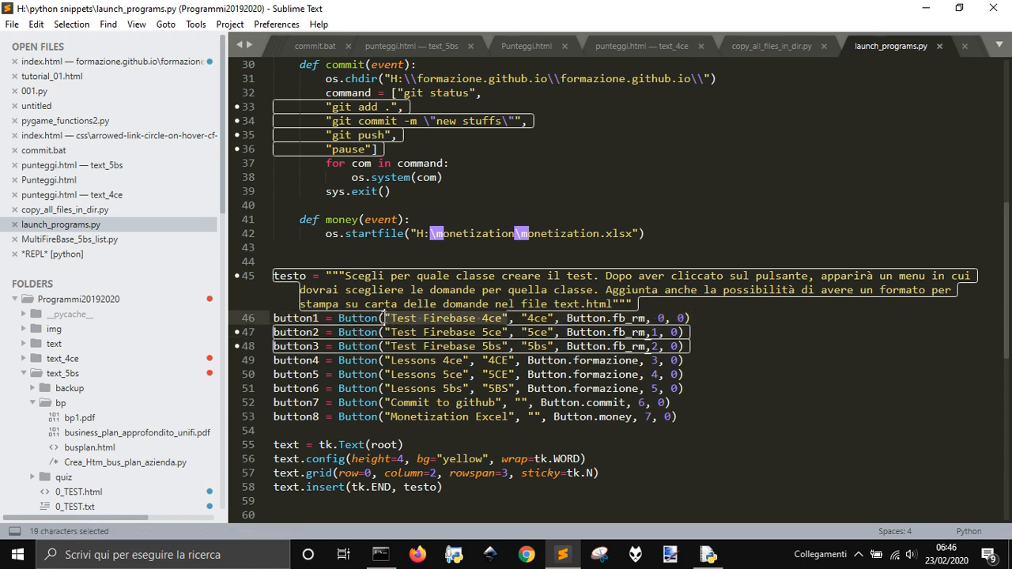
pyautogui.click(557, 318)
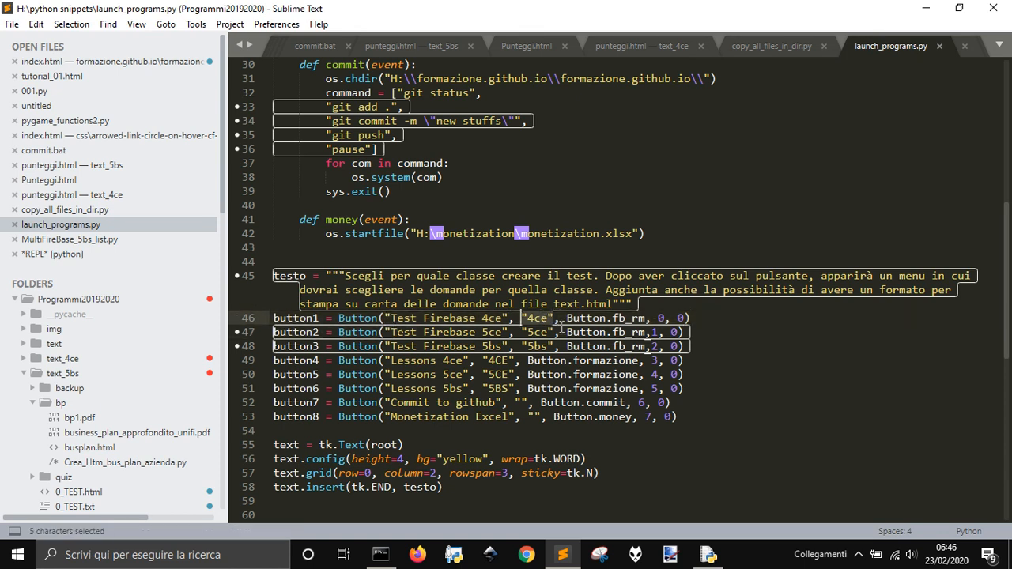
pyautogui.click(533, 318)
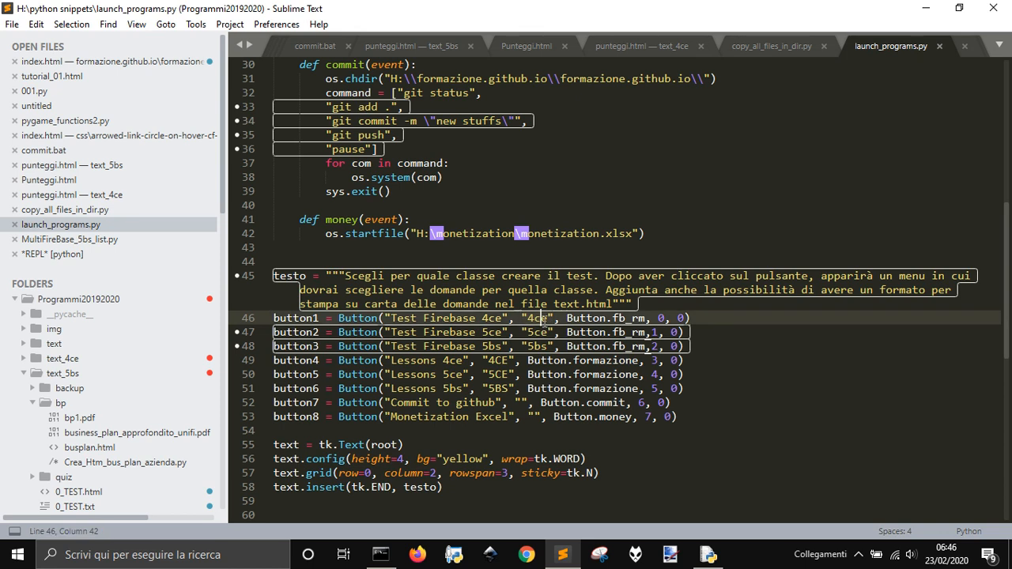
pyautogui.doubleClick(536, 318)
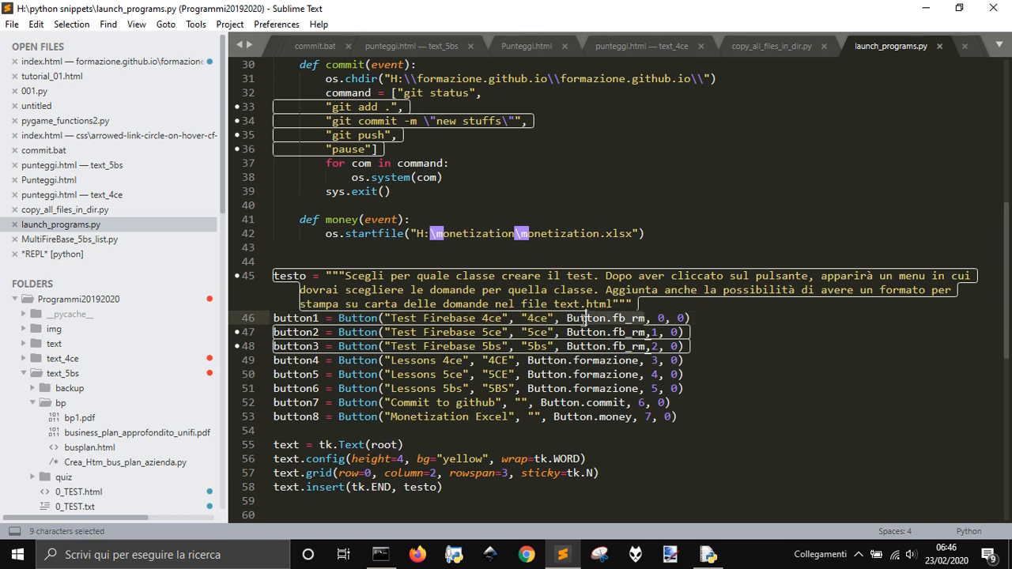
pyautogui.doubleClick(593, 318)
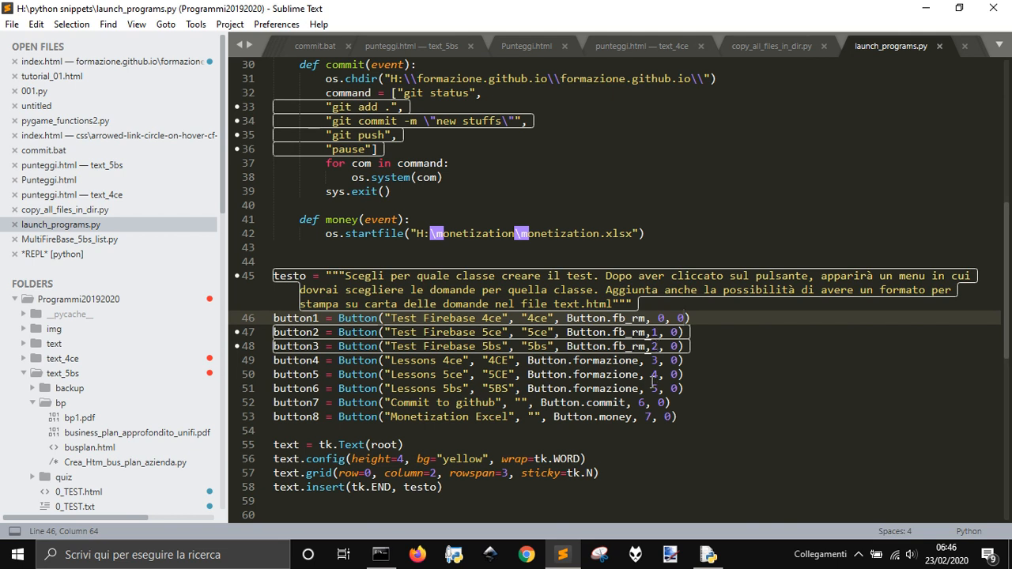
pyautogui.moveTo(683, 326)
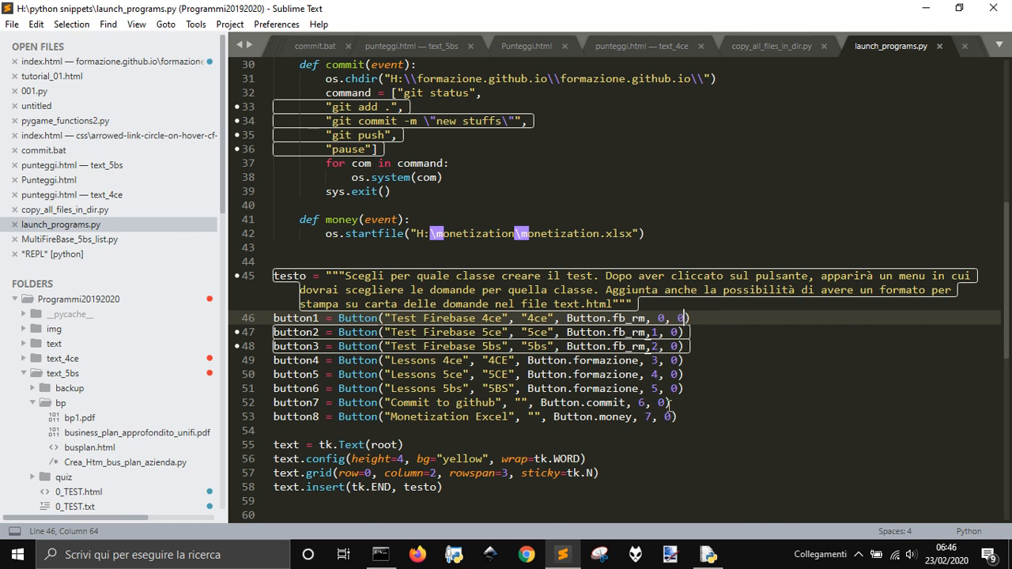
pyautogui.scroll(-3)
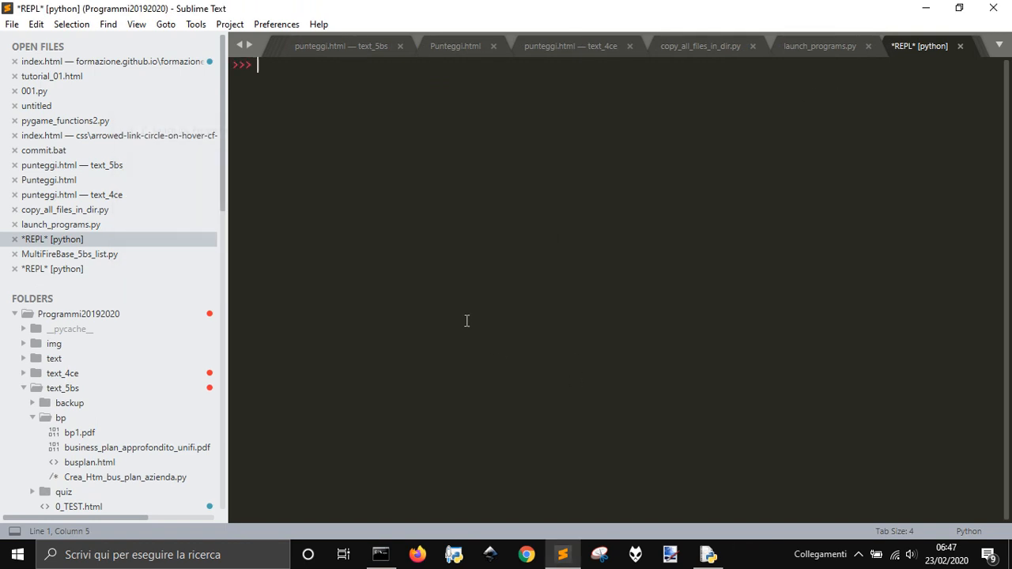
# Return to launch_programs.py and read through the Button class, highlighting ttk
pyautogui.click(819, 45)
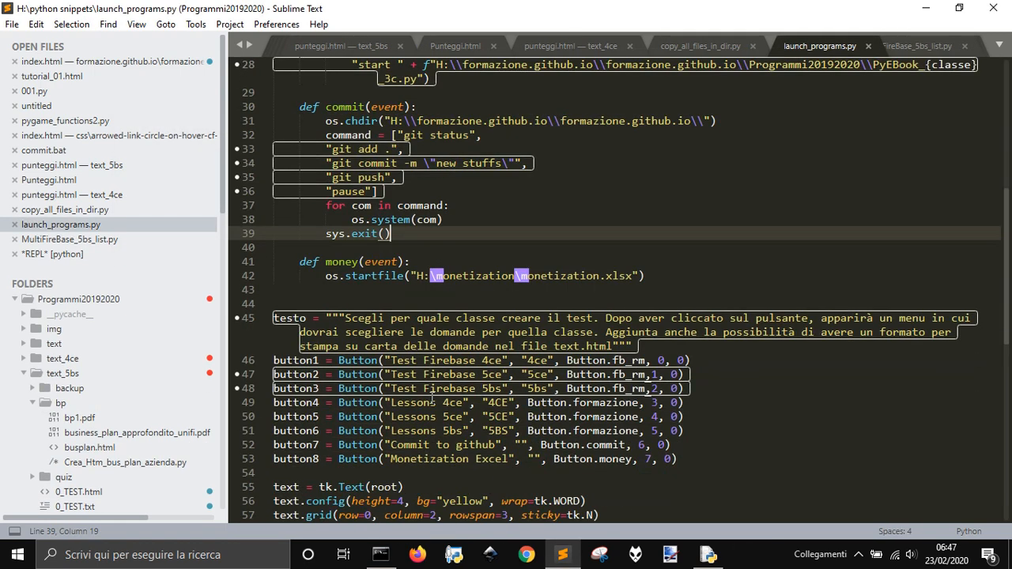
pyautogui.scroll(-3)
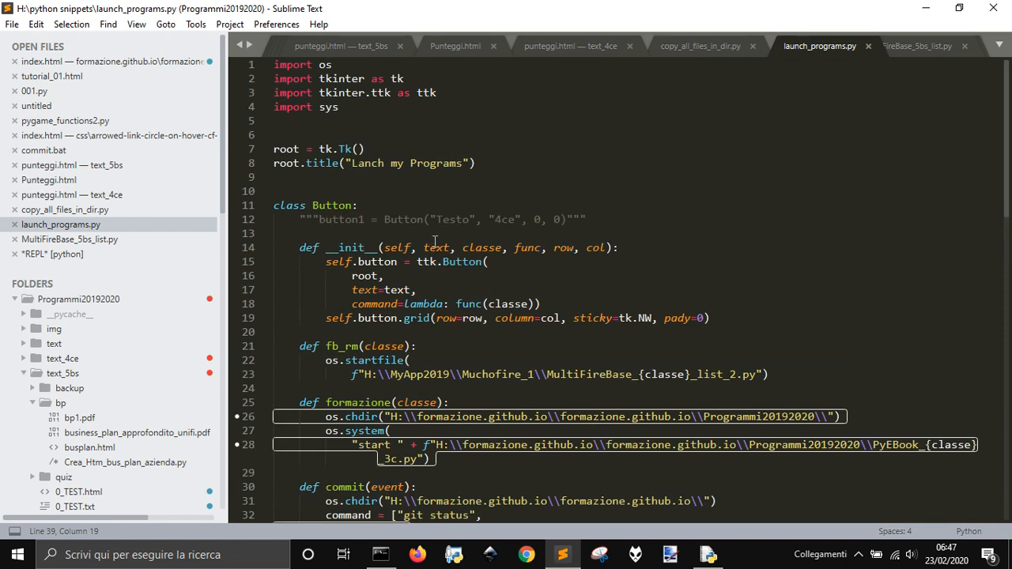
pyautogui.moveTo(500, 260)
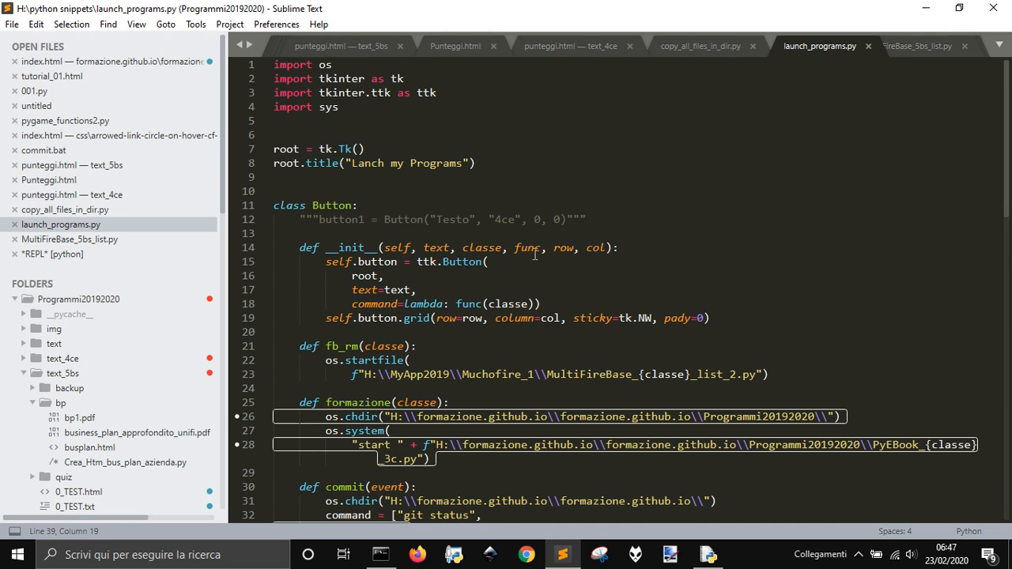
pyautogui.moveTo(607, 299)
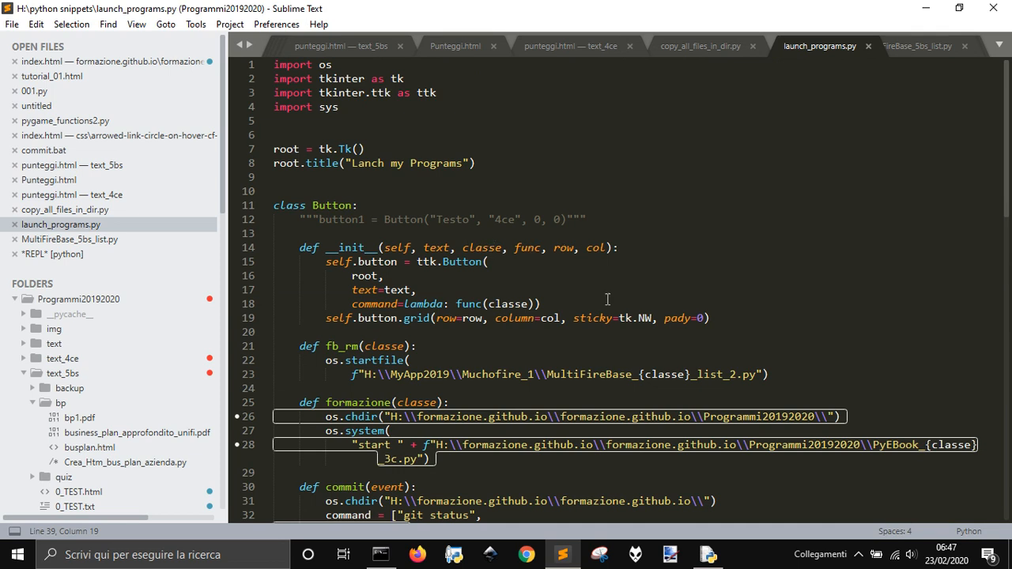
pyautogui.scroll(-3)
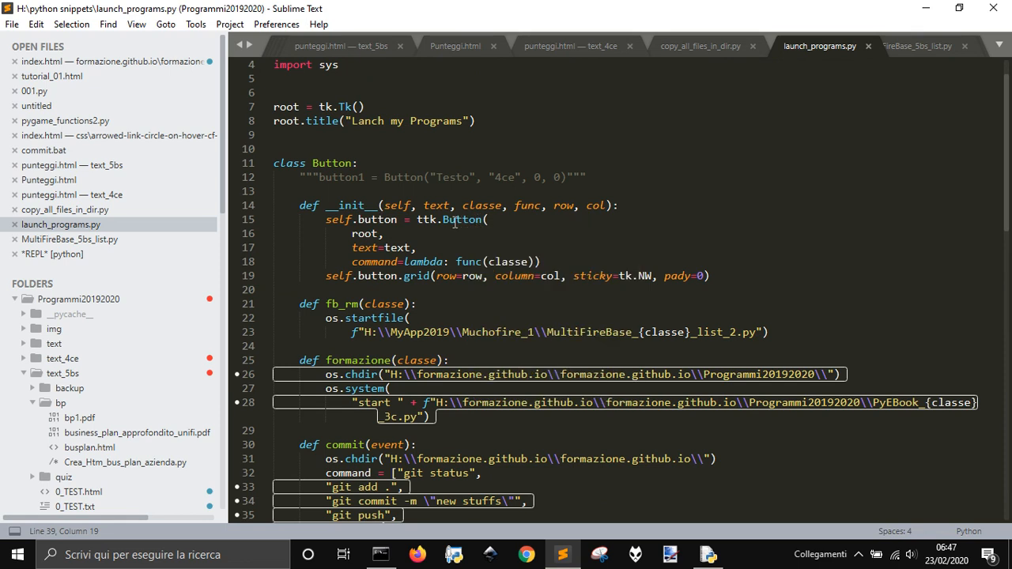
pyautogui.doubleClick(463, 219)
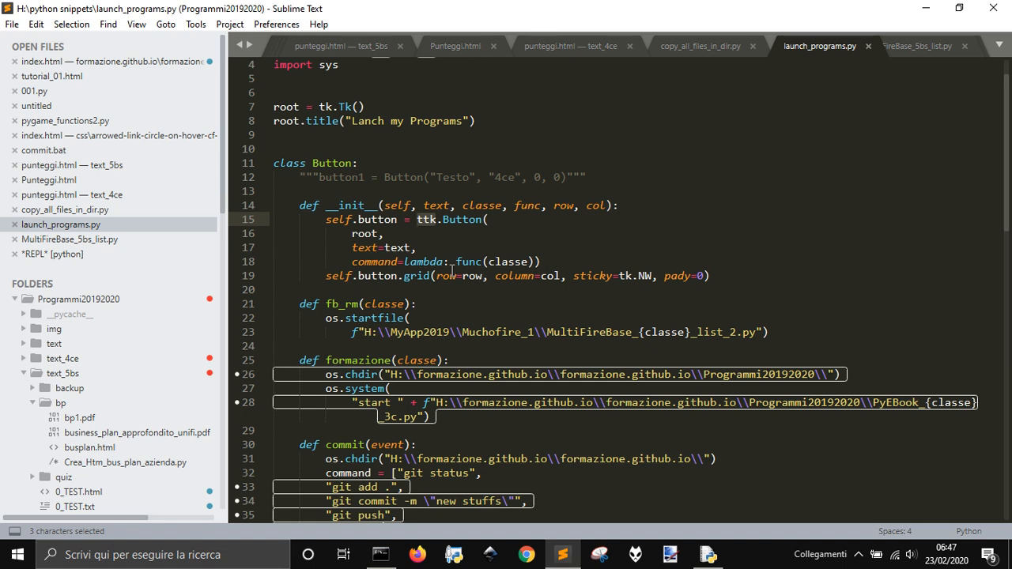
pyautogui.moveTo(474, 258)
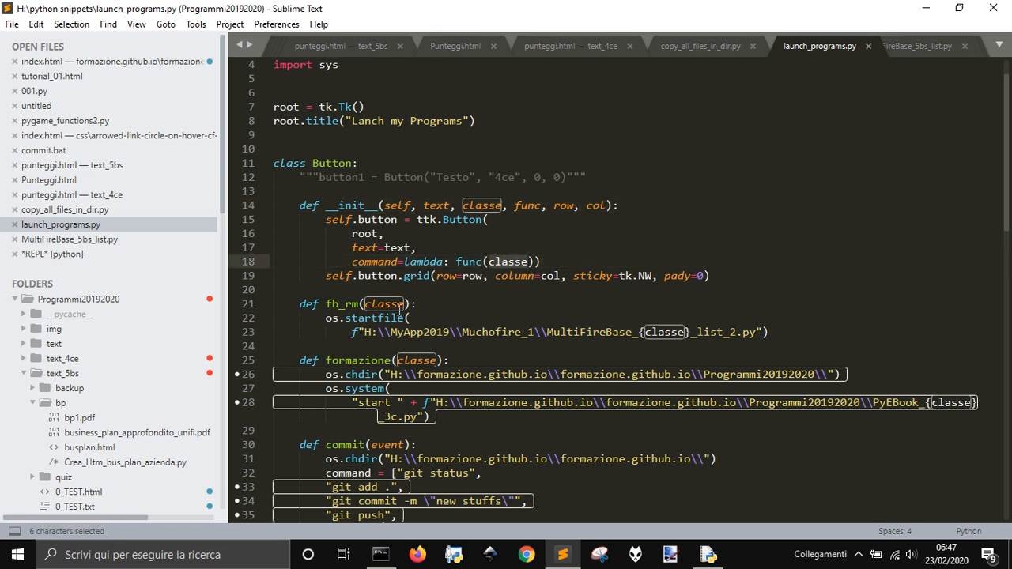
pyautogui.scroll(-3)
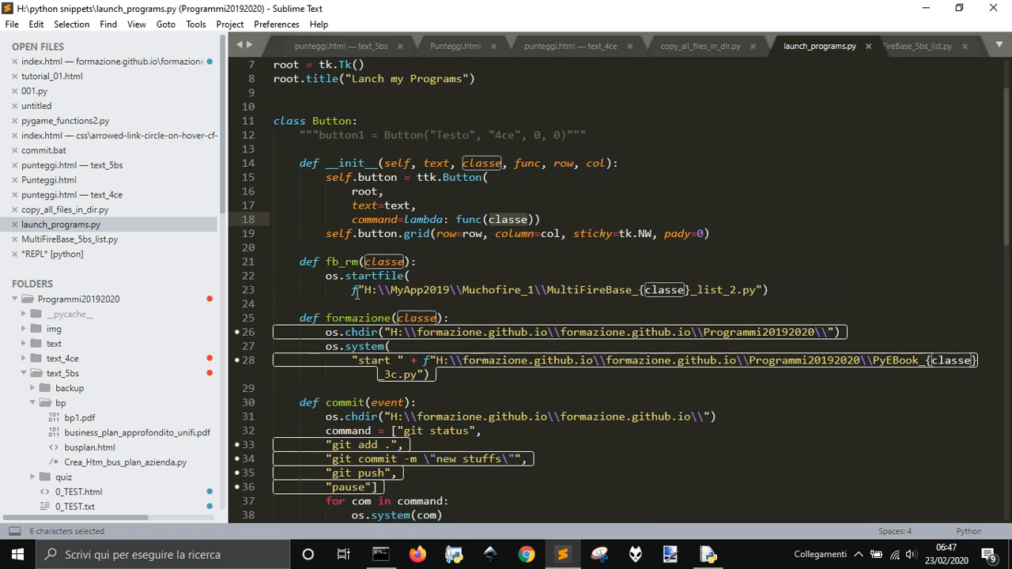
pyautogui.scroll(-3)
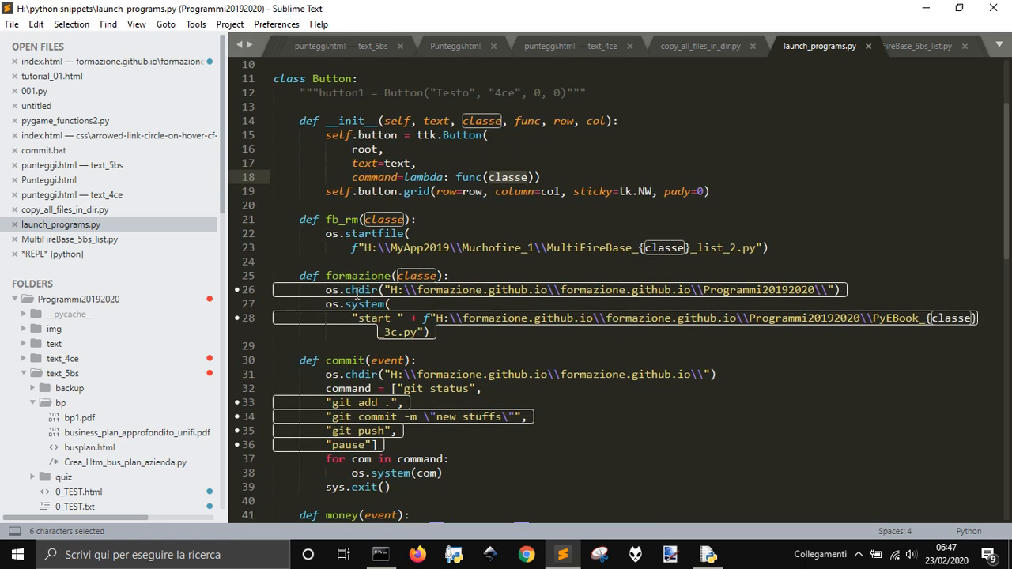
pyautogui.scroll(-3)
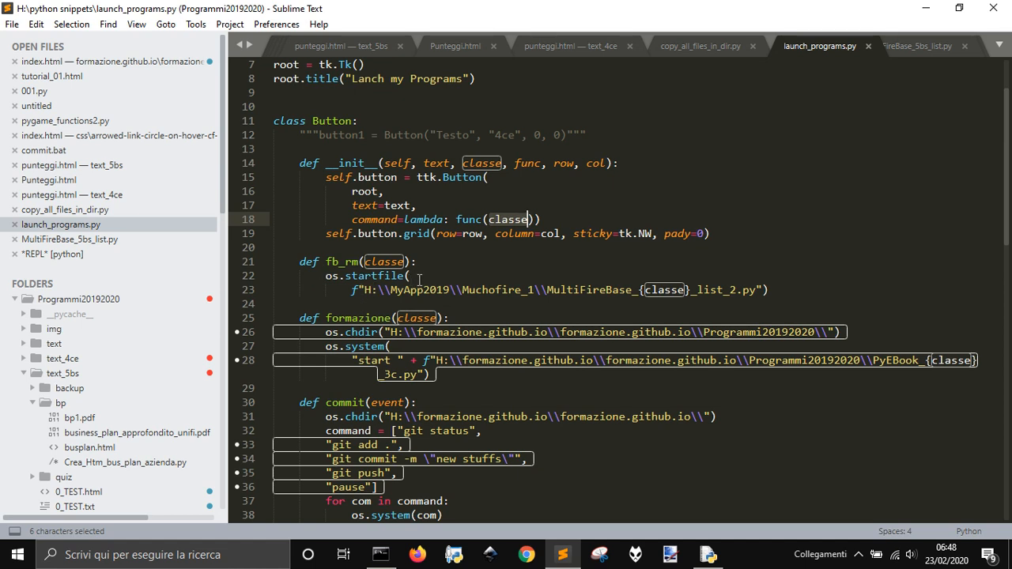
pyautogui.moveTo(617, 280)
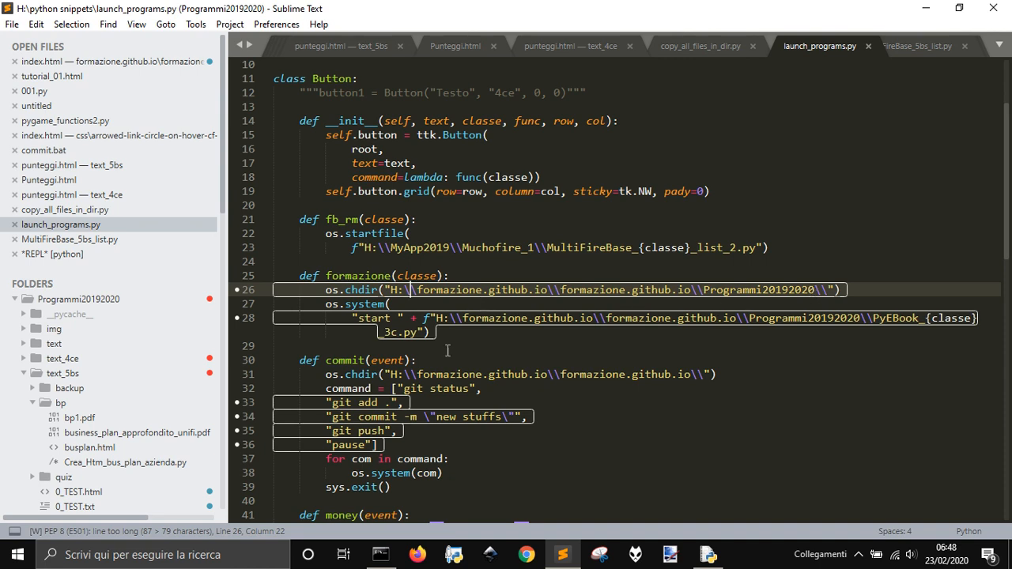
pyautogui.scroll(-3)
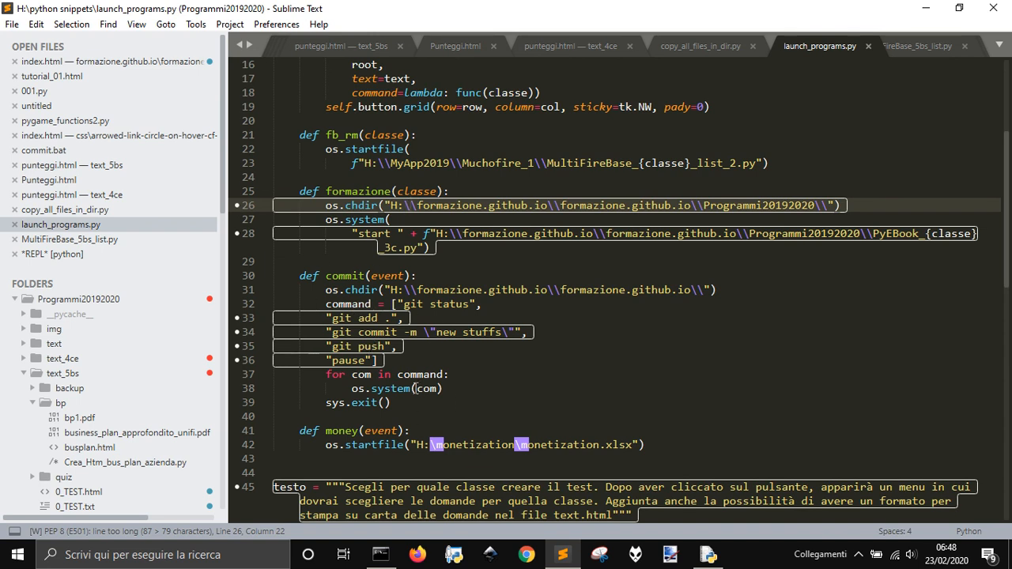
# Double the backslashes in the monetization.xlsx os.startfile path on line 42
pyautogui.scroll(-3)
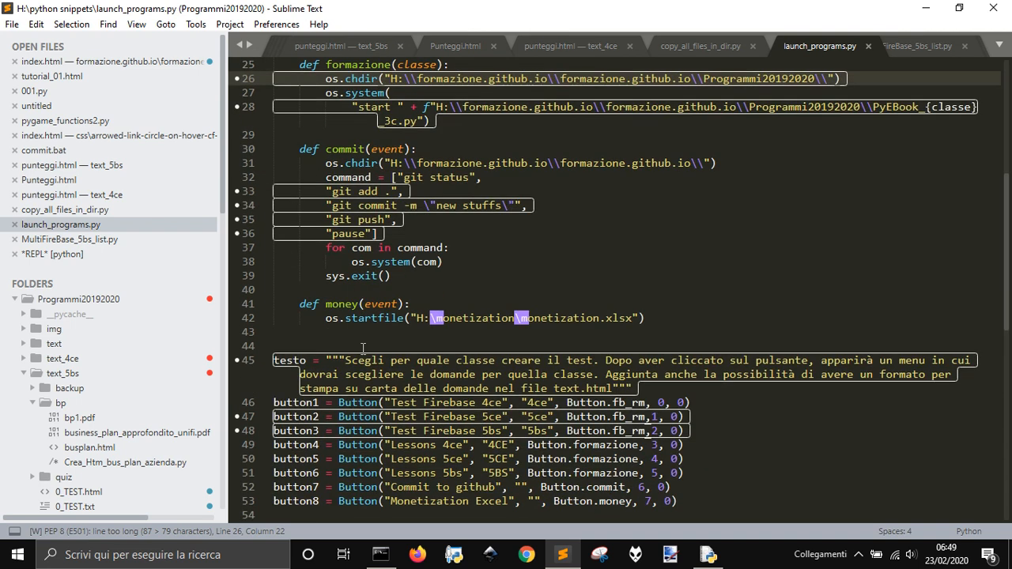
pyautogui.scroll(-3)
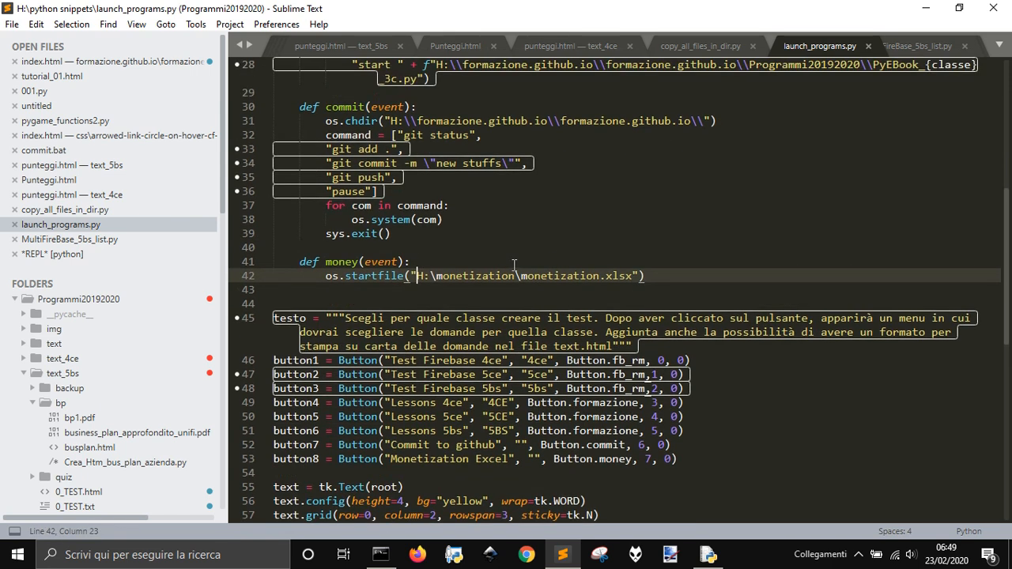
pyautogui.scroll(-3)
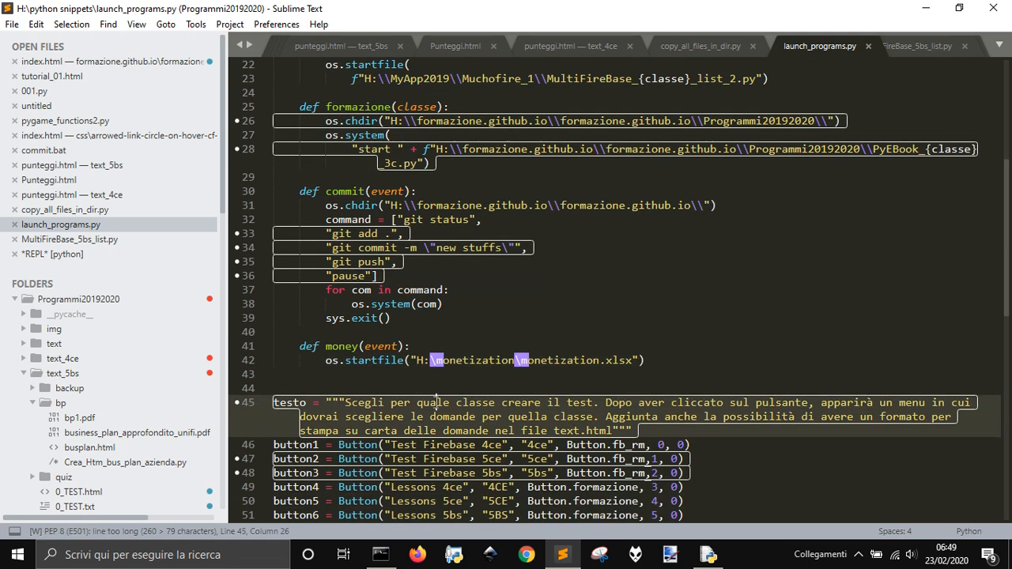
pyautogui.click(489, 360)
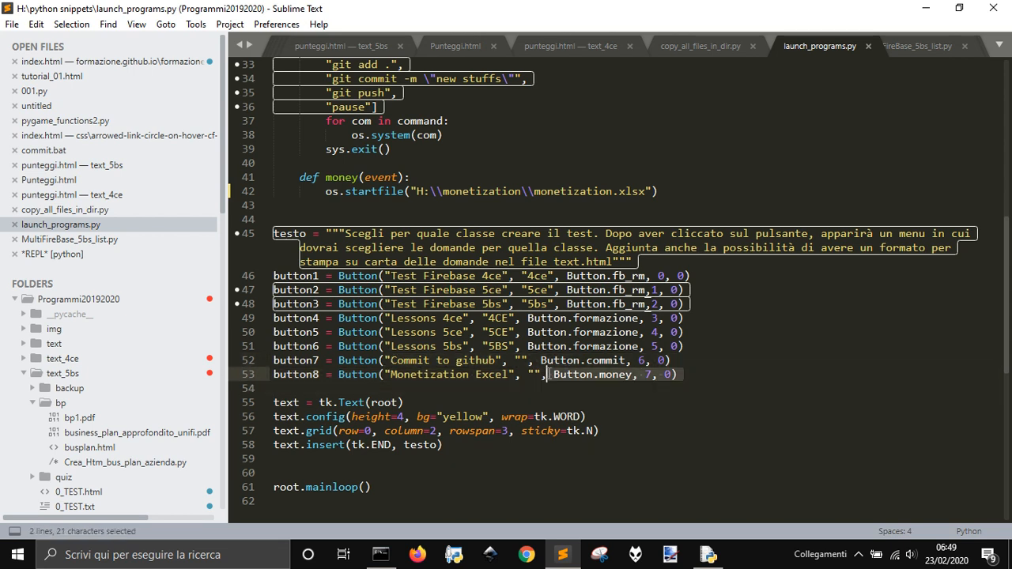
pyautogui.click(633, 374)
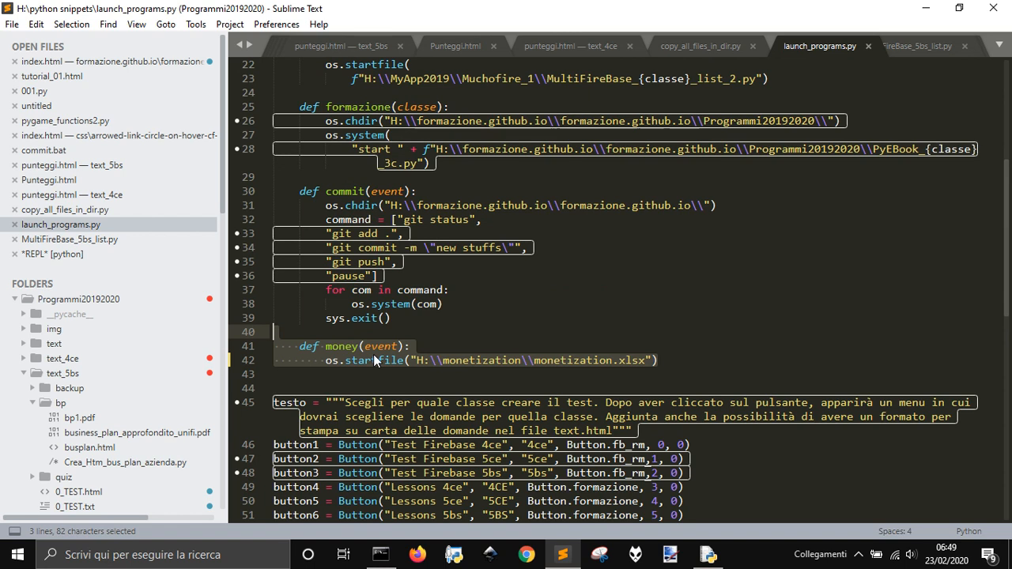
# Scroll through the button definitions back to the Button class
pyautogui.scroll(-3)
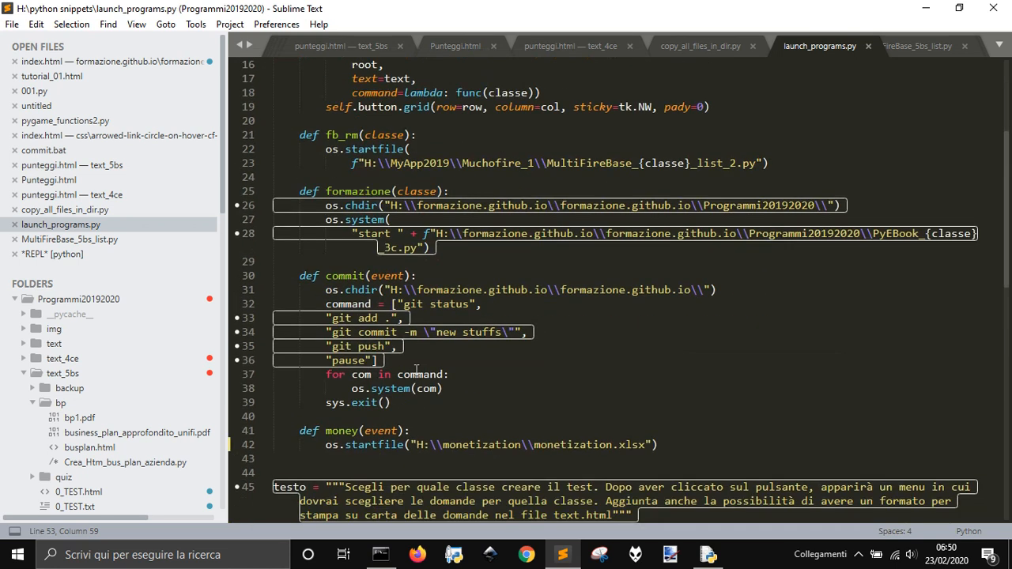
pyautogui.scroll(-3)
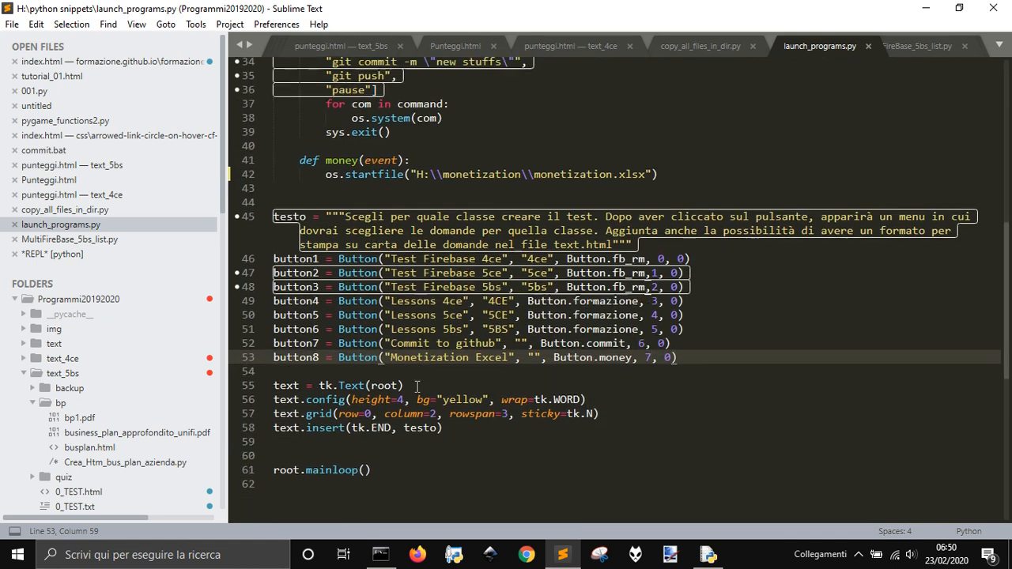
pyautogui.scroll(-3)
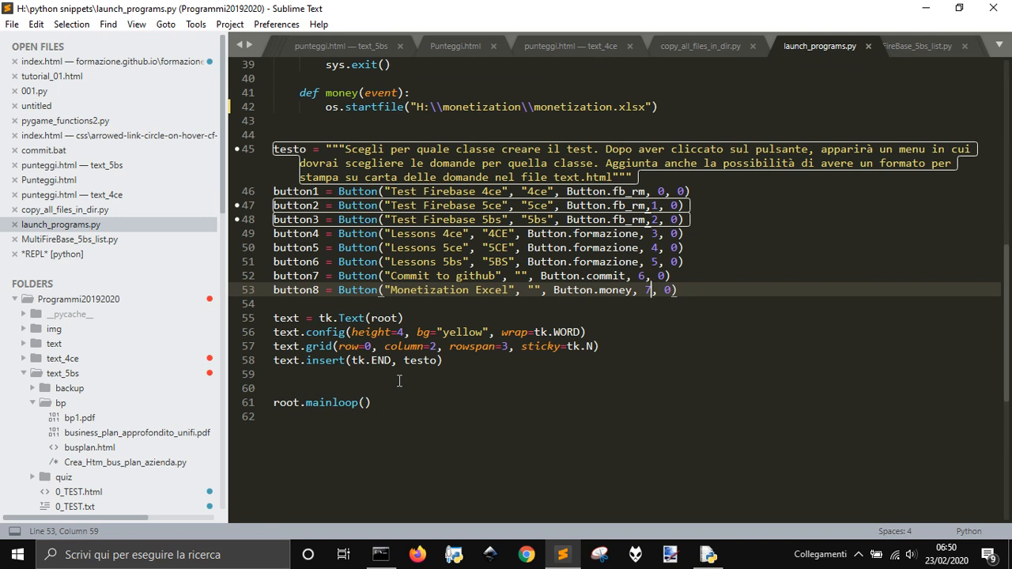
pyautogui.scroll(3)
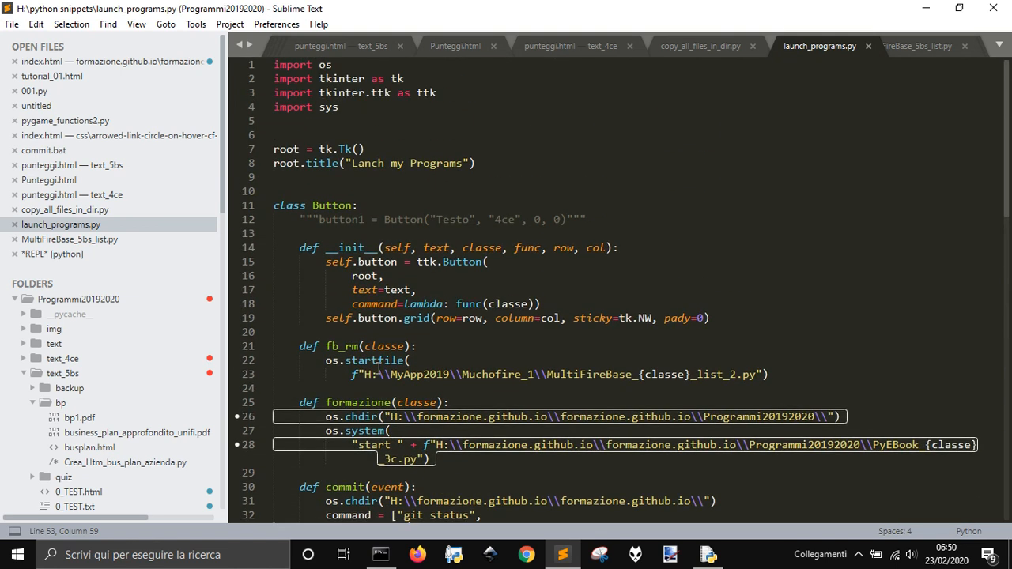
pyautogui.scroll(-3)
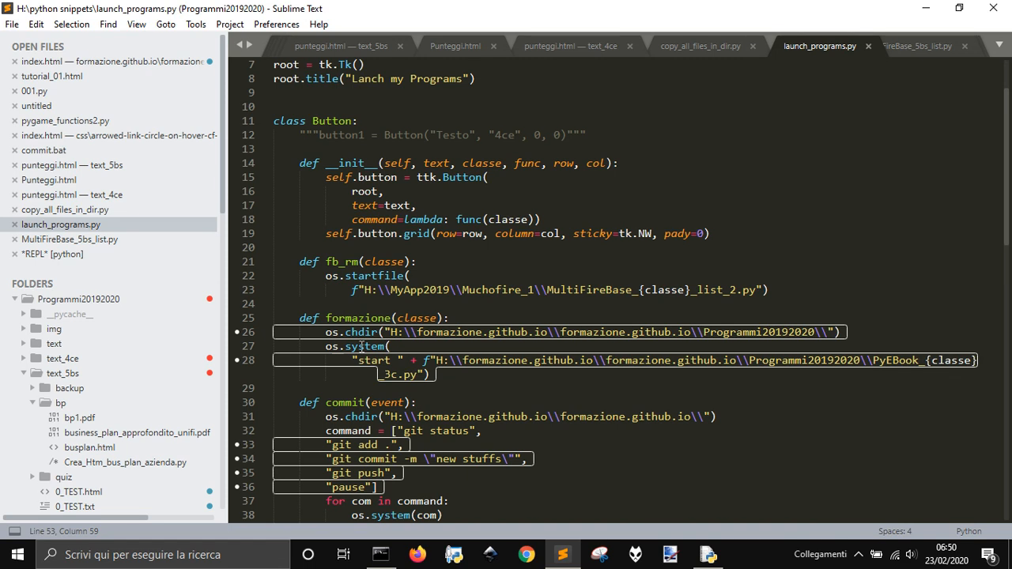
pyautogui.scroll(-3)
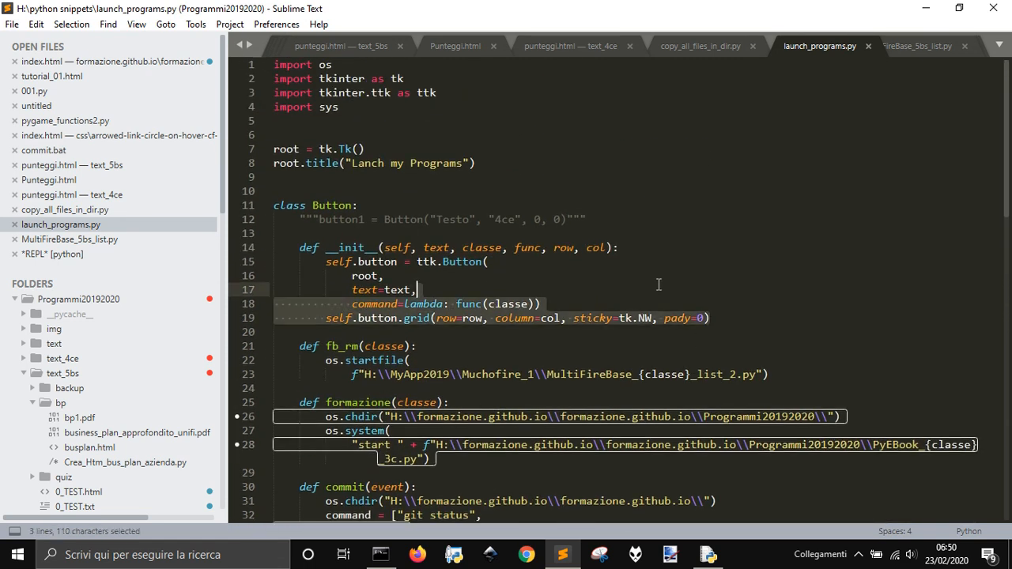
# Paste the imports, Tk root, Button class and Monetization Excel button line into an untitled file
pyautogui.press('Ctrl+A')
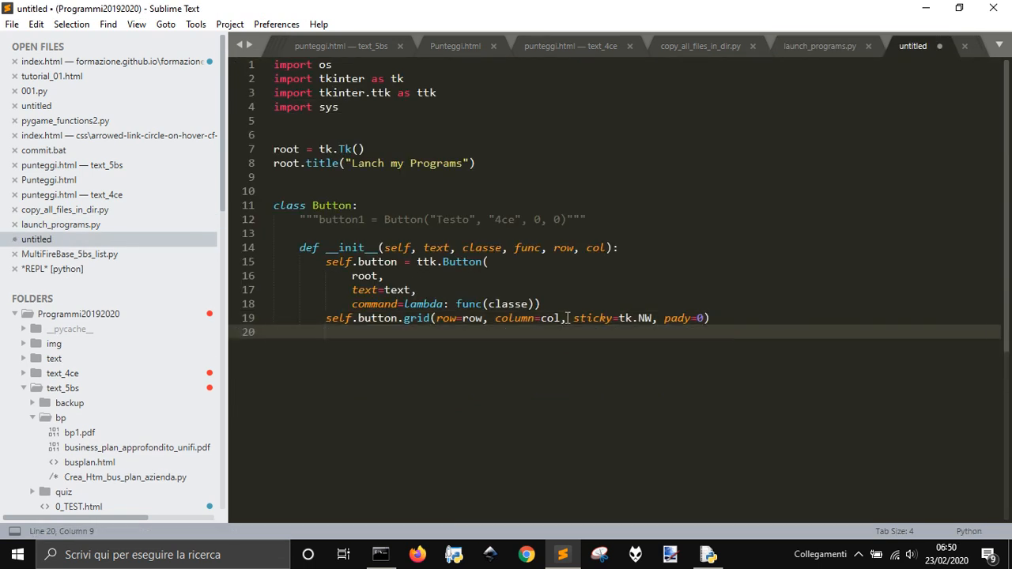
pyautogui.press('enter')
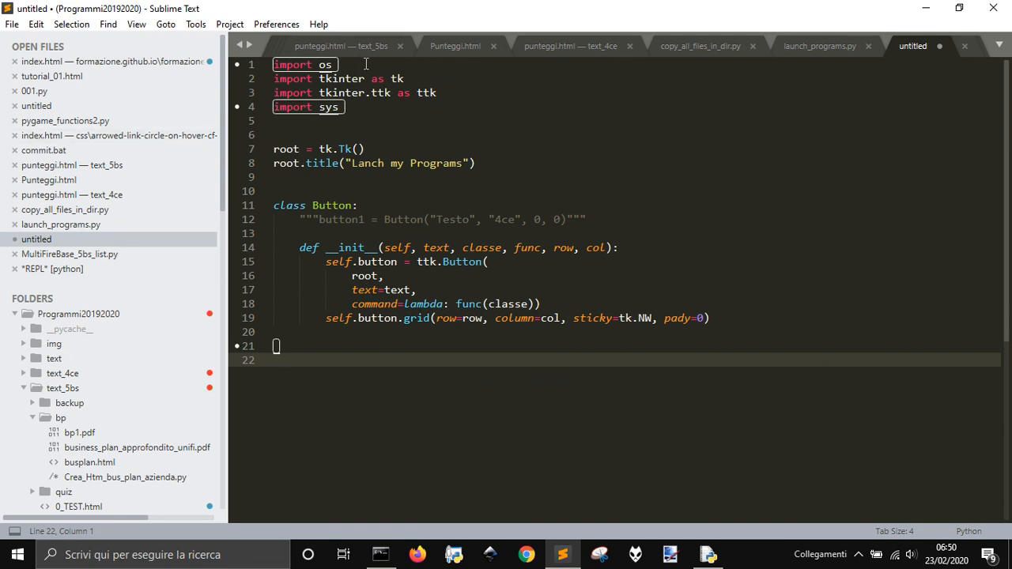
pyautogui.moveTo(399, 267)
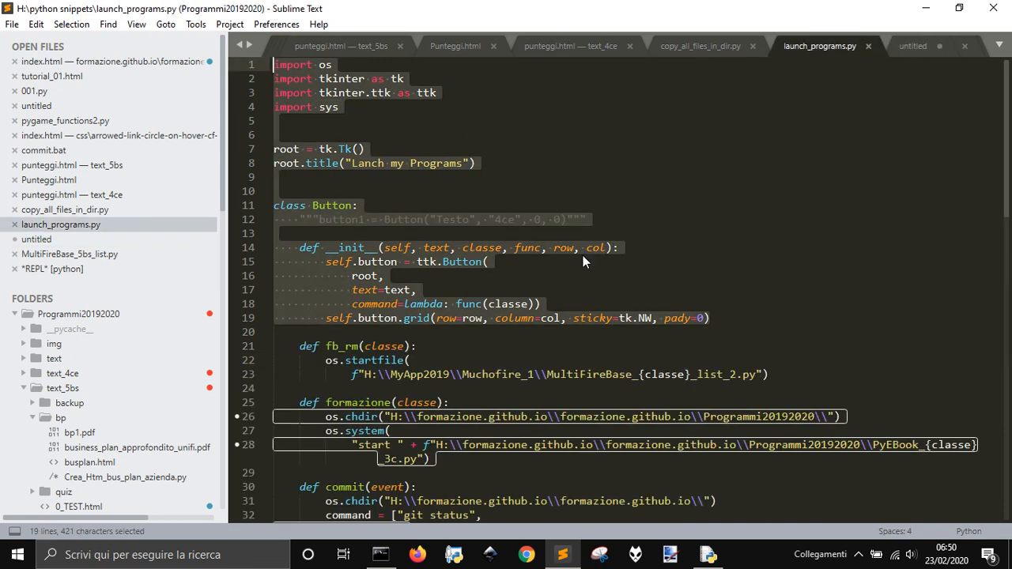
pyautogui.scroll(-3)
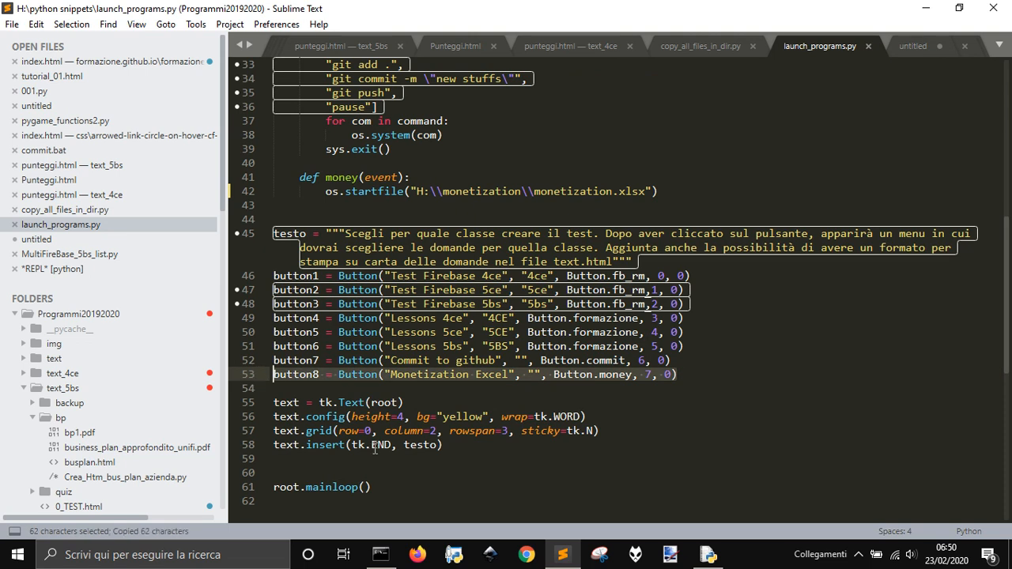
pyautogui.moveTo(742, 58)
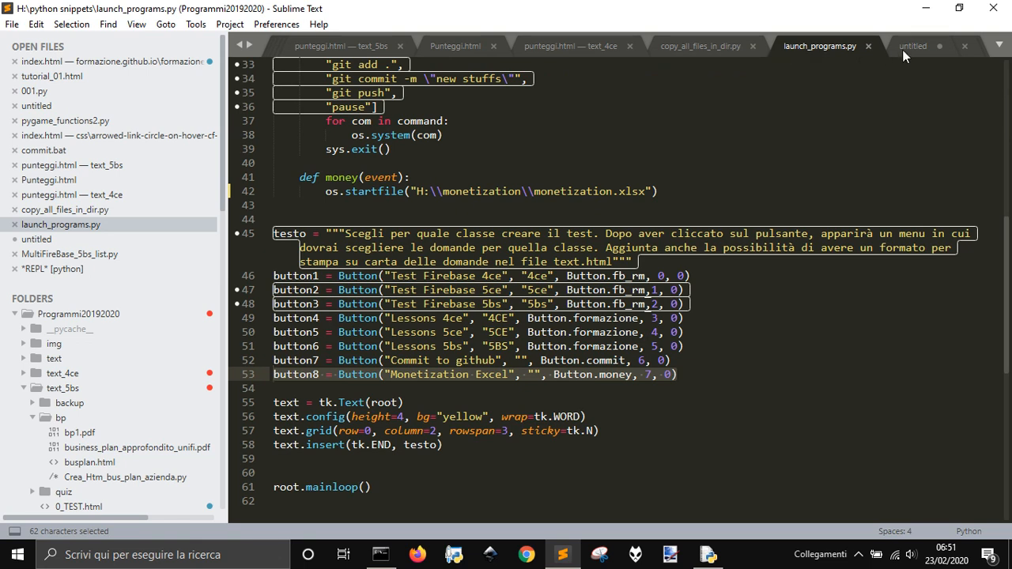
pyautogui.click(913, 46)
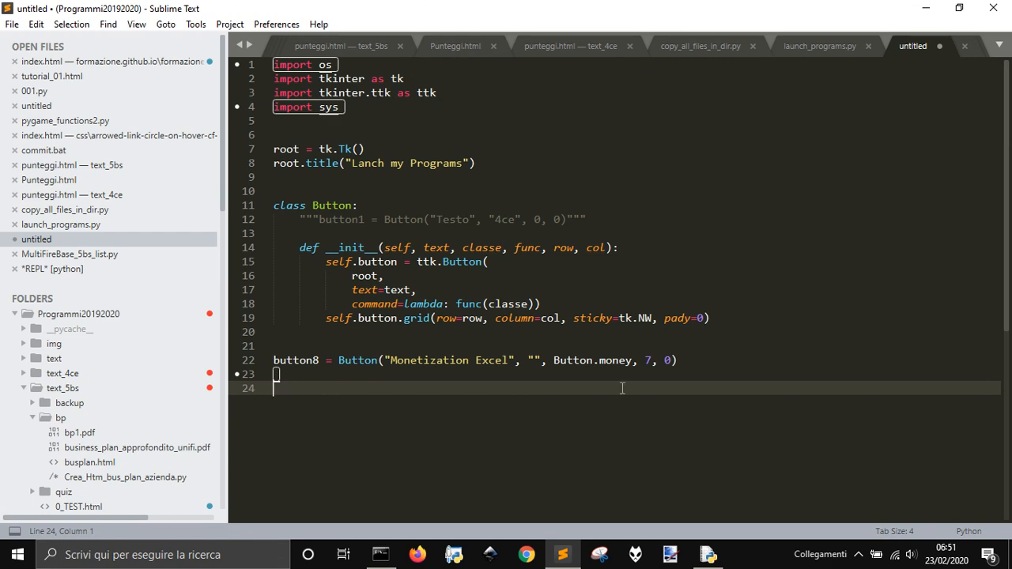
pyautogui.moveTo(721, 307)
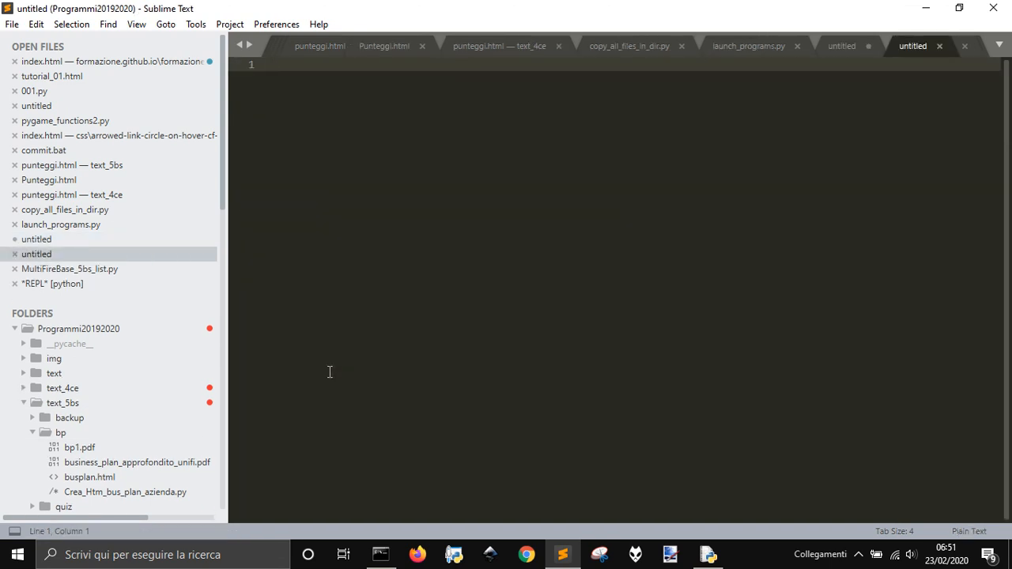
# Type 'Hello World' in a new tab and save the launcher code as lanch.py
pyautogui.write('Hello')
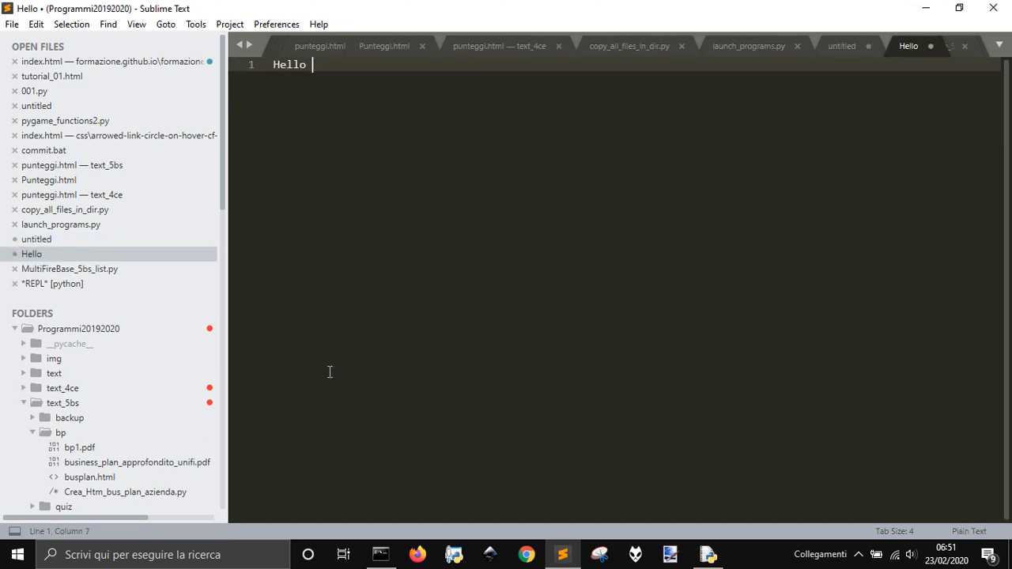
pyautogui.write('Worls')
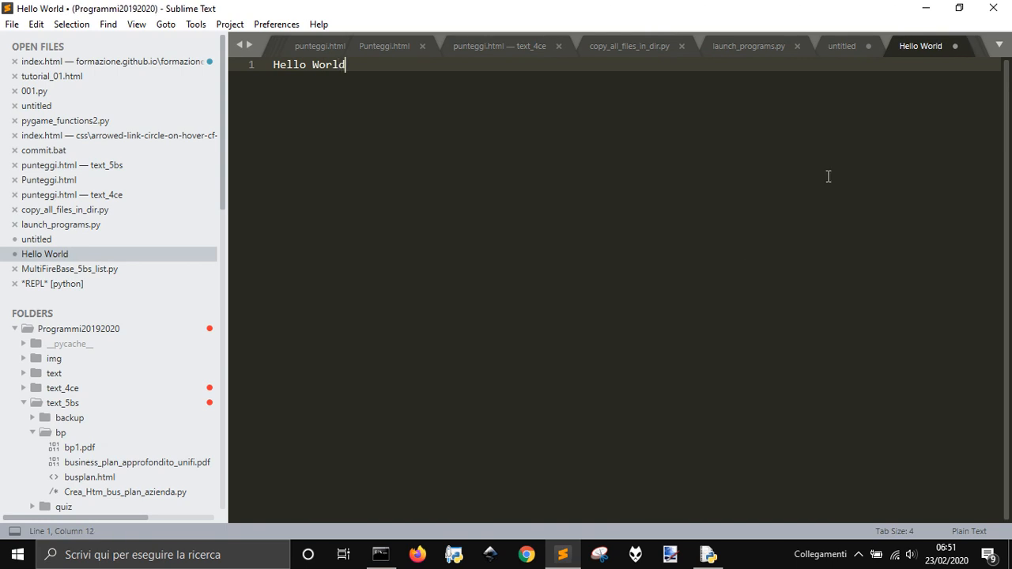
pyautogui.click(841, 46)
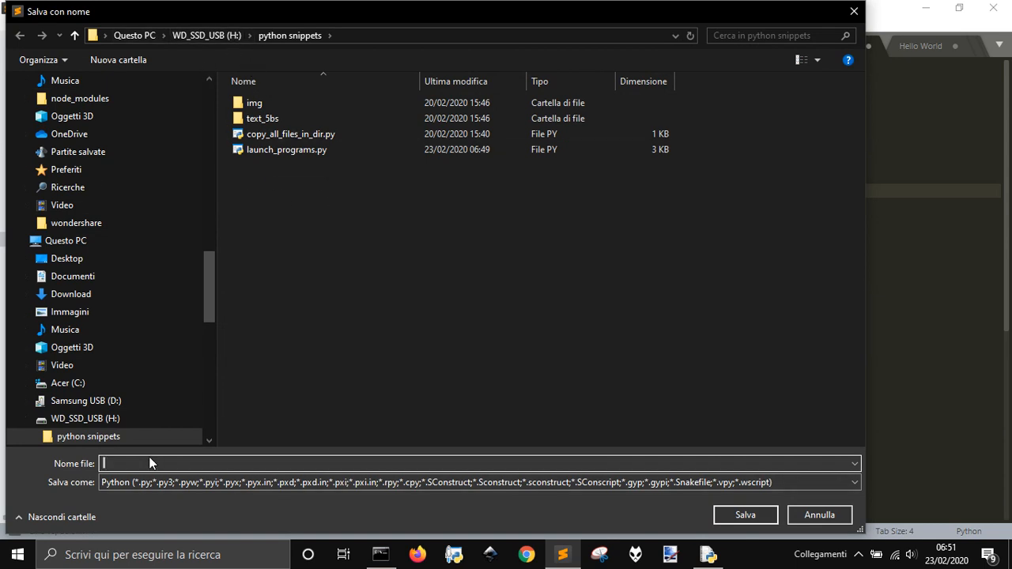
pyautogui.write('lanch')
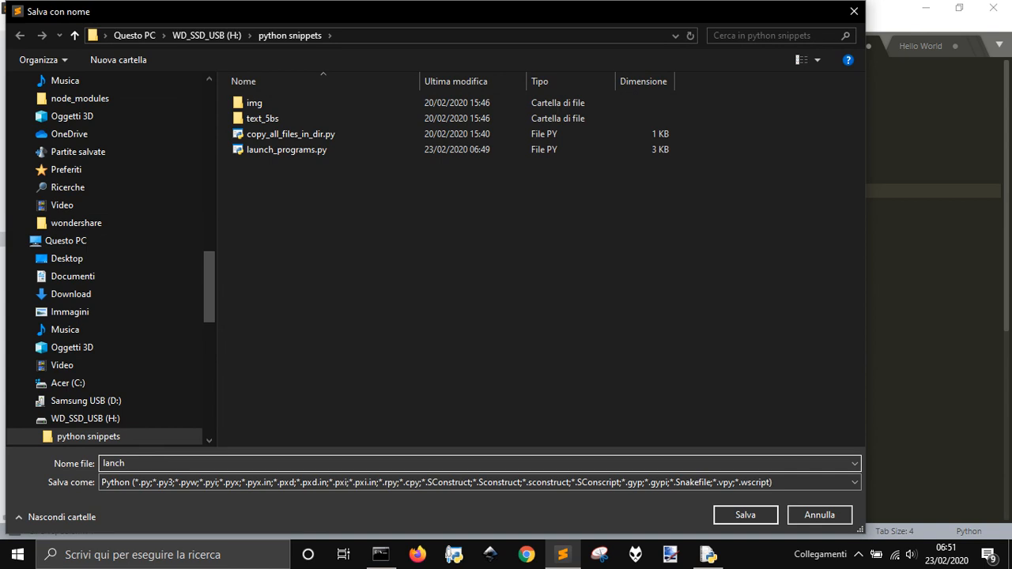
pyautogui.write('.py')
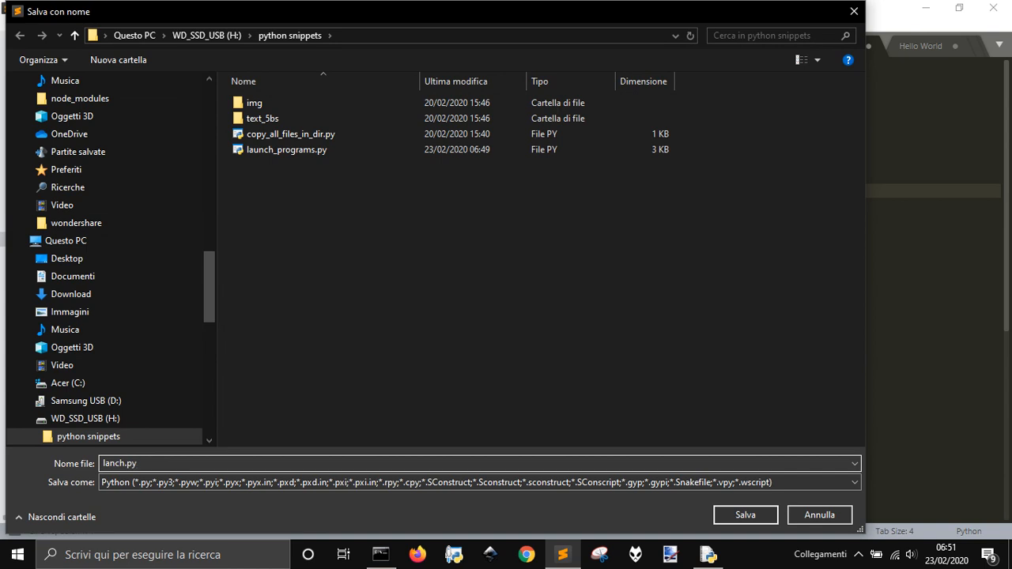
pyautogui.click(744, 514)
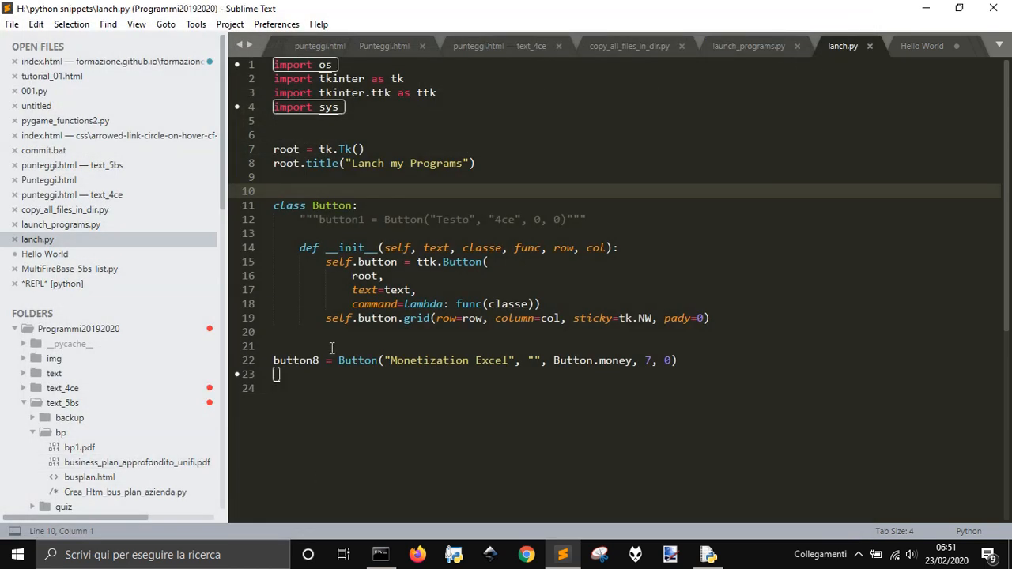
# Save the Hello World text as example_for_launch.txt
pyautogui.click(921, 46)
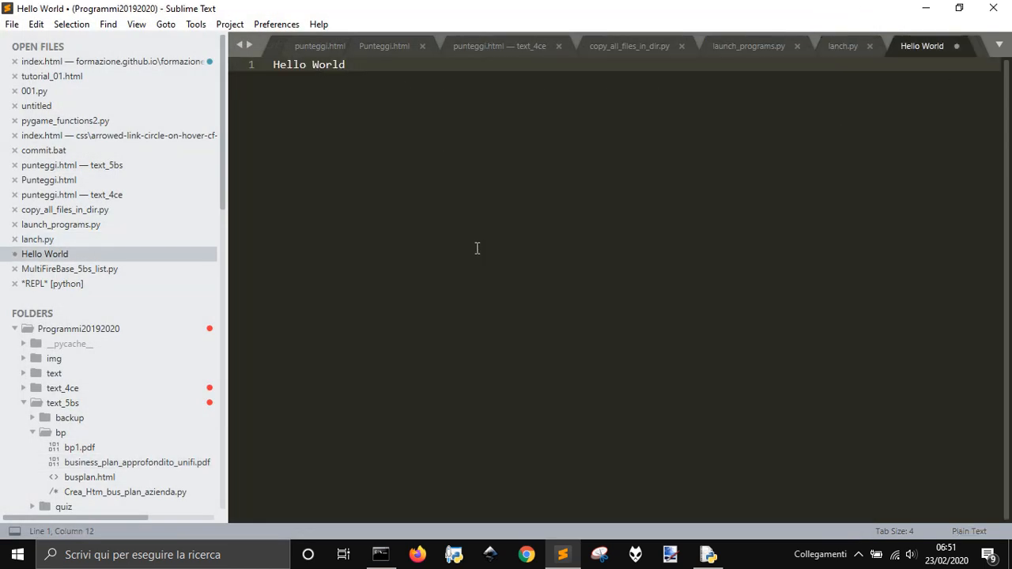
pyautogui.press('ctrl+s')
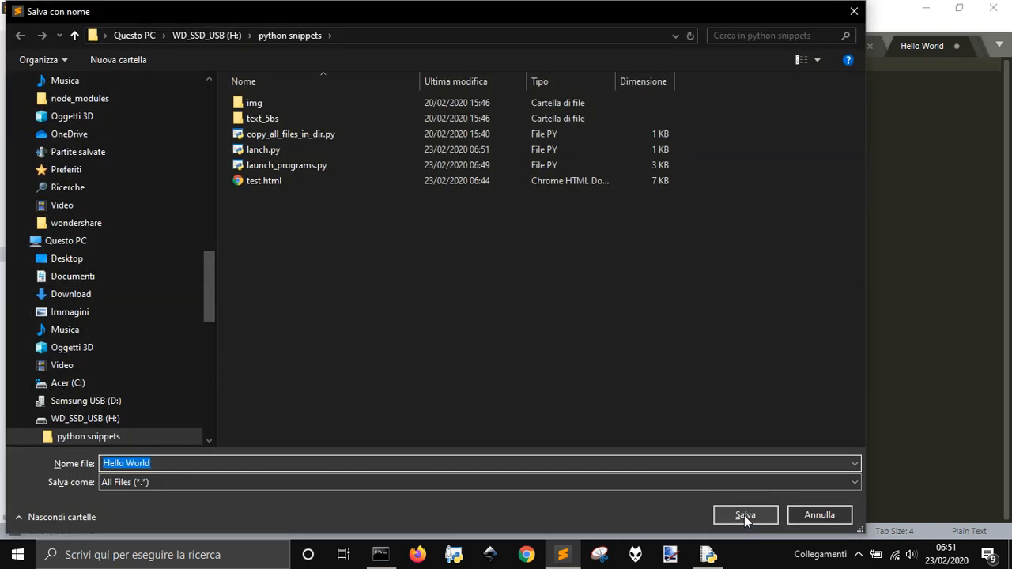
pyautogui.write('example_f')
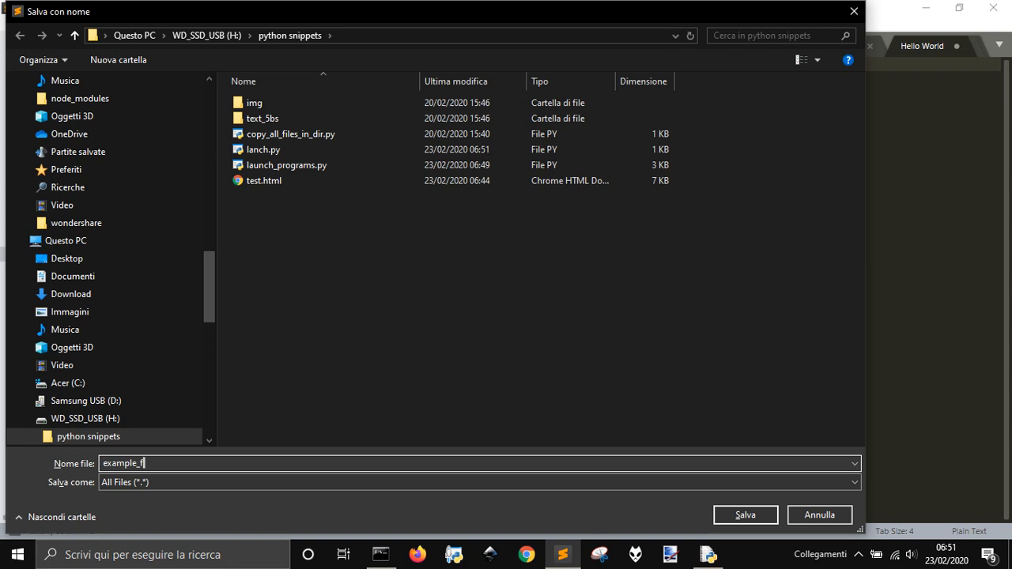
pyautogui.write('or_launch')
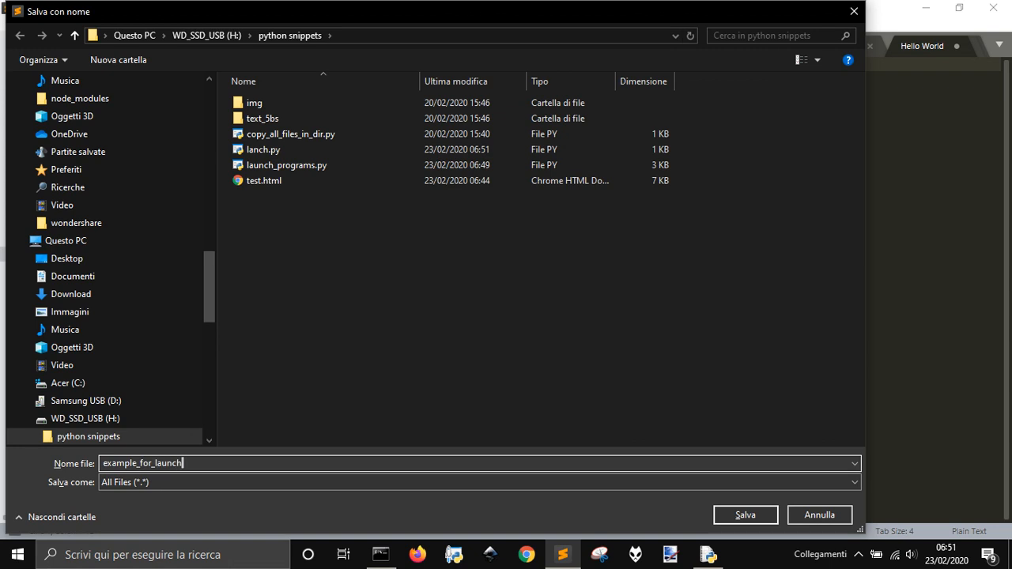
pyautogui.write('.txt')
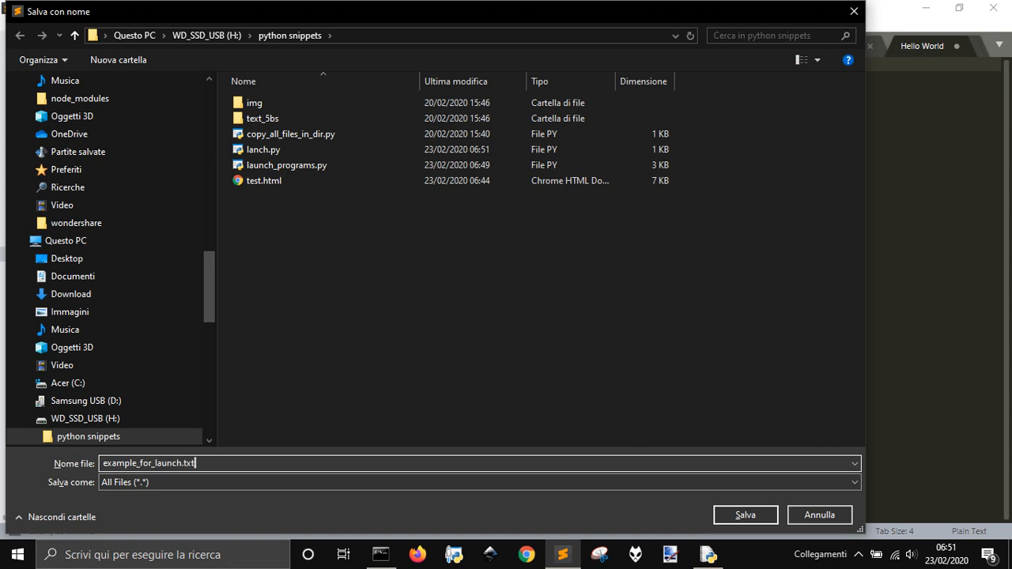
pyautogui.click(744, 515)
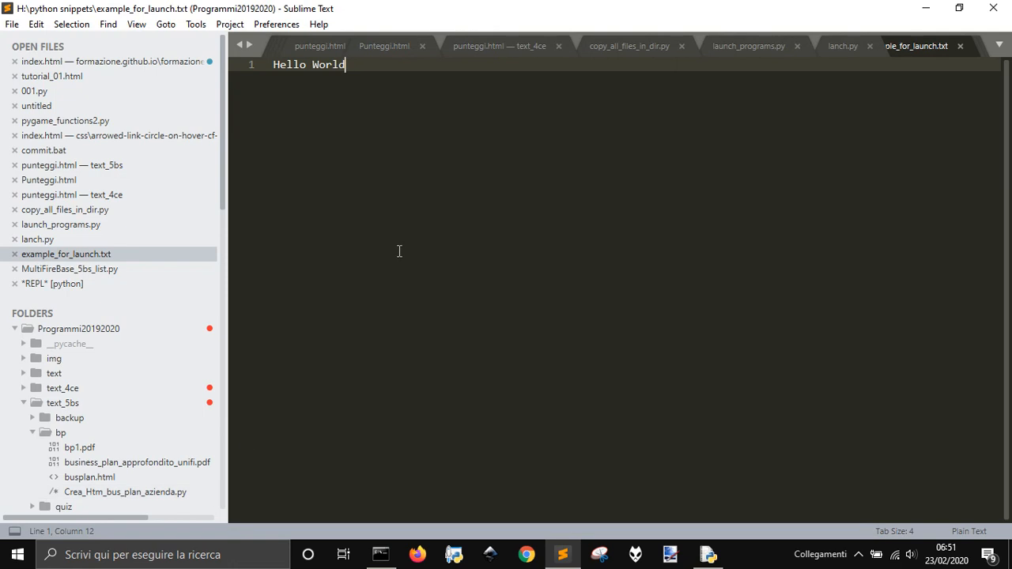
# Append root.mainloop() to lanch.py and remove the sys import
pyautogui.click(842, 46)
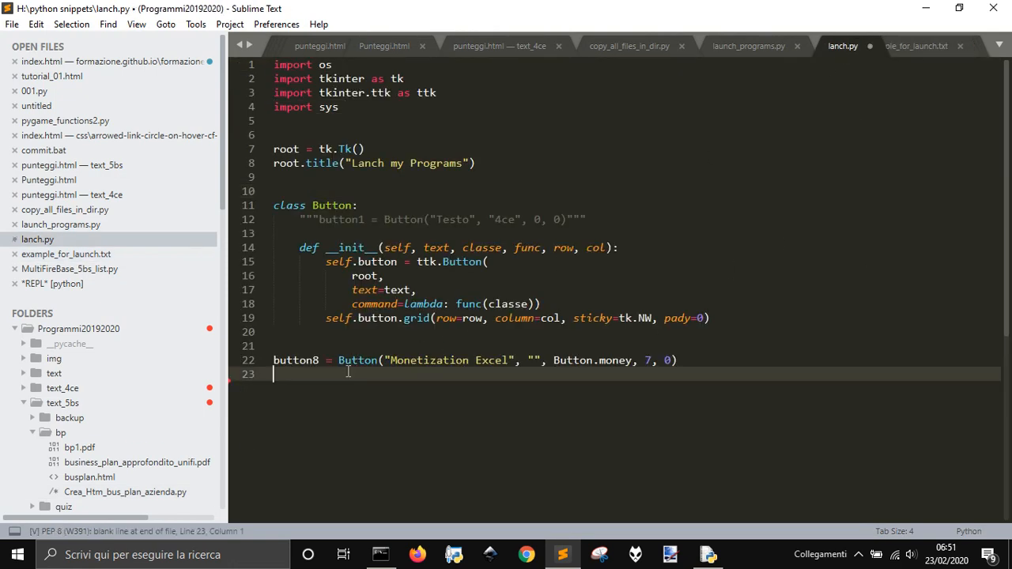
pyautogui.press('enter')
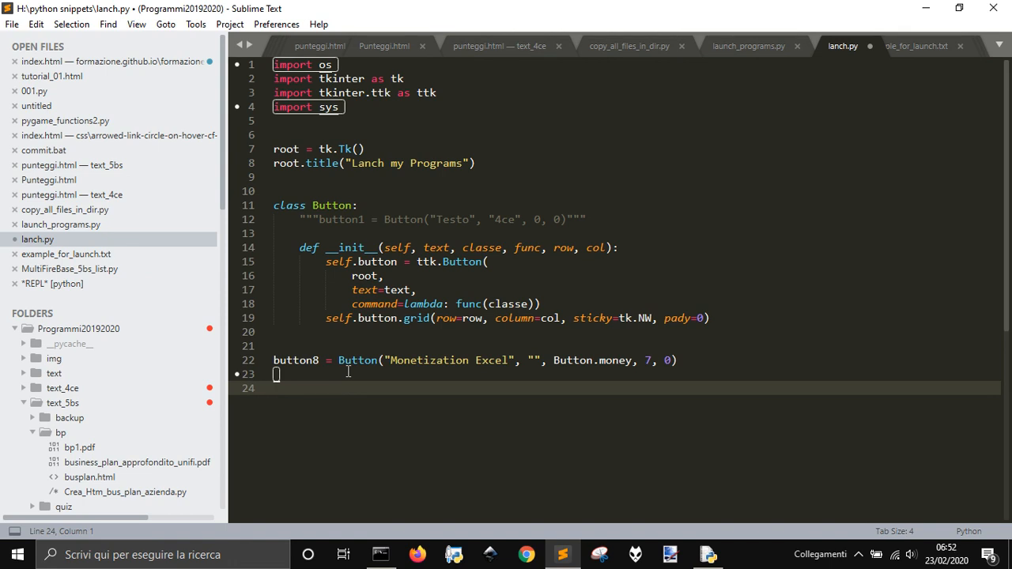
pyautogui.write('root.mainloop(')
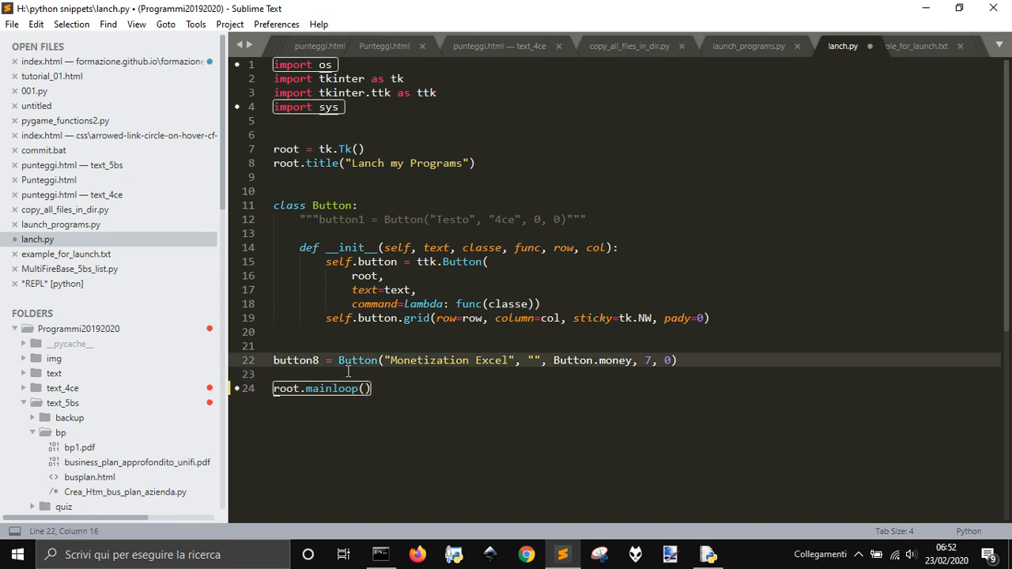
pyautogui.press('Backspace')
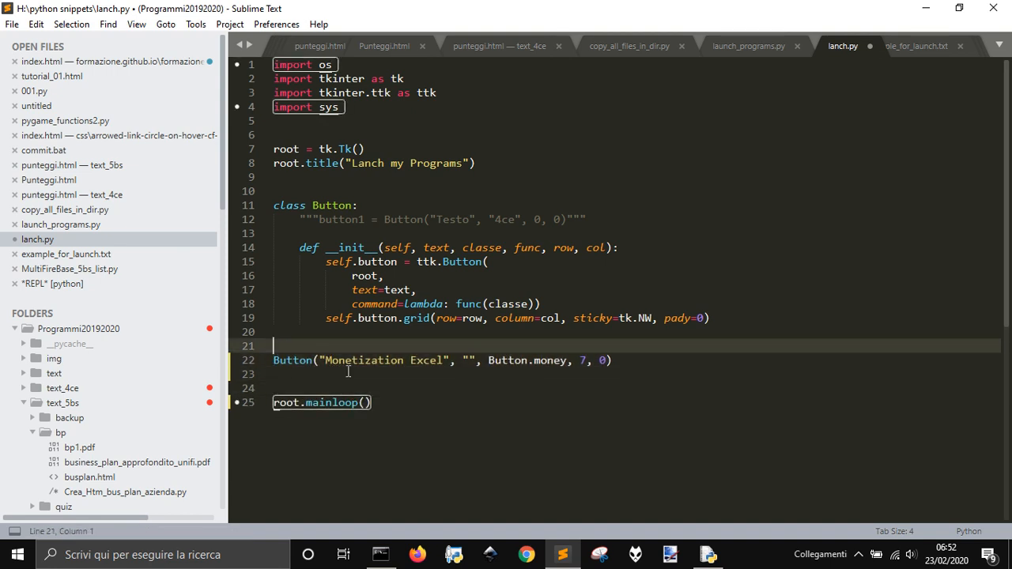
pyautogui.click(317, 205)
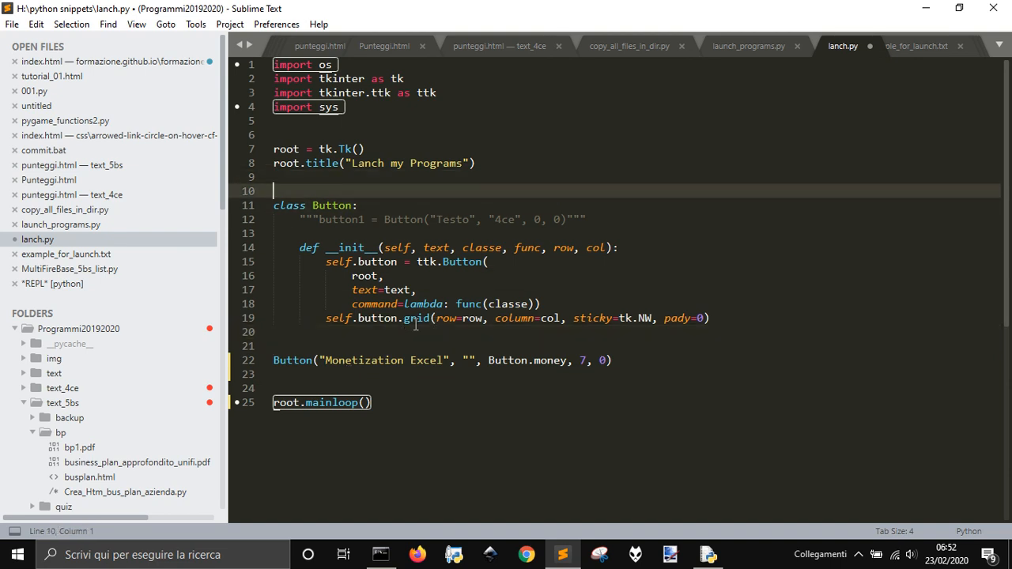
pyautogui.doubleClick(415, 318)
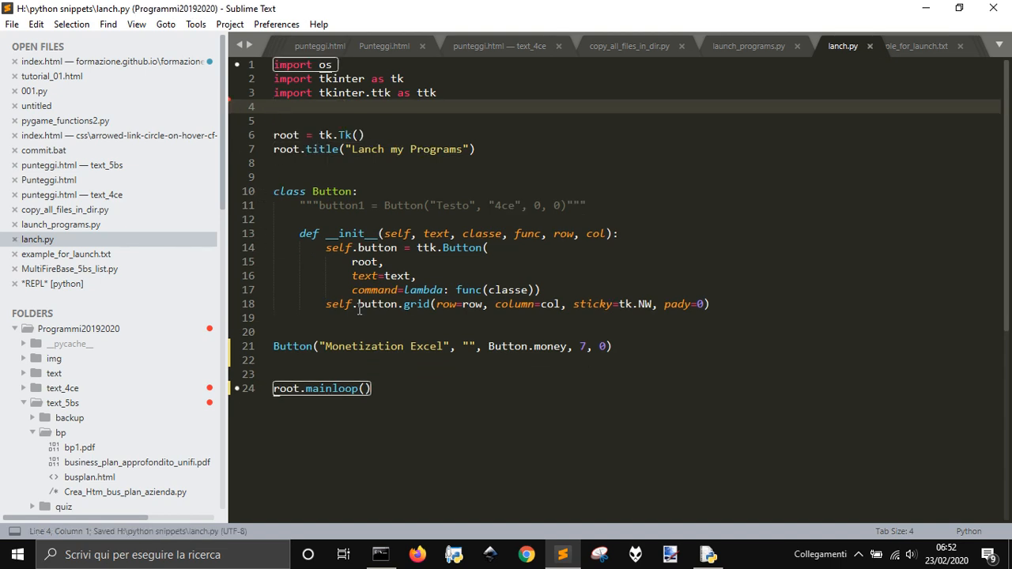
pyautogui.moveTo(715, 305)
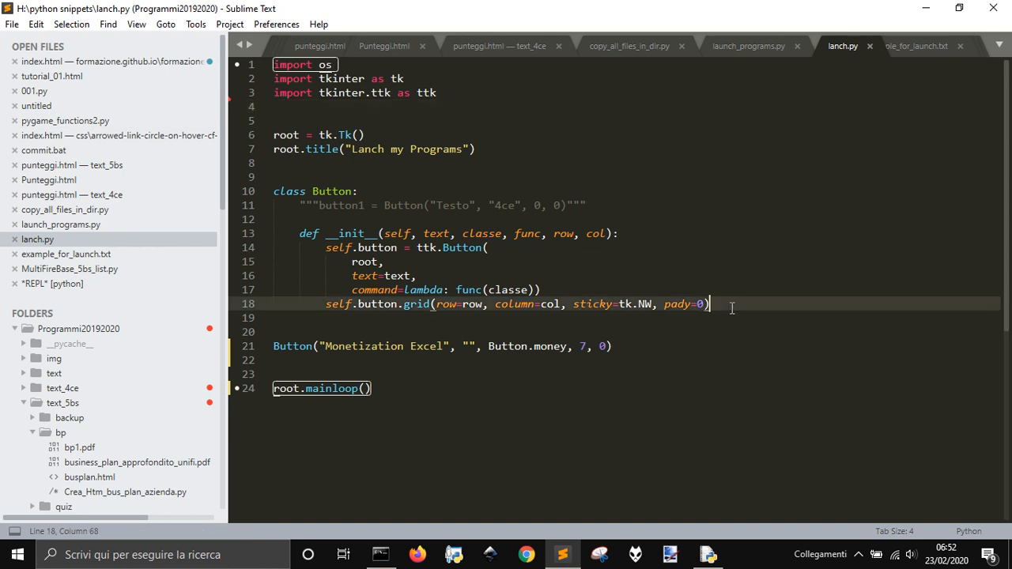
# Add an open_hello_word method line to the Button class
pyautogui.press('enter')
pyautogui.write('def')
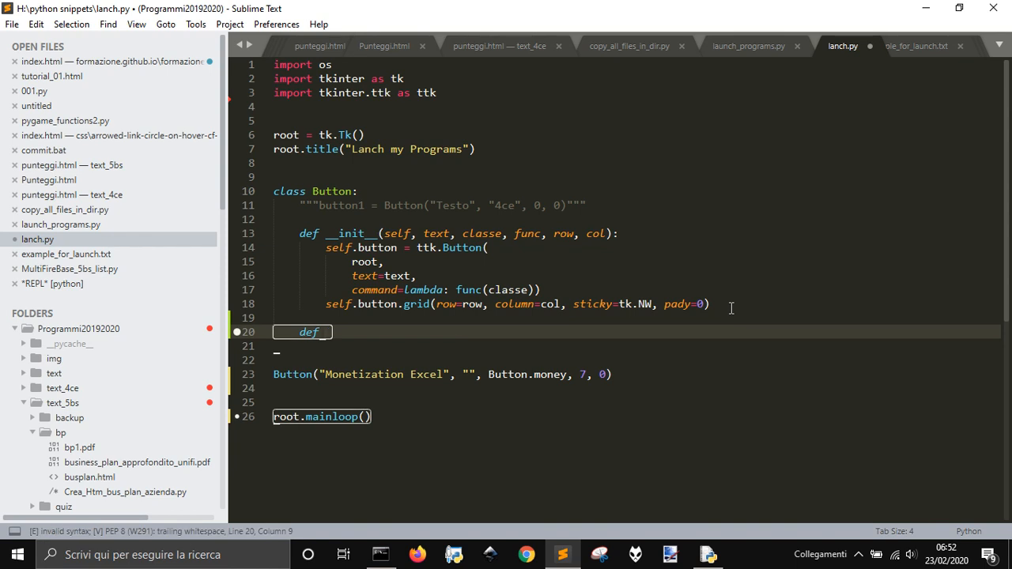
pyautogui.write('open')
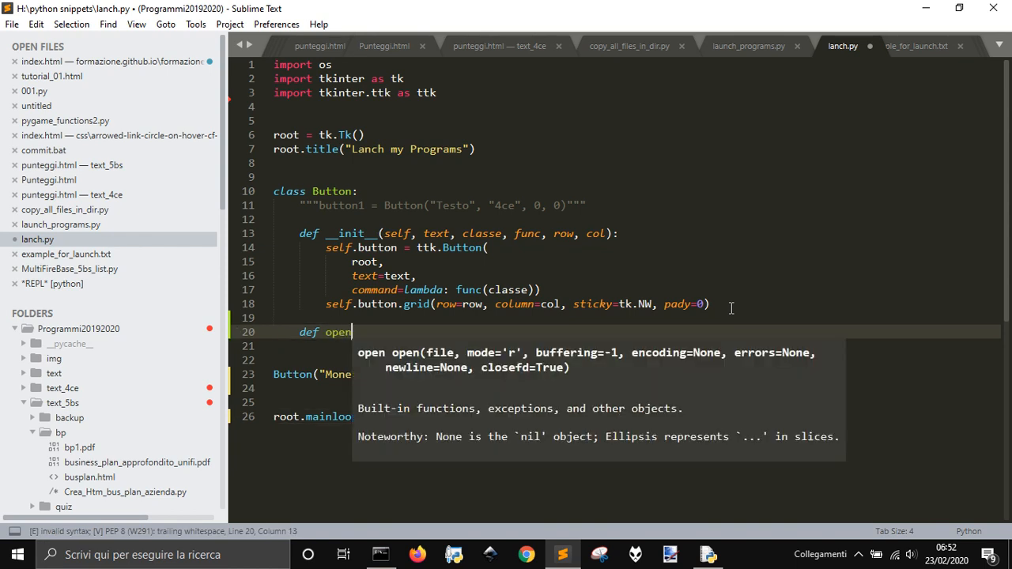
pyautogui.write('()')
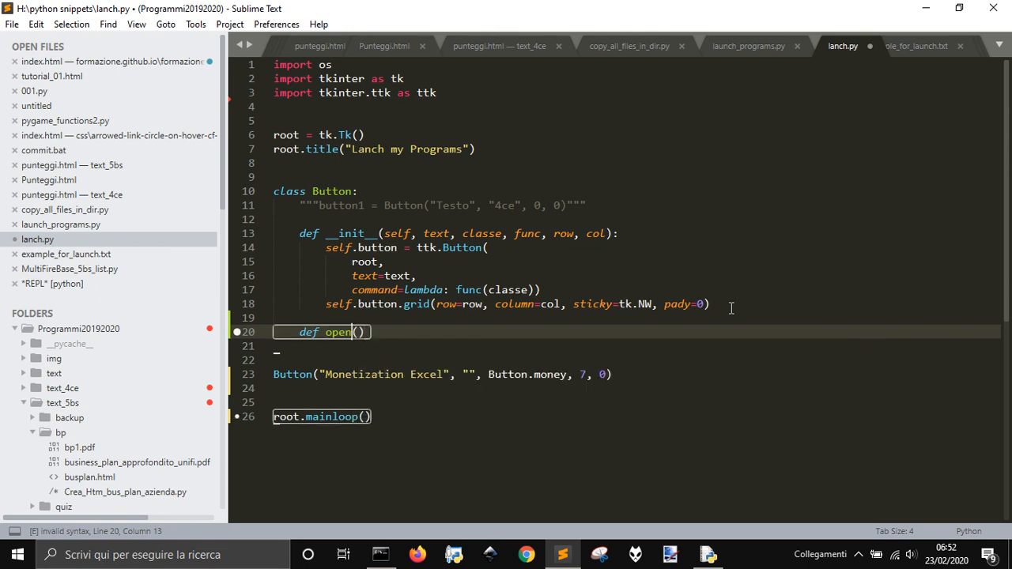
pyautogui.write('_hello_word')
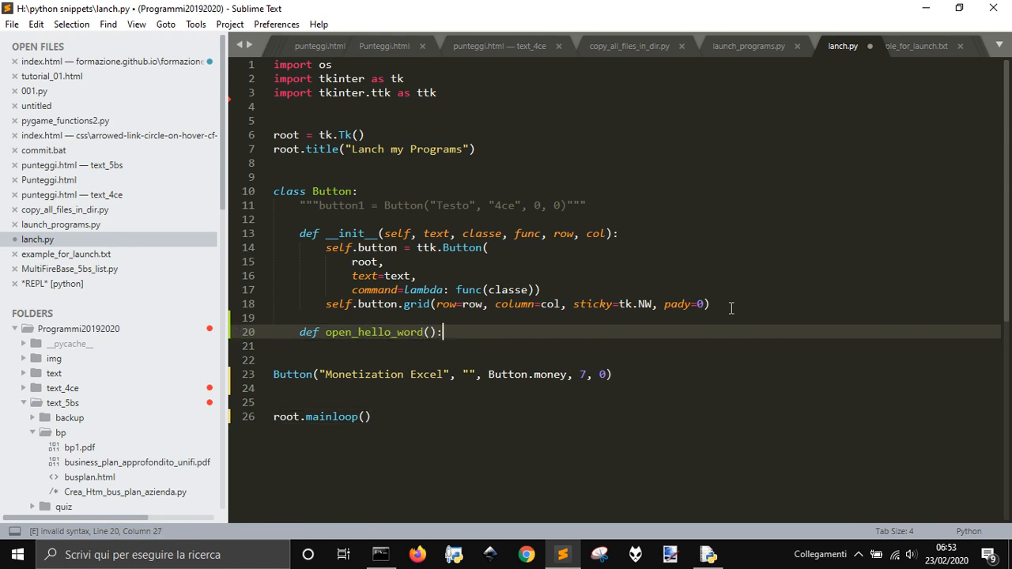
pyautogui.write('event')
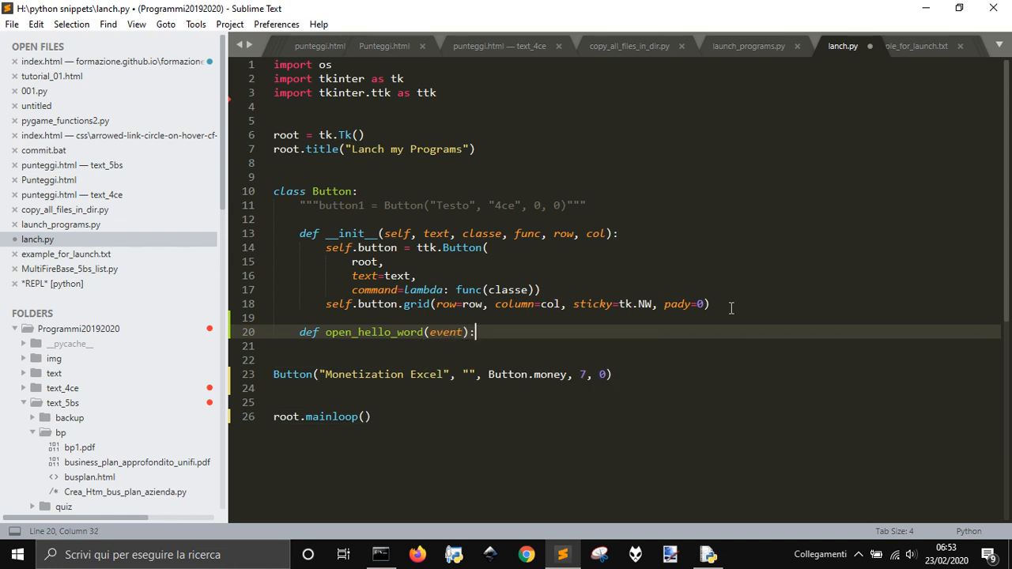
# Make it call os.startfile("example_for_launch.txt"), fixing the misspelled file name
pyautogui.write('os.st')
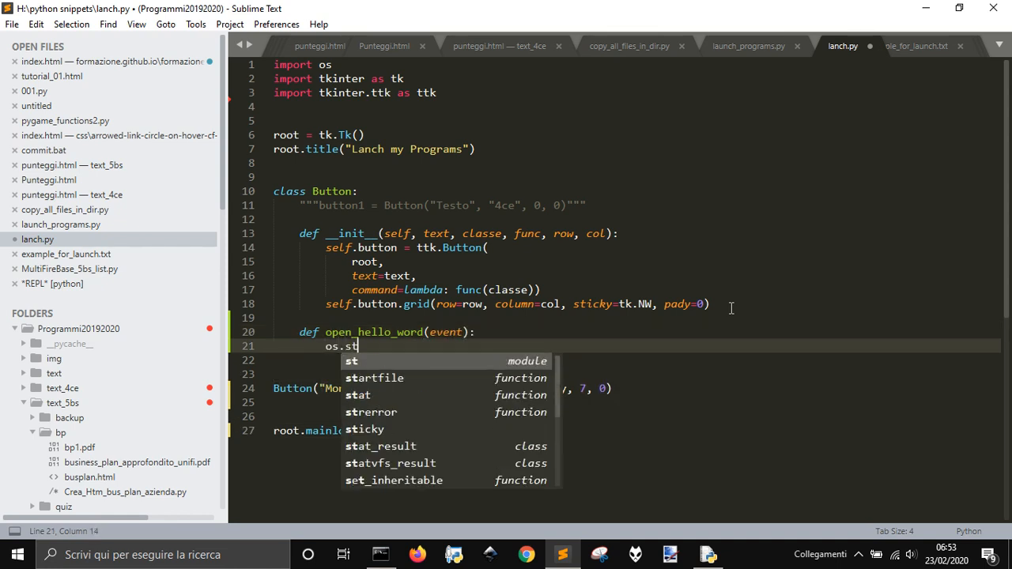
pyautogui.write('artfile(')
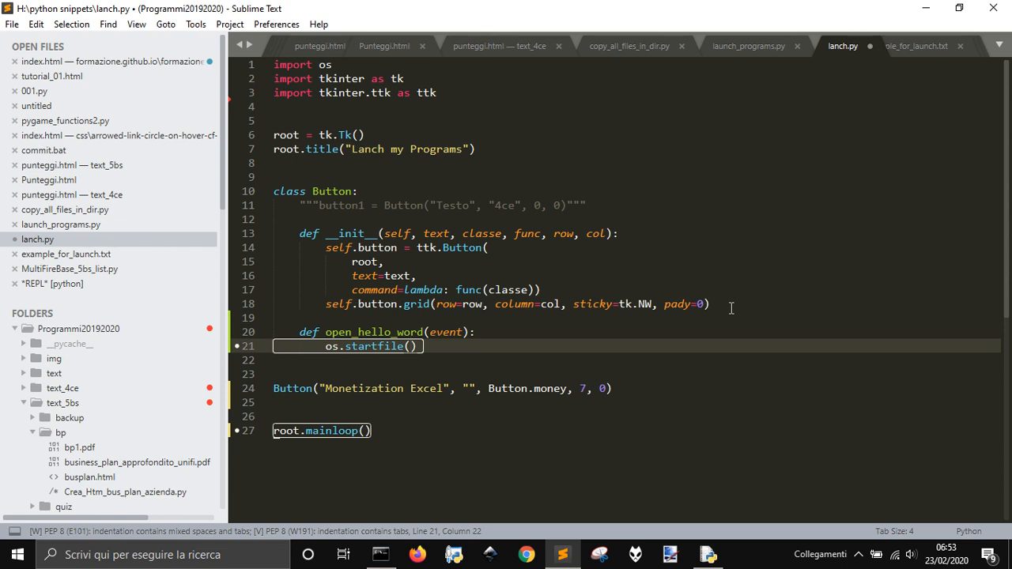
pyautogui.write('""')
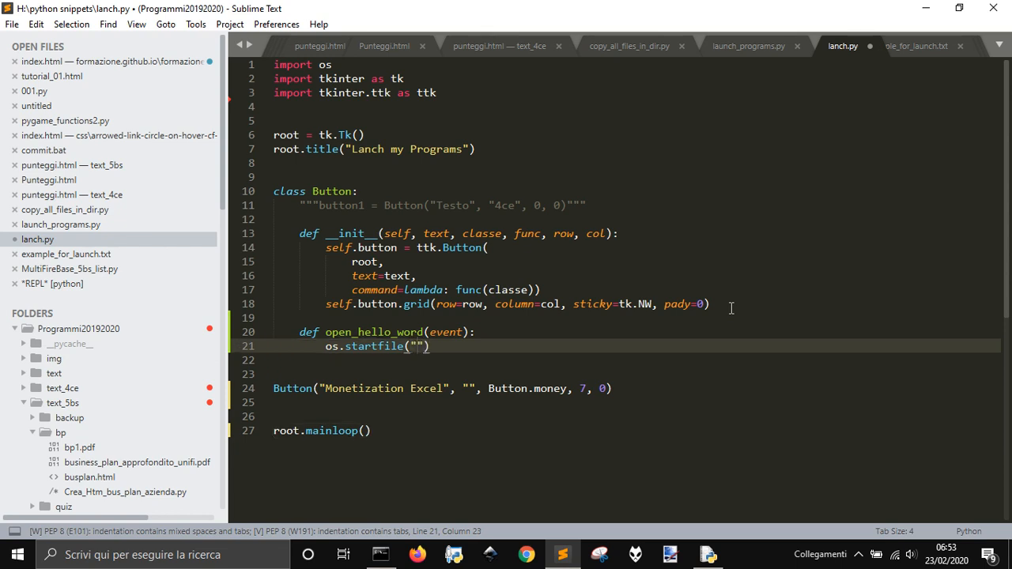
pyautogui.write('h')
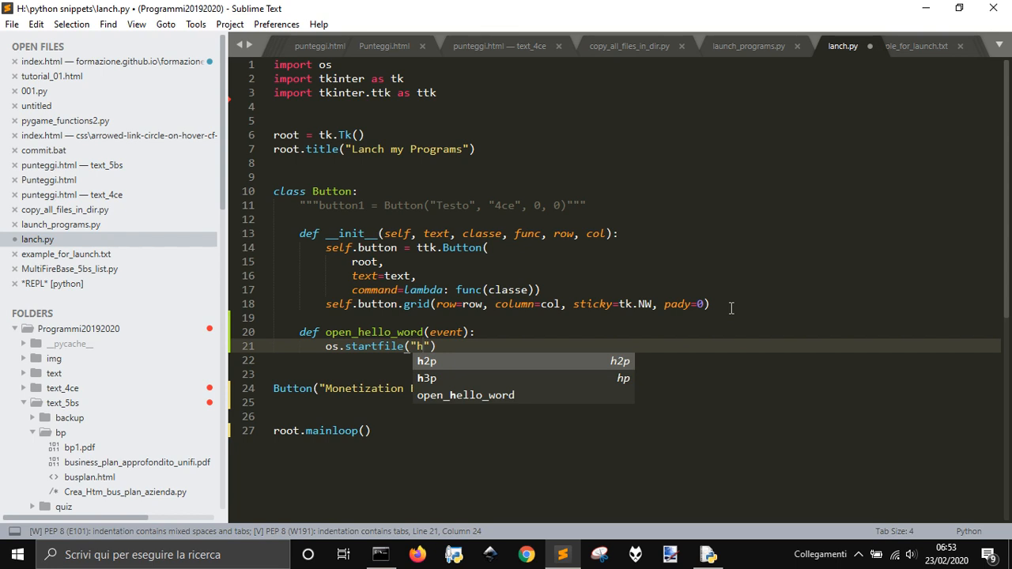
pyautogui.write('e')
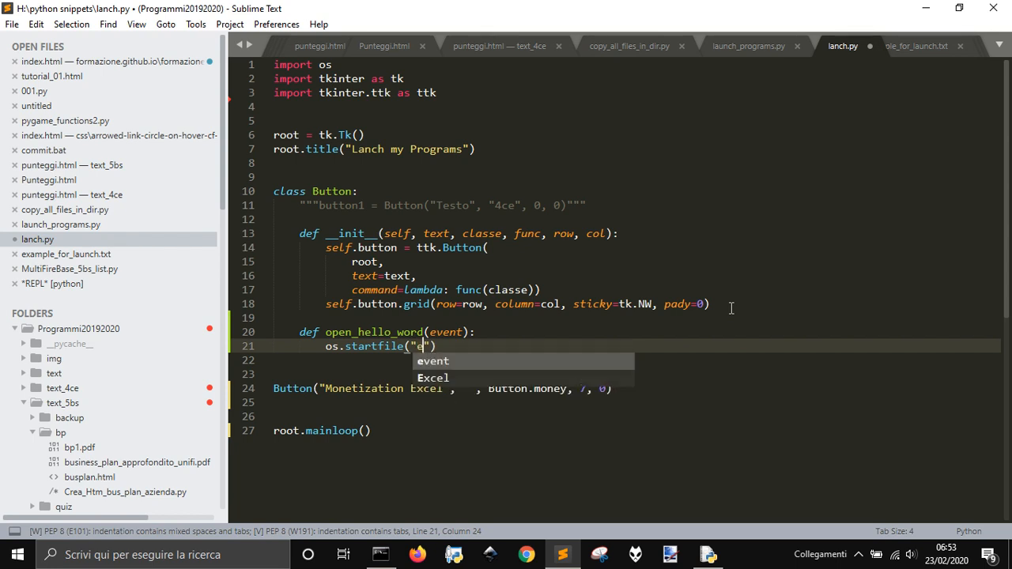
pyautogui.write('xample')
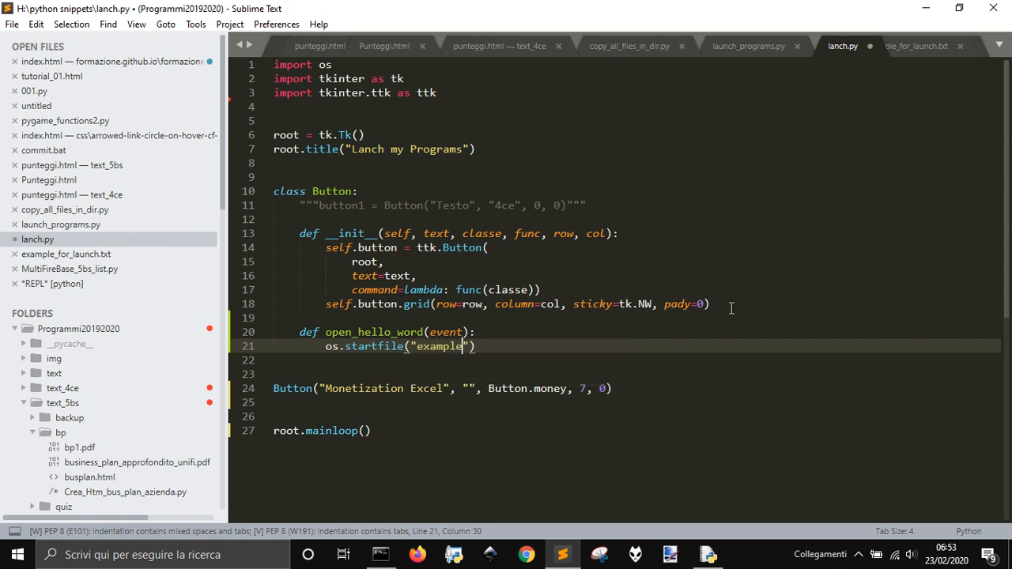
pyautogui.write('_f')
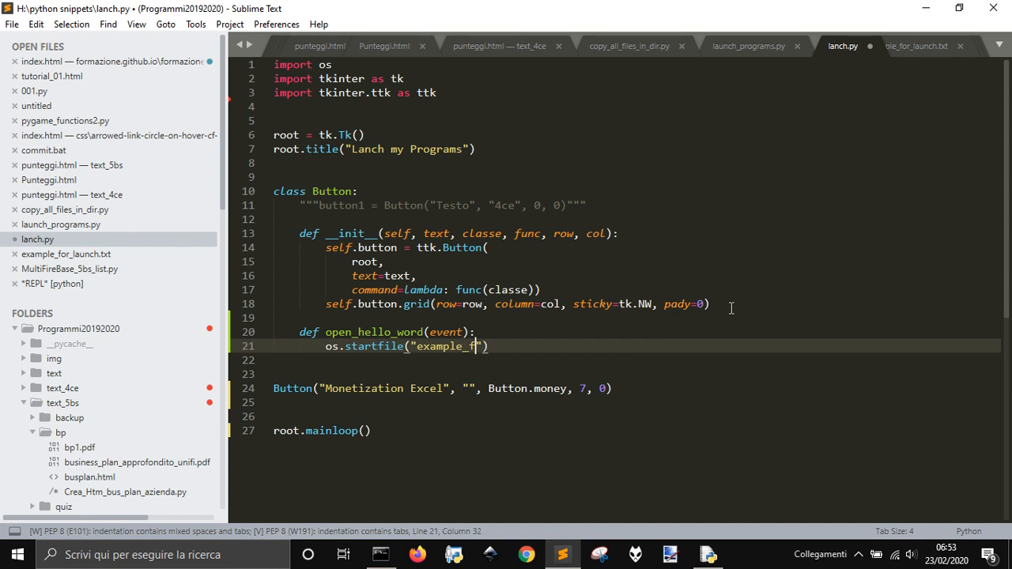
pyautogui.write('or_lunch')
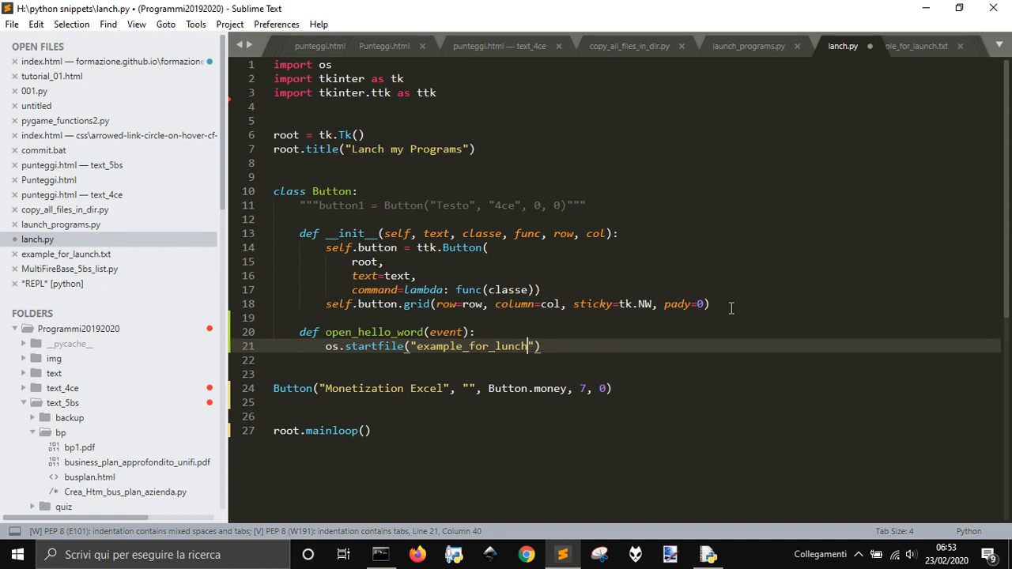
pyautogui.press('BackSpace')
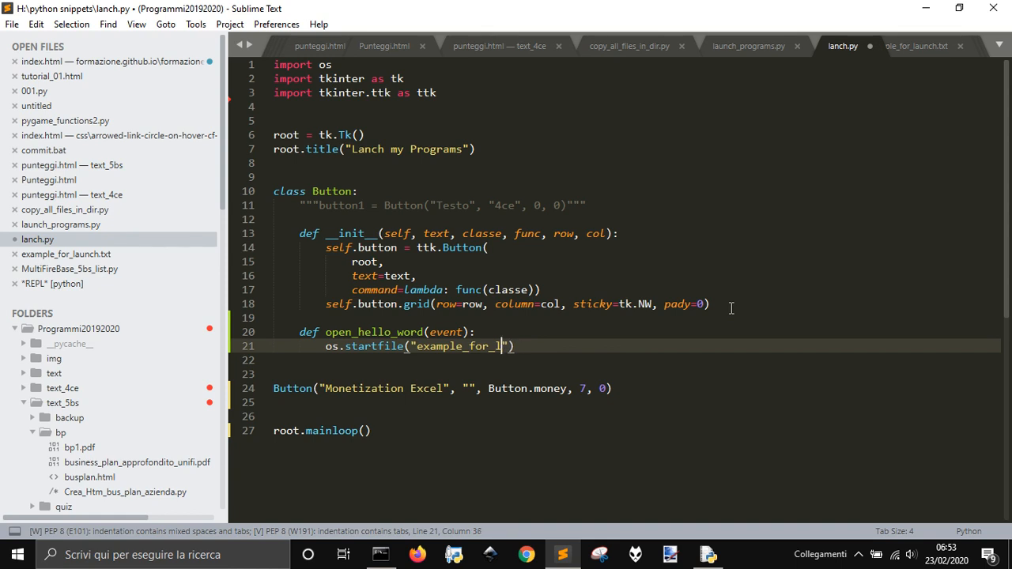
pyautogui.write('aunch.')
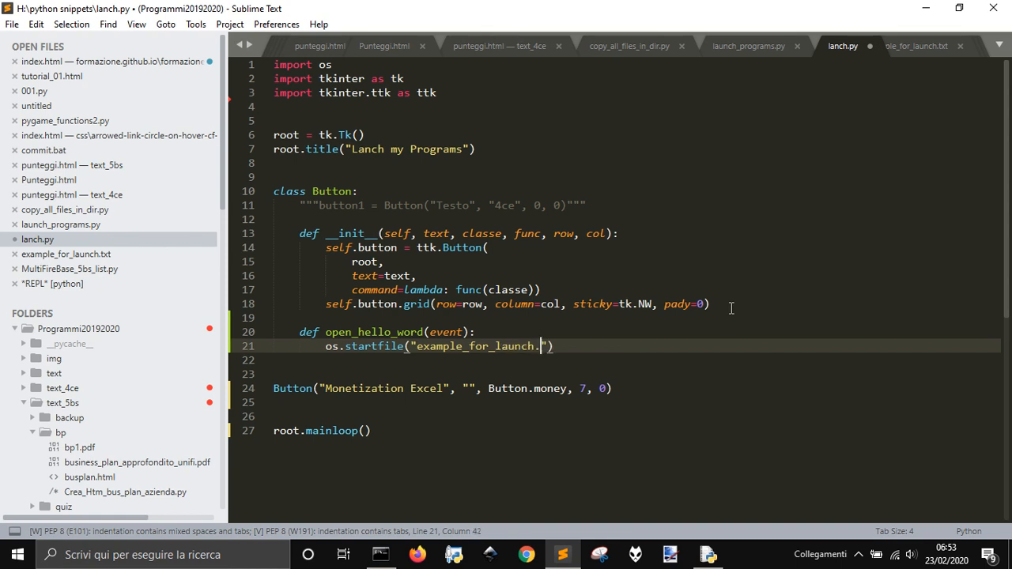
pyautogui.write('txt')
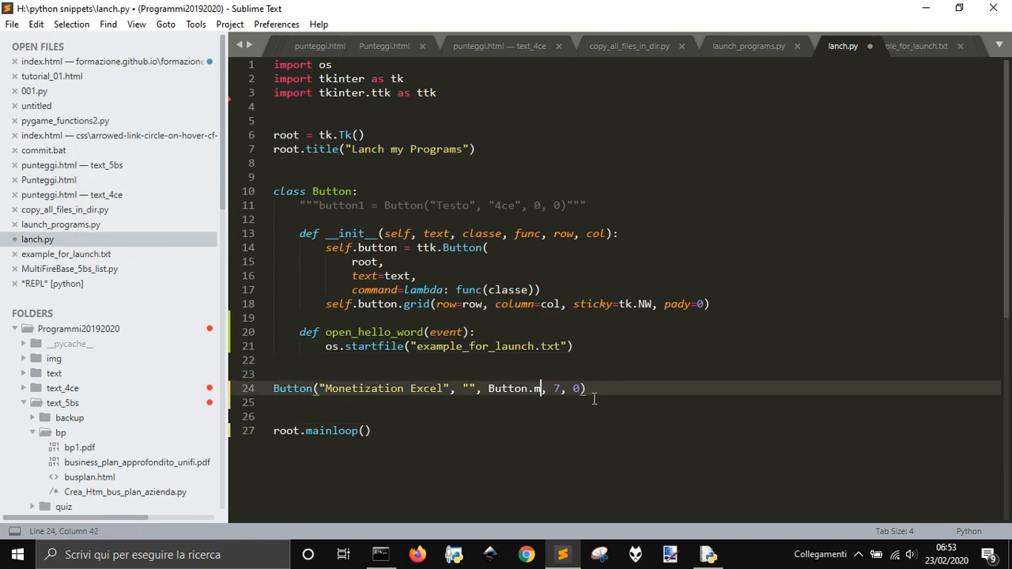
# Point the button at Button.open_hello_word and relabel it 'Open example text'
pyautogui.write('or')
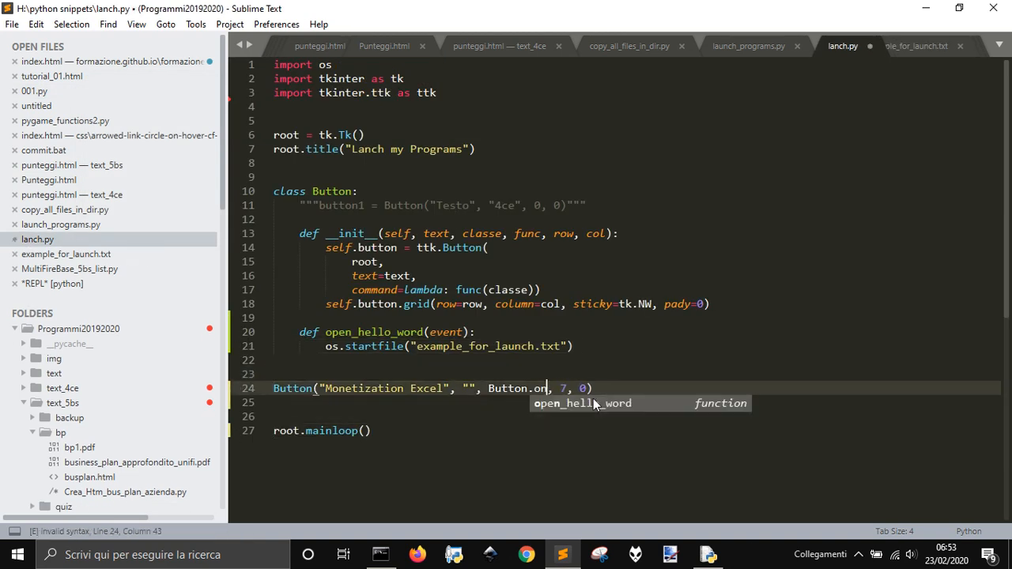
pyautogui.write('en_hello_word')
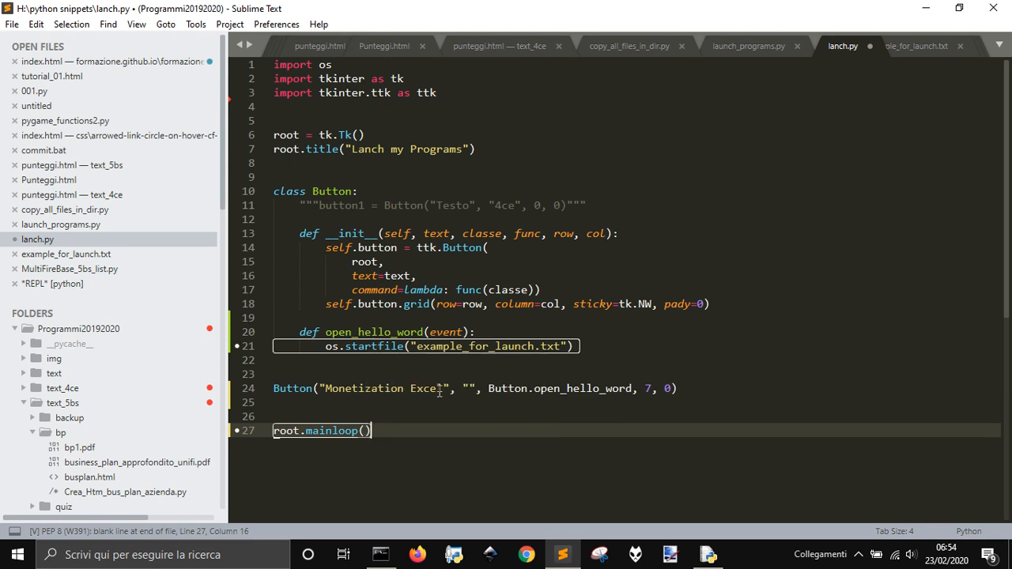
pyautogui.doubleClick(364, 388)
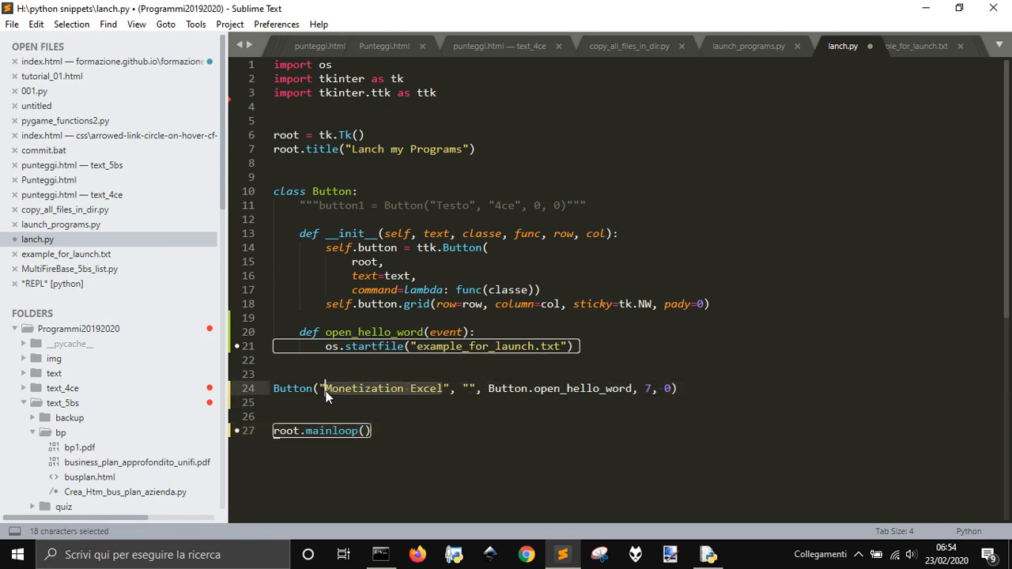
pyautogui.write('Open')
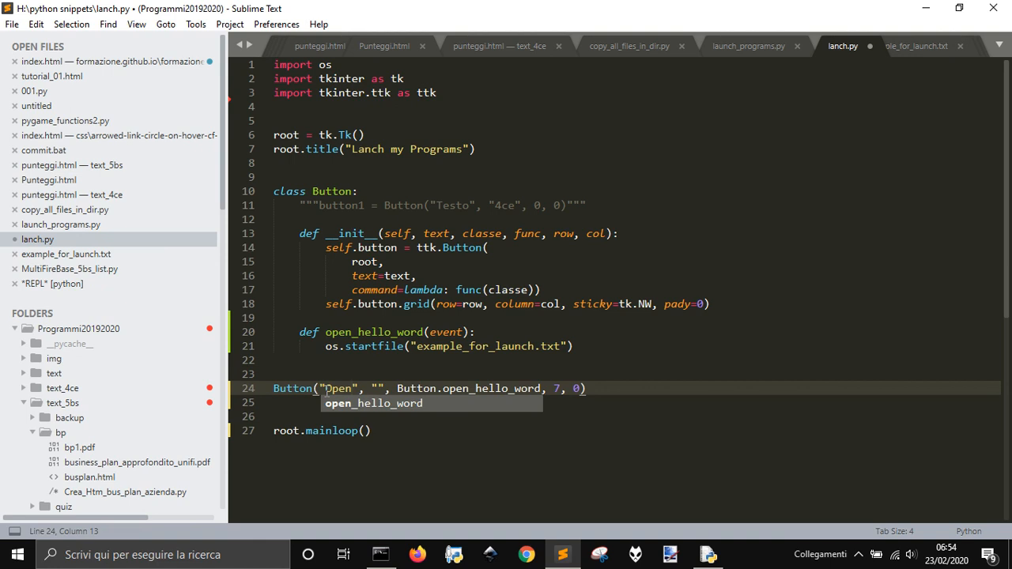
pyautogui.write('example')
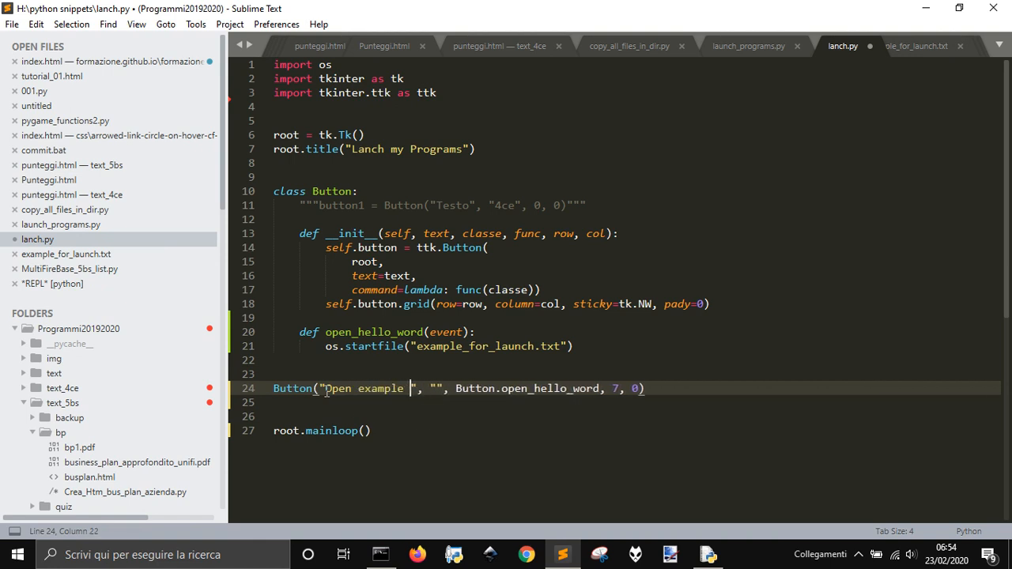
pyautogui.write('text')
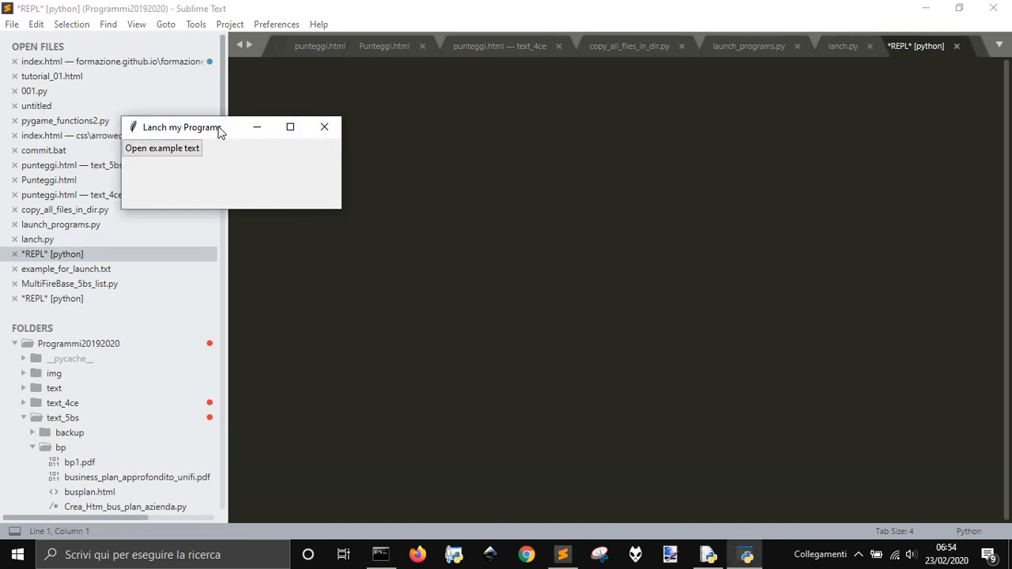
# Use Open example text to show Hello World in Notepad, close the launcher, and return to lanch.py
pyautogui.click(162, 148)
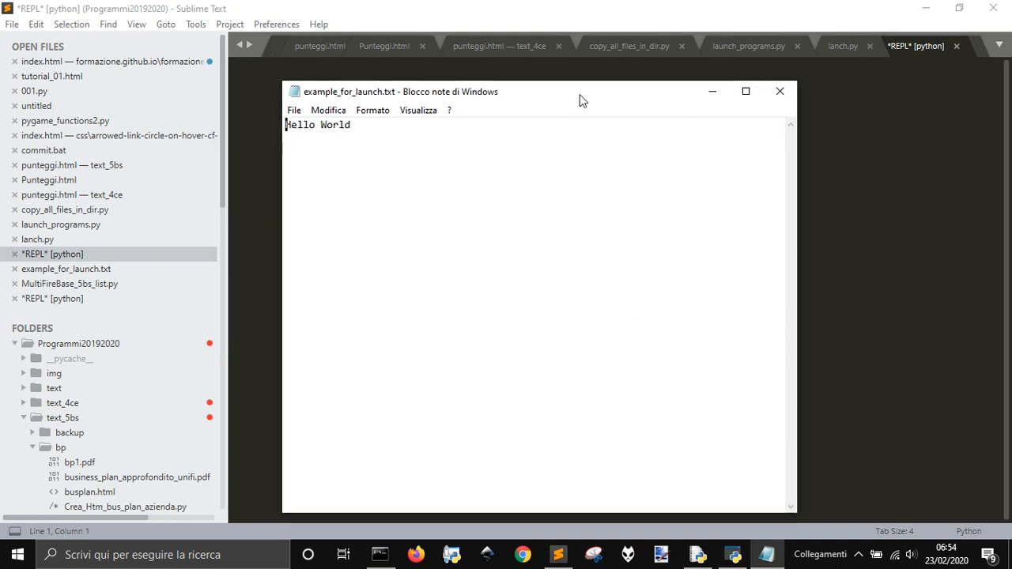
pyautogui.moveTo(581, 91); pyautogui.dragTo(701, 81)
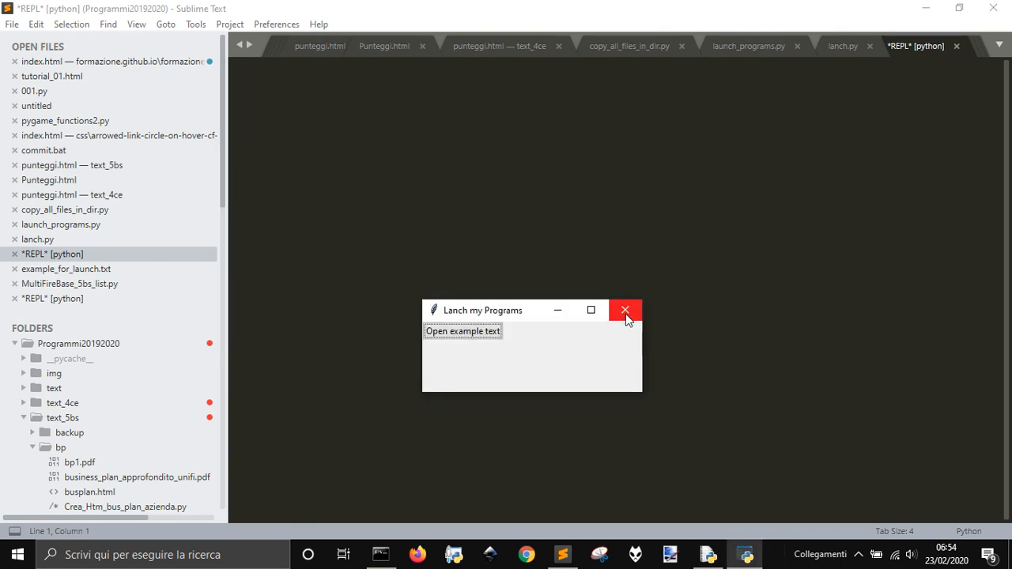
pyautogui.click(626, 310)
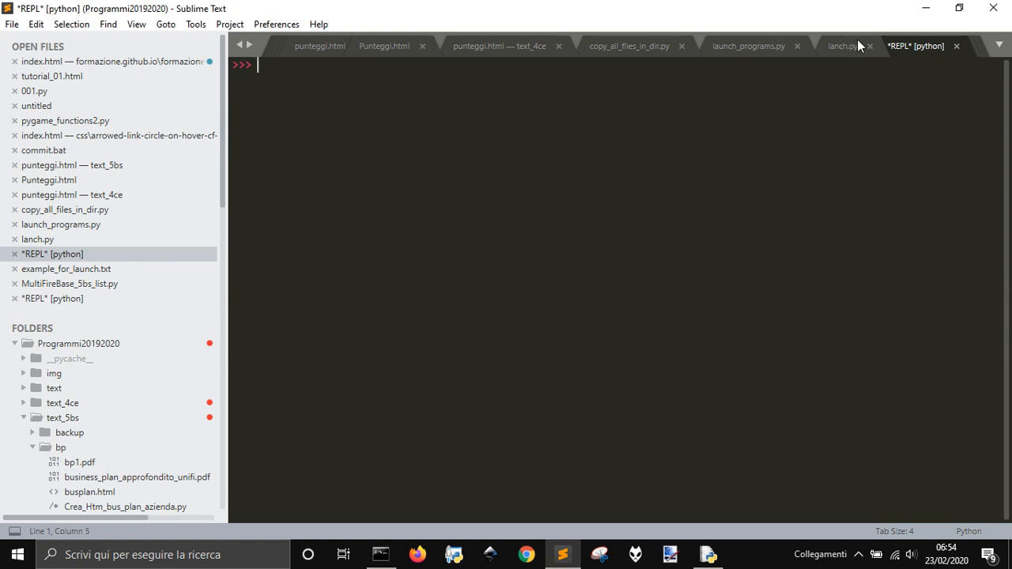
pyautogui.click(842, 46)
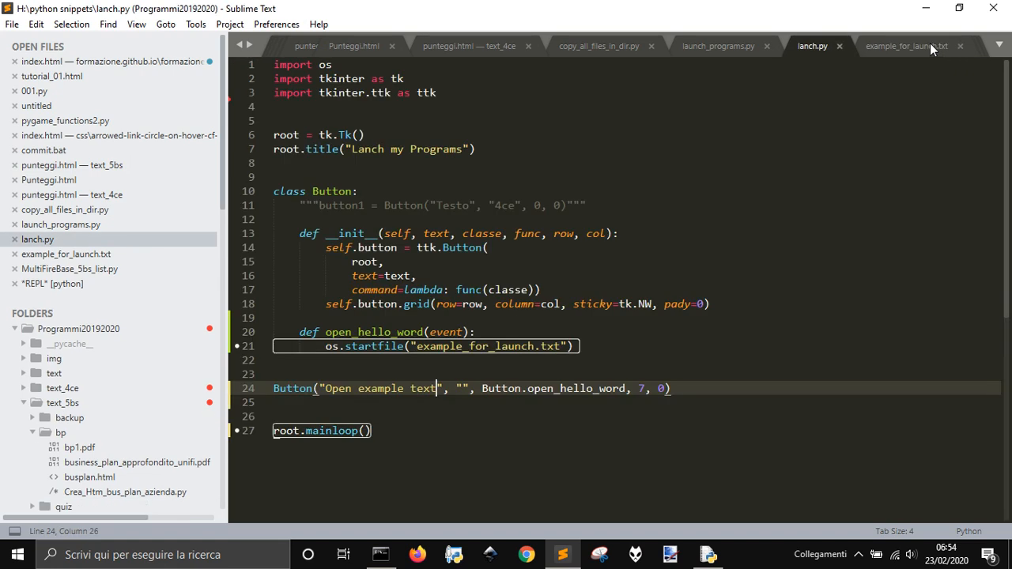
pyautogui.moveTo(914, 49)
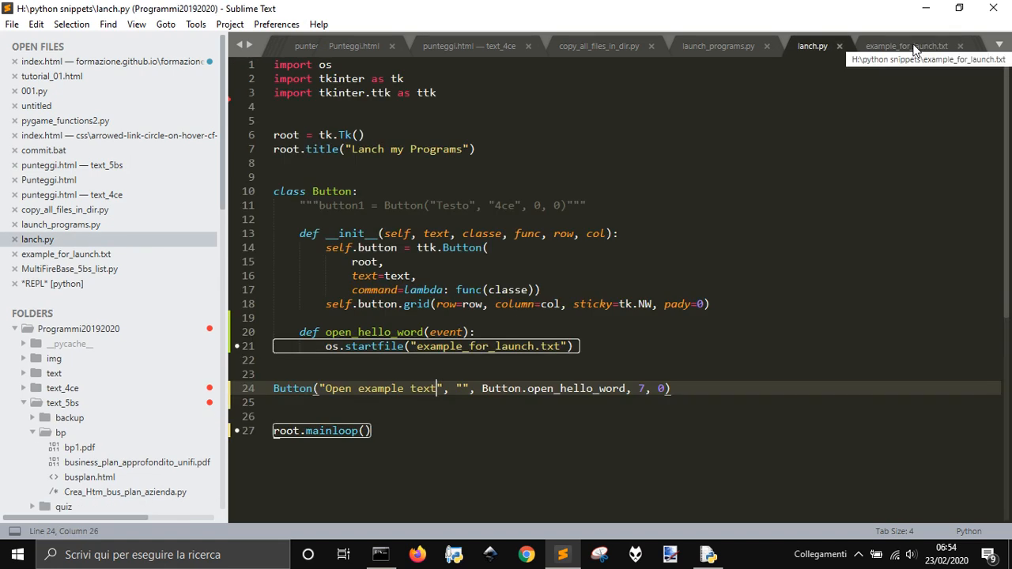
# Save the edited example text as Hello World 2.txt, then go back to lanch.py
pyautogui.click(907, 45)
pyautogui.write('Hello World 2')
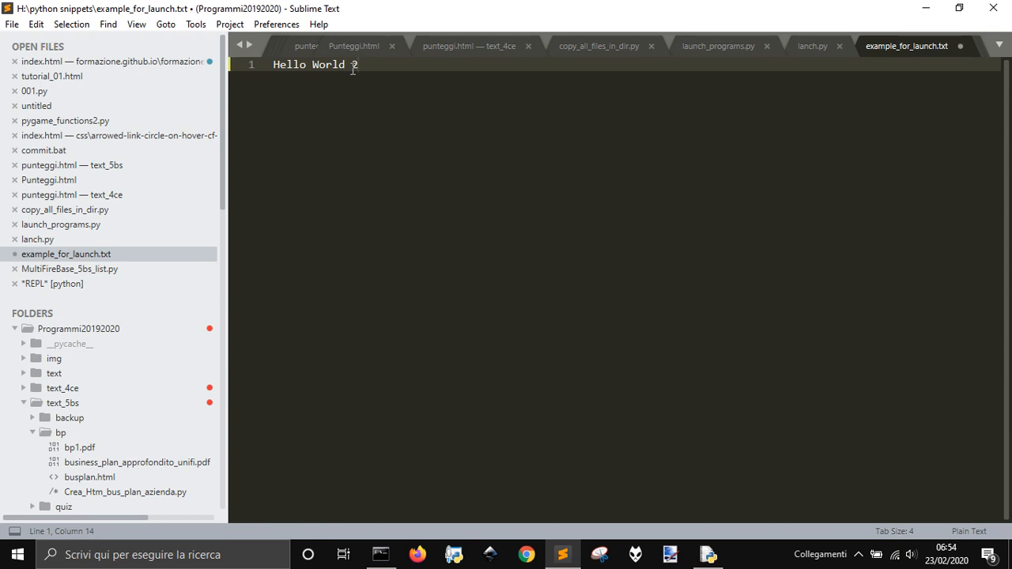
pyautogui.press('ctrl+shift+s')
pyautogui.write('Hello World.txt')
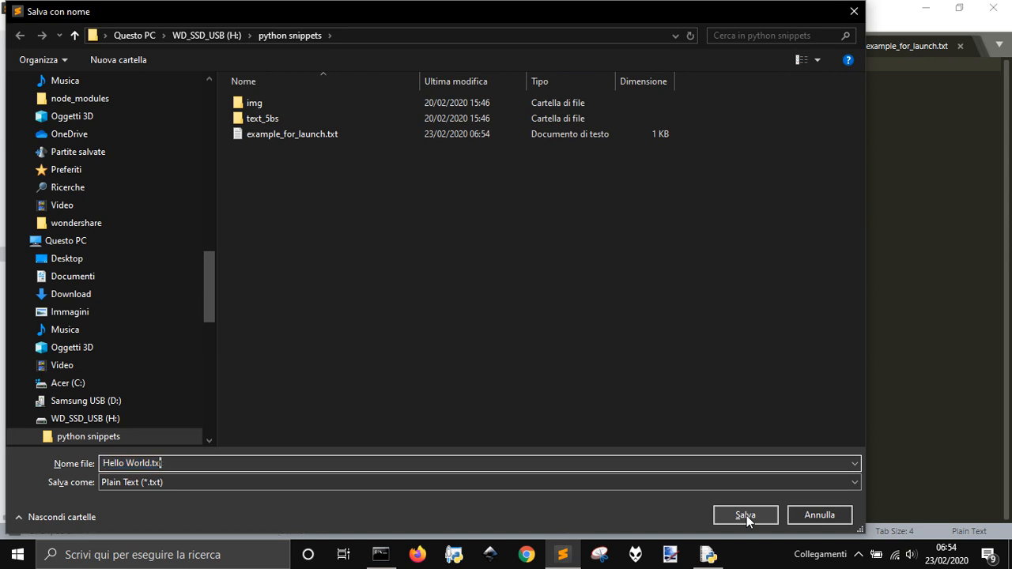
pyautogui.click(744, 515)
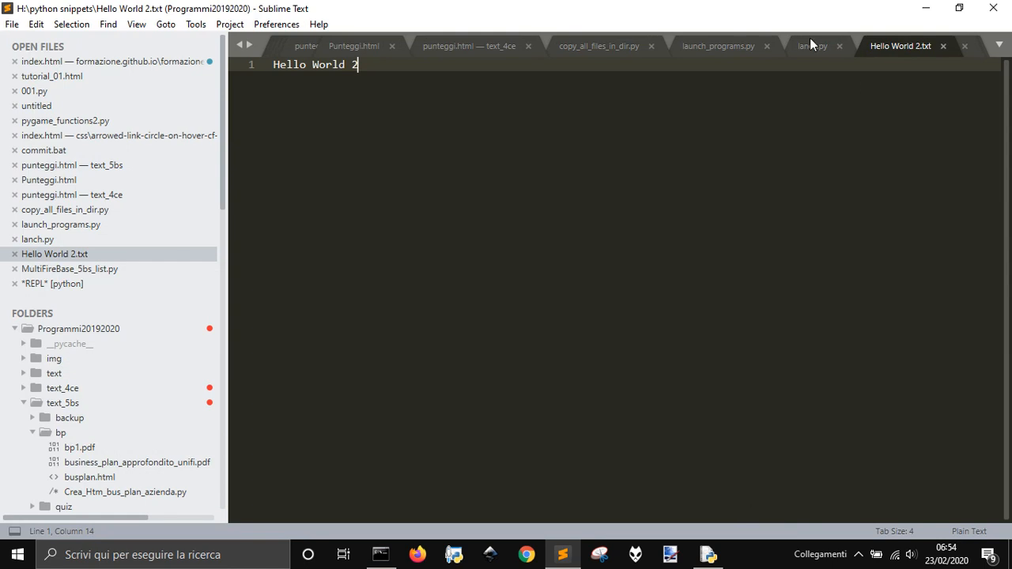
pyautogui.click(813, 46)
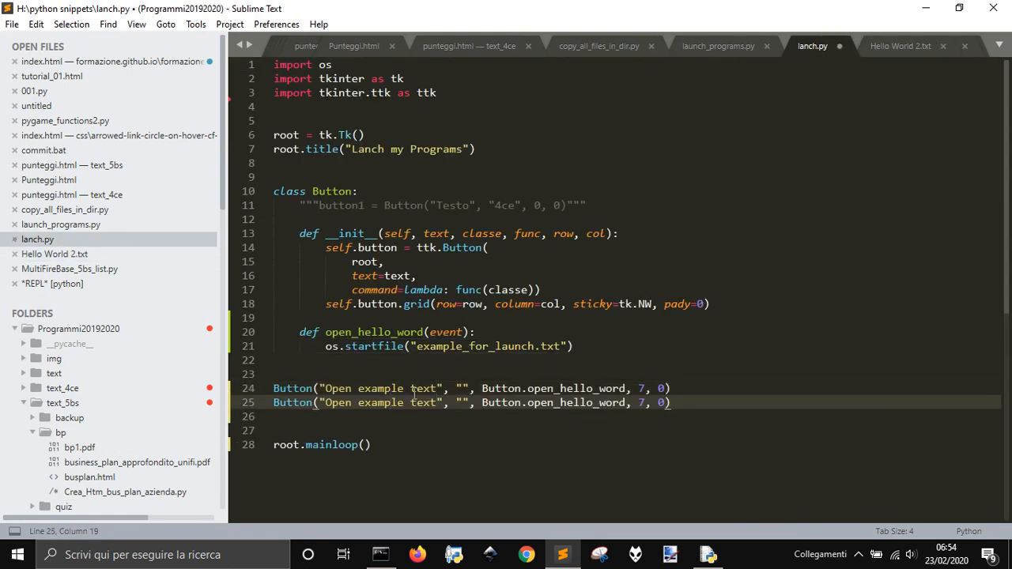
# Duplicate the button as 'Open example text 2' passing "Hello World 2.txt"
pyautogui.write('2')
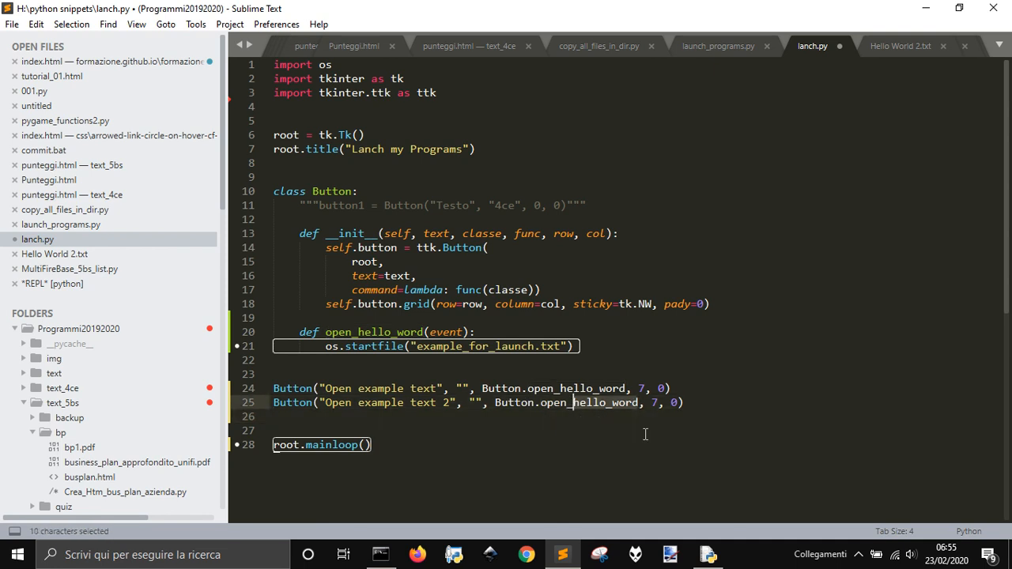
pyautogui.moveTo(360, 375)
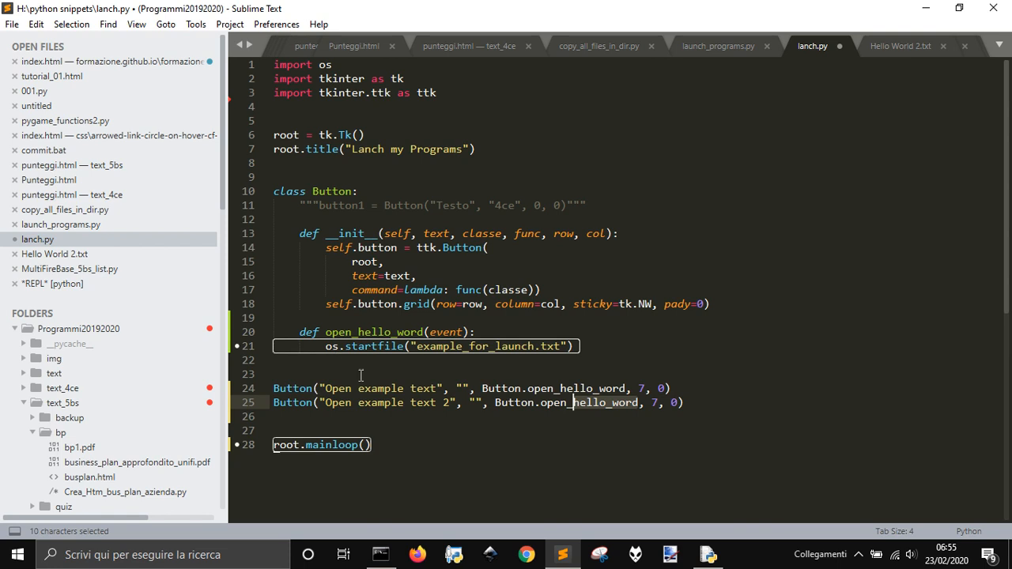
pyautogui.moveTo(530, 396)
pyautogui.write('text')
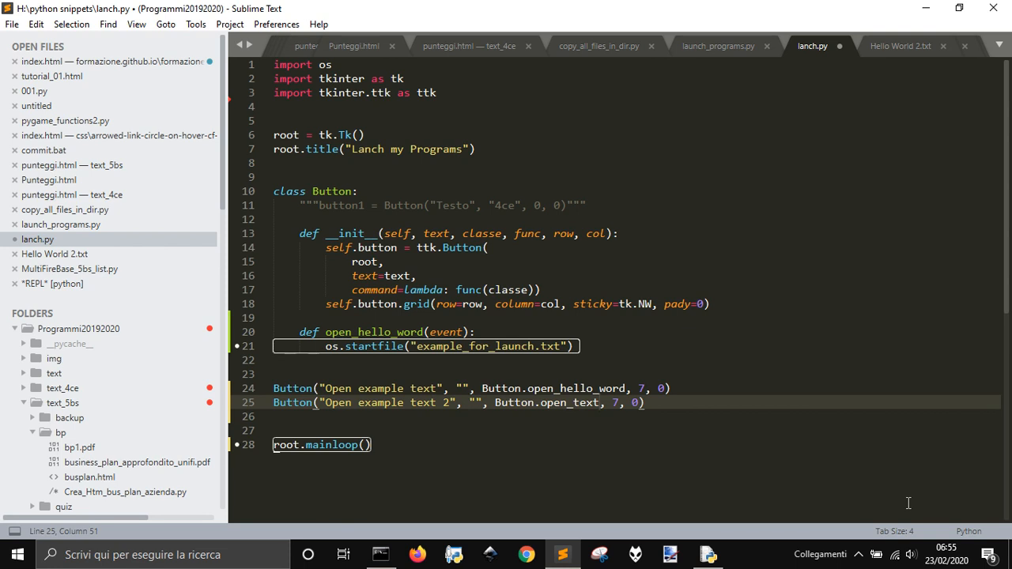
pyautogui.write('("')
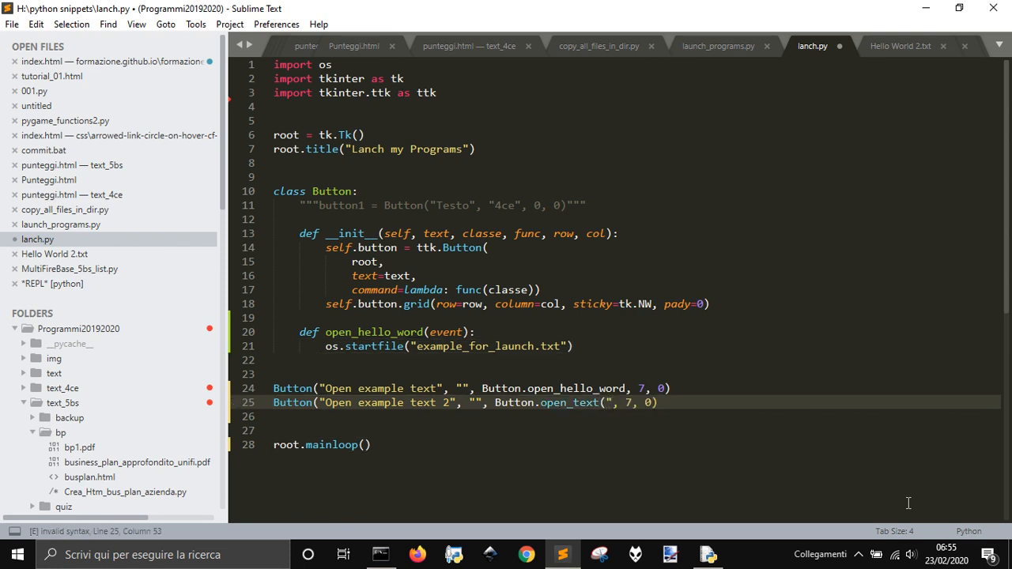
pyautogui.write('Hello Wor')
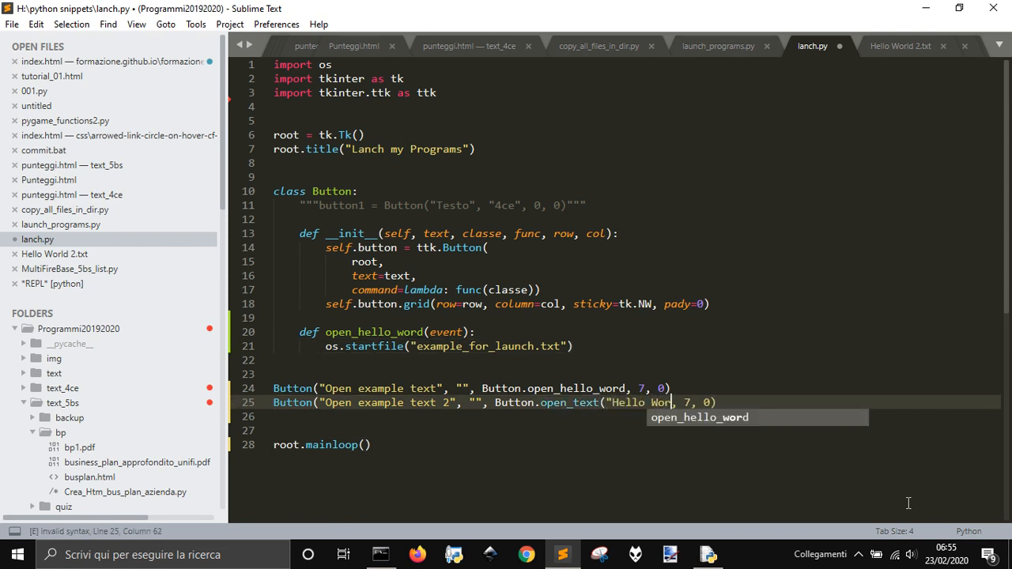
pyautogui.write('d,')
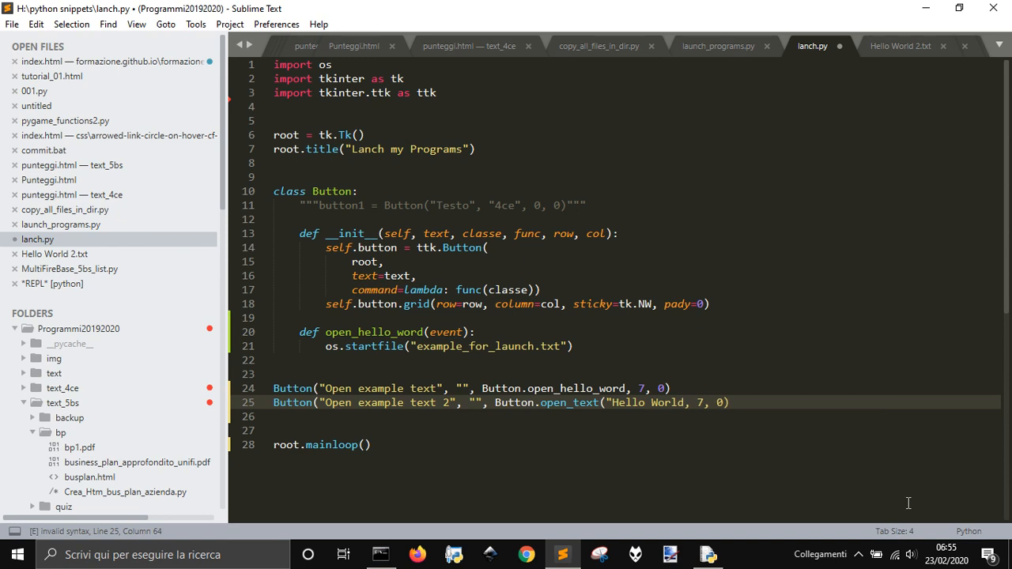
pyautogui.write('.txt')
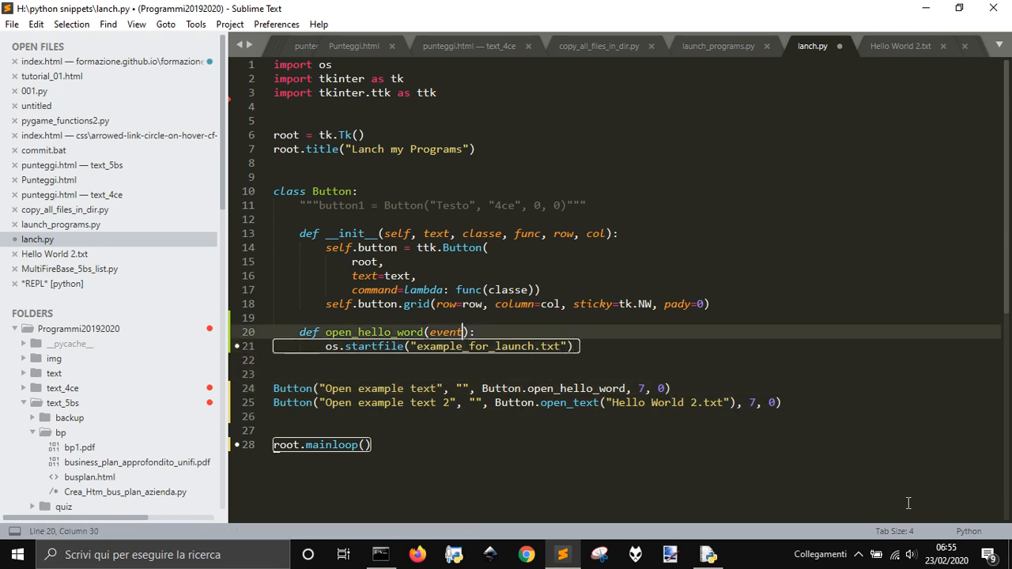
# Add a text parameter to open_hello_word, pass example_for_launch.txt to button one, and save
pyautogui.write(', text')
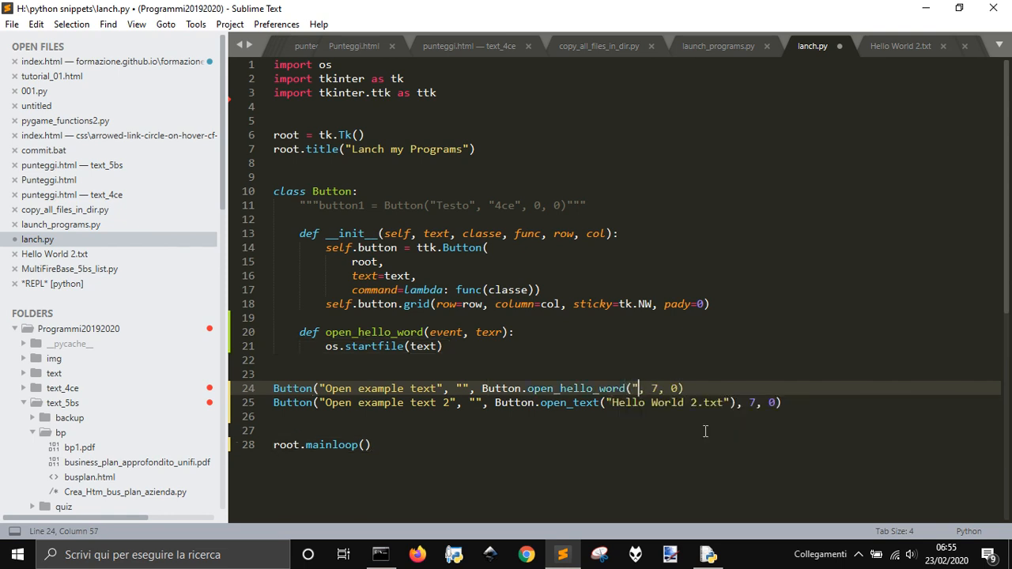
pyautogui.write('example_for_')
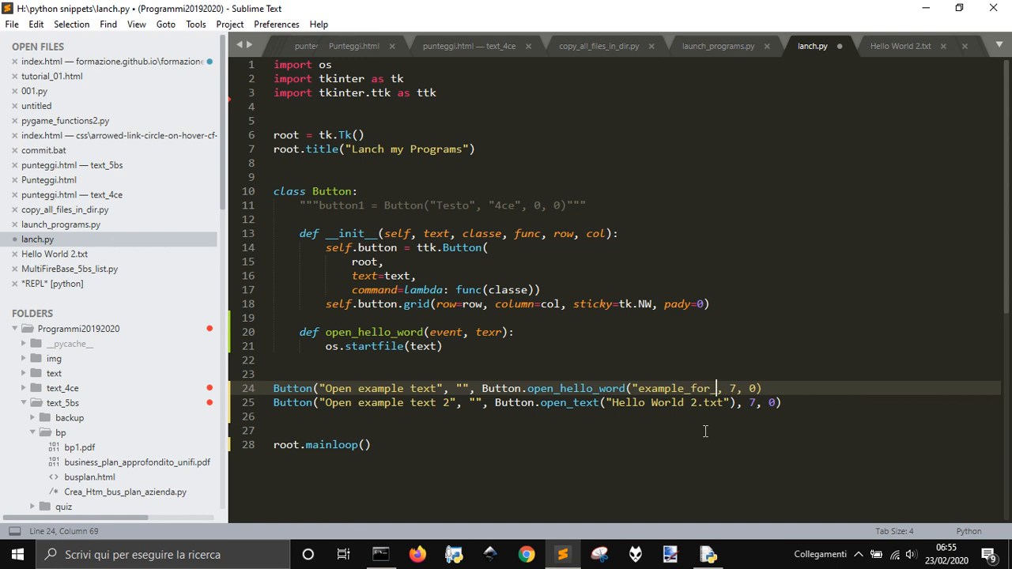
pyautogui.write('launch')
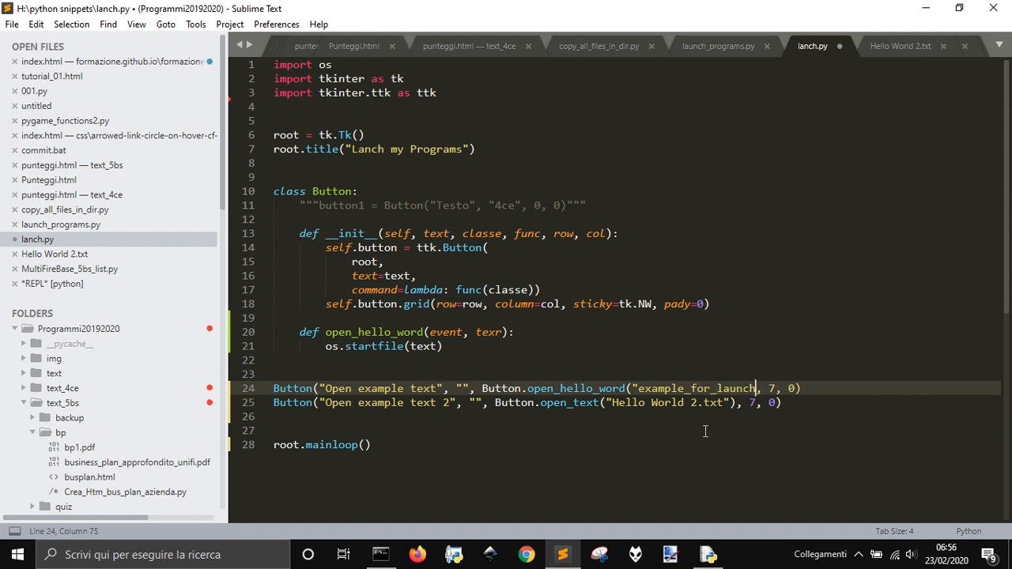
pyautogui.write('.txt')
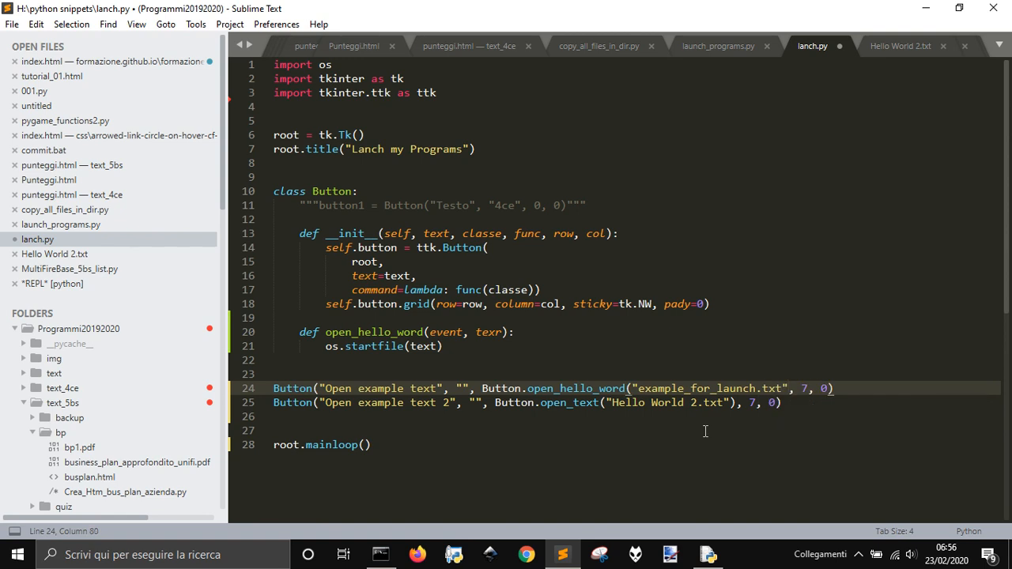
pyautogui.press('ctrl+s')
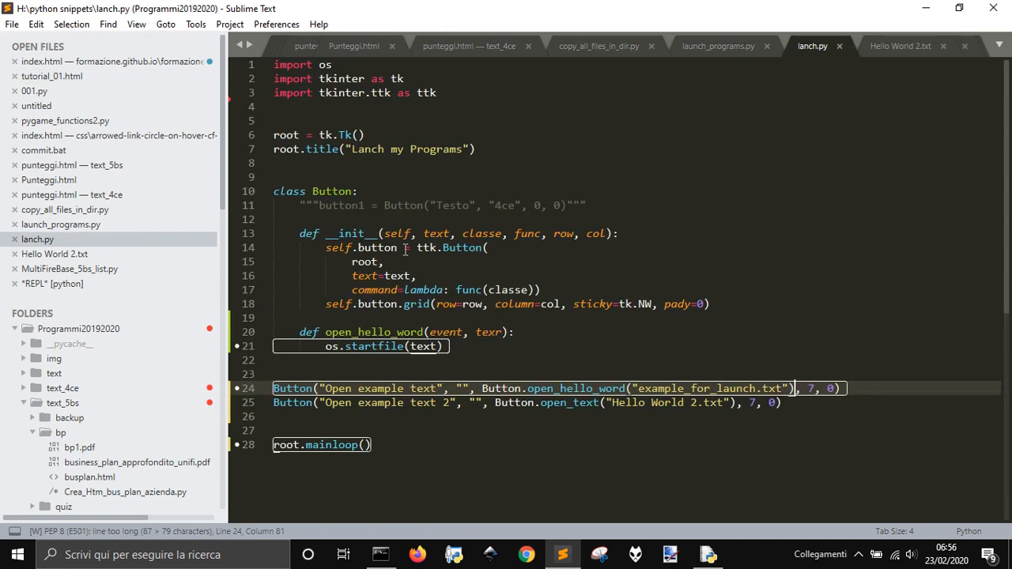
pyautogui.moveTo(692, 409)
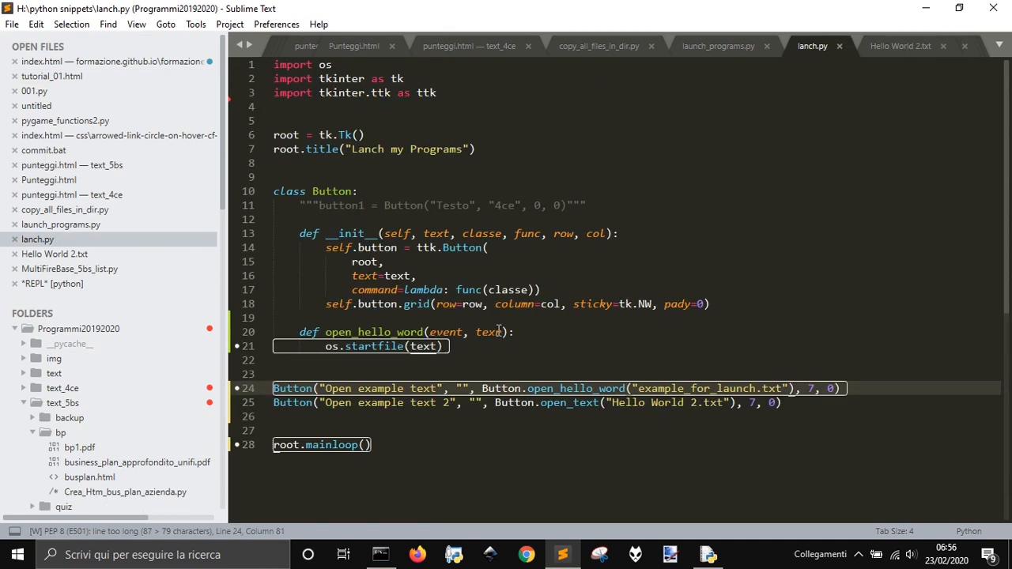
pyautogui.press('ctrl+s')
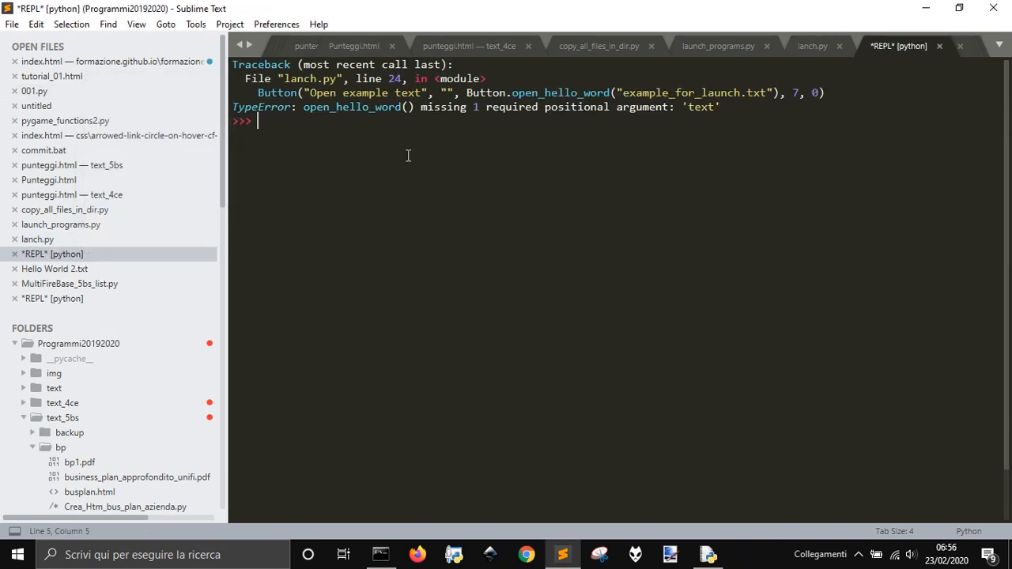
# Wrap both button commands in lambda x: and rename the method's parameter and name
pyautogui.click(812, 45)
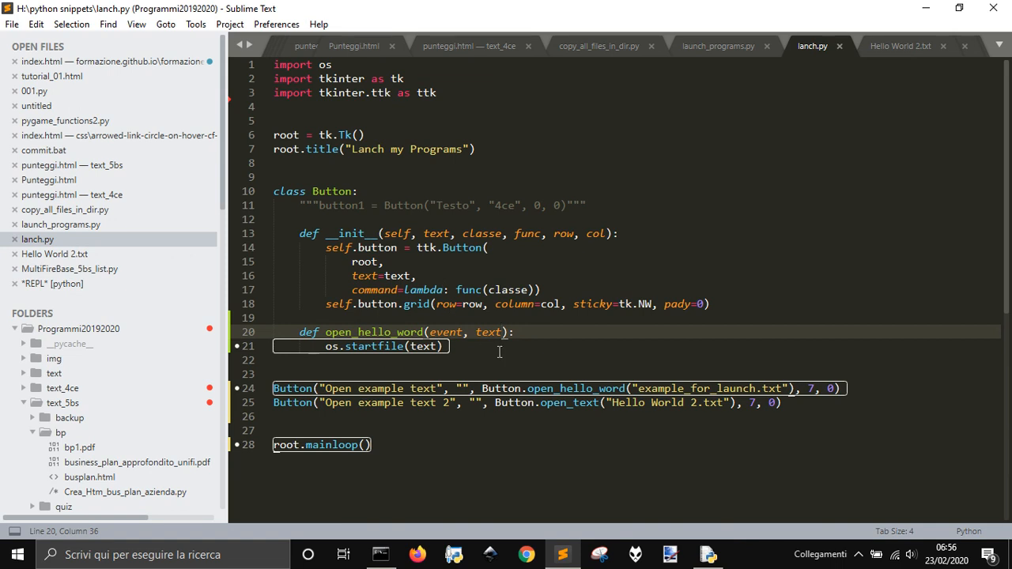
pyautogui.click(477, 389)
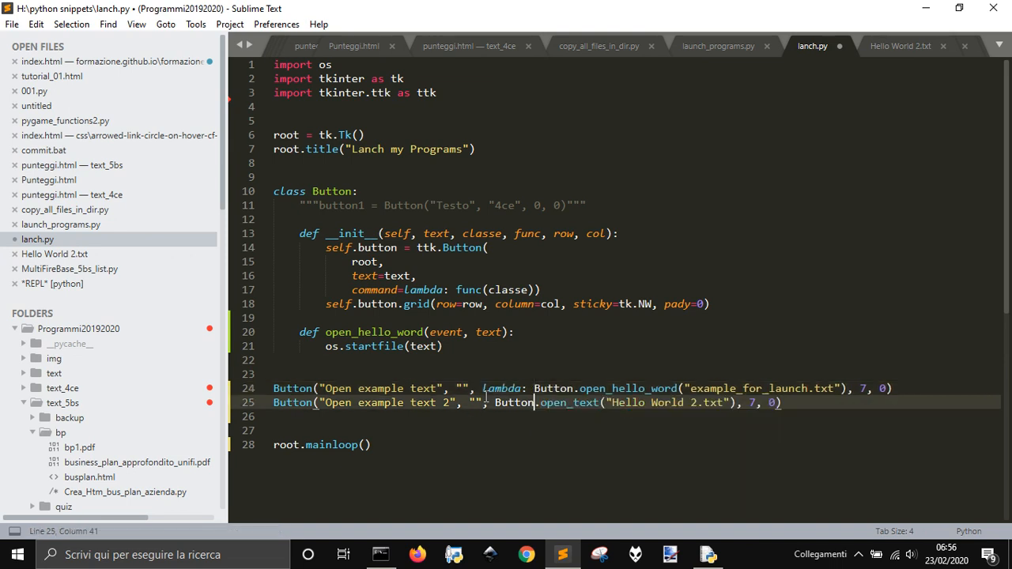
pyautogui.write('lamb')
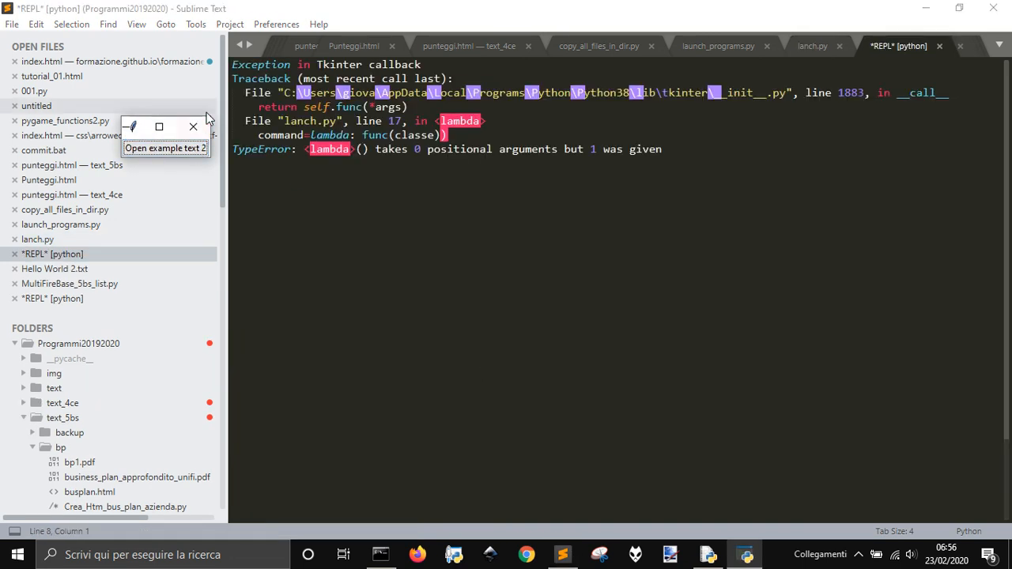
pyautogui.click(812, 46)
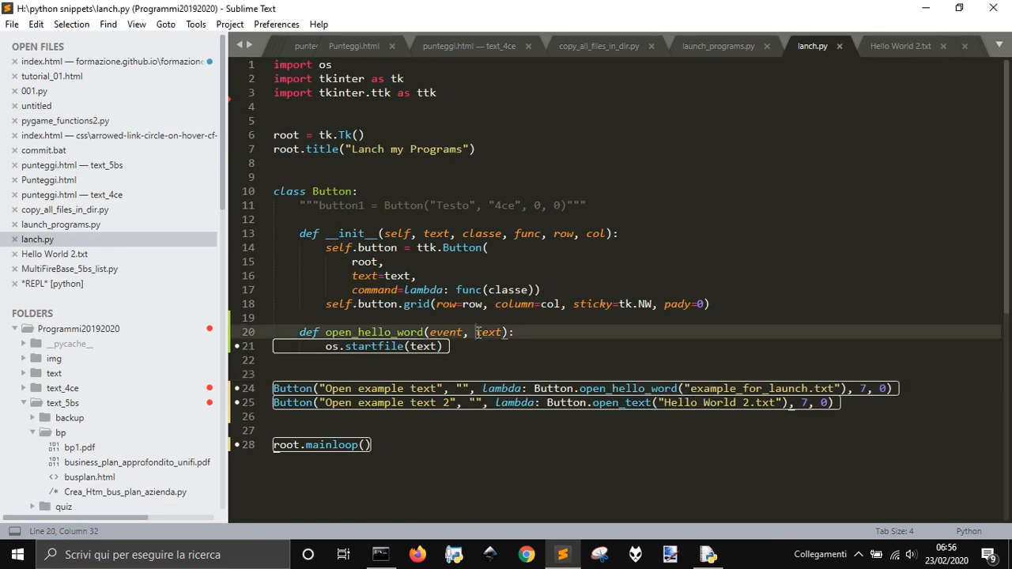
pyautogui.doubleClick(447, 331)
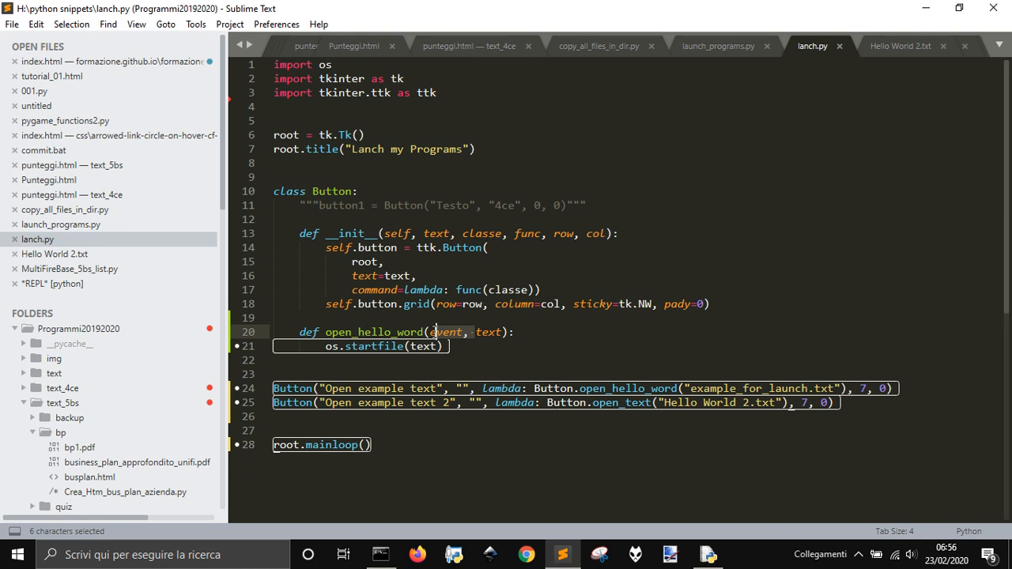
pyautogui.moveTo(524, 388)
pyautogui.write(' x')
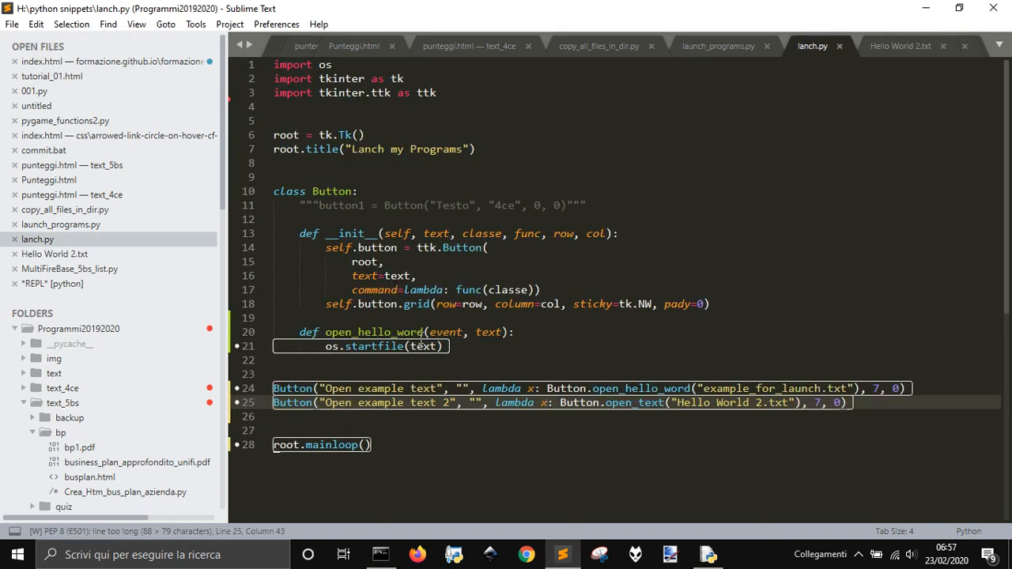
pyautogui.doubleClick(387, 333)
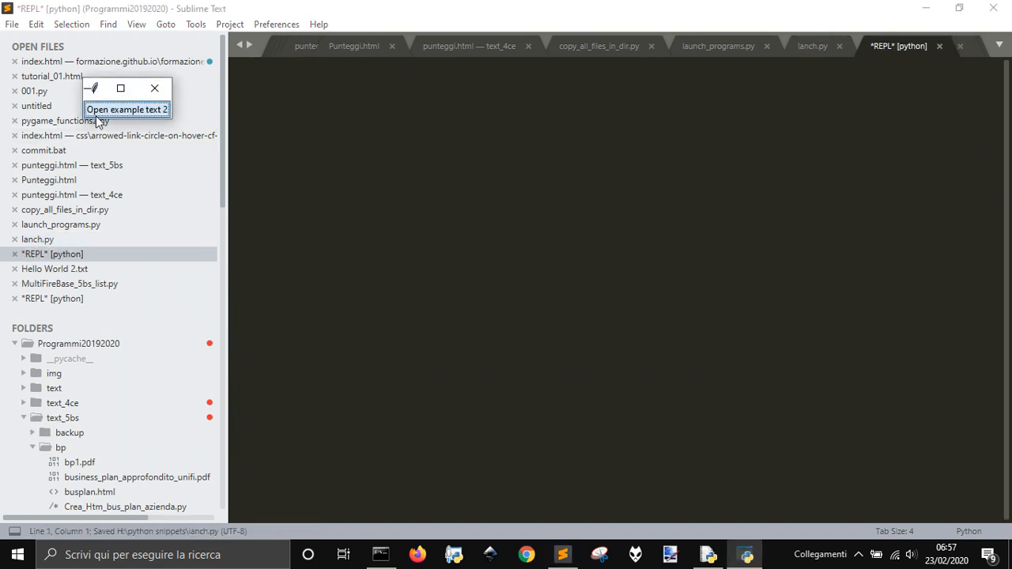
# Test that Open example text 2 opens Hello World 2.txt, then close the launcher
pyautogui.click(126, 109)
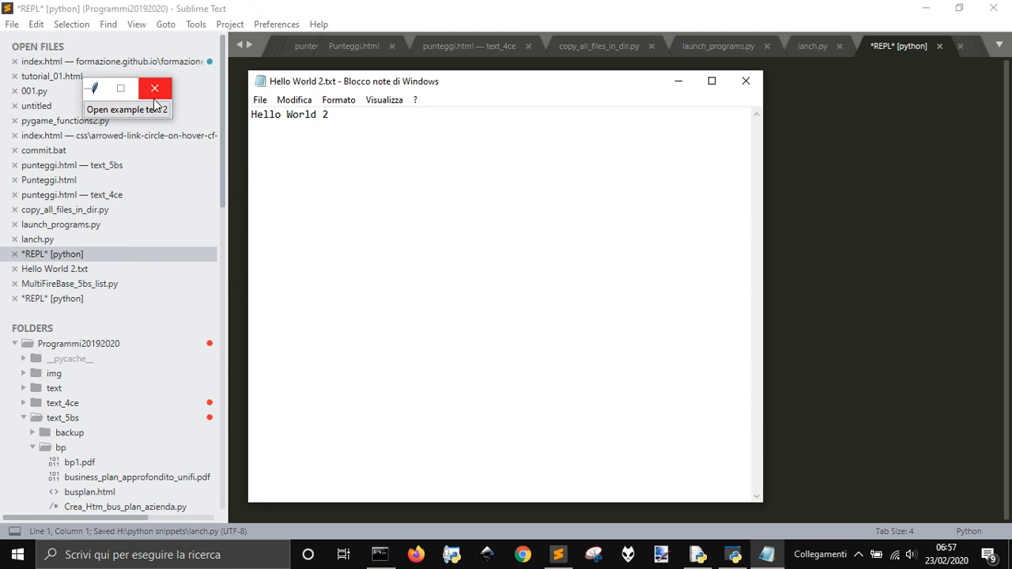
pyautogui.click(155, 88)
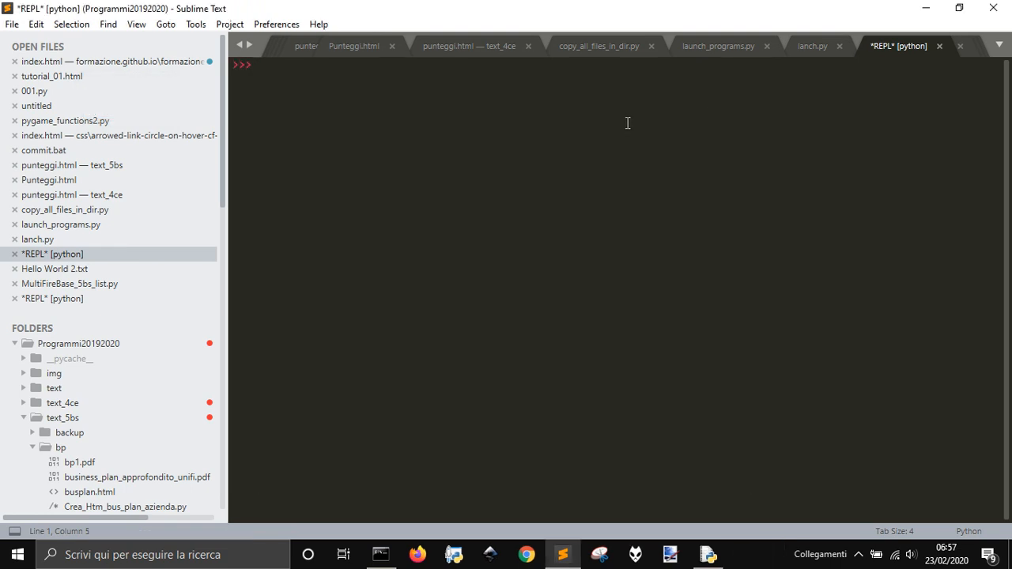
pyautogui.click(812, 46)
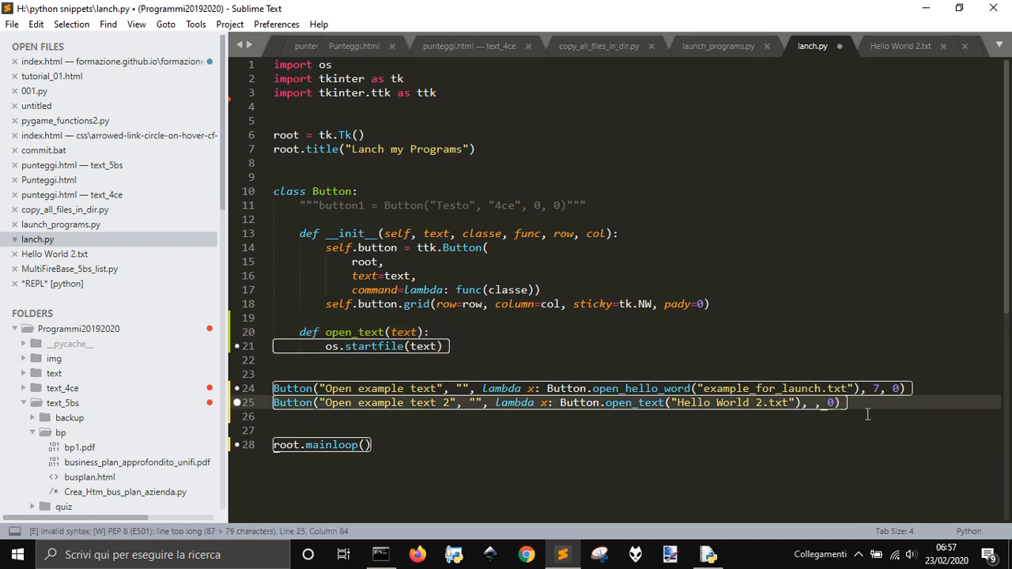
# Put buttons on rows 0 and 1, hit the AttributeError, and switch calls to open_text
pyautogui.write('1')
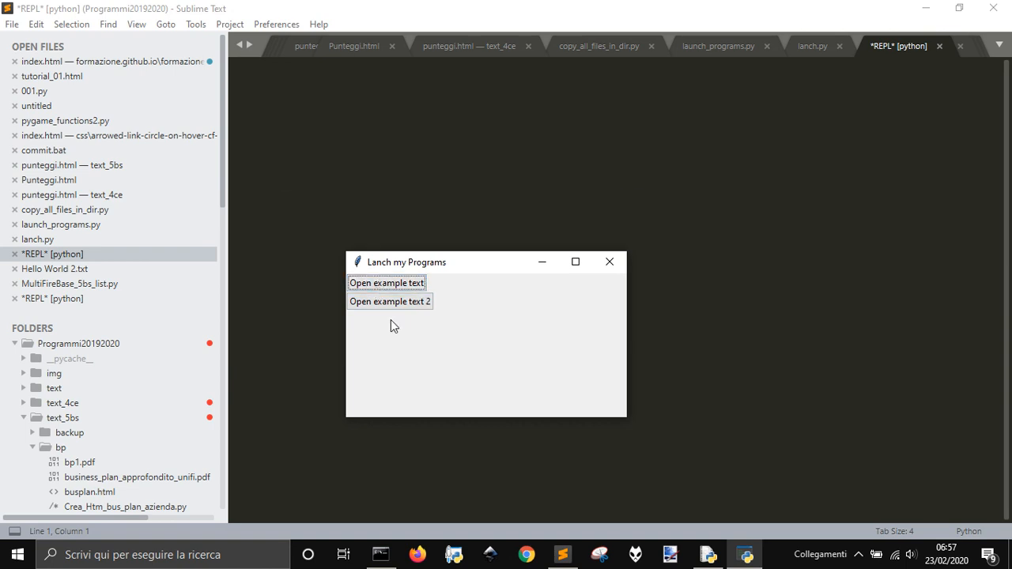
pyautogui.click(386, 282)
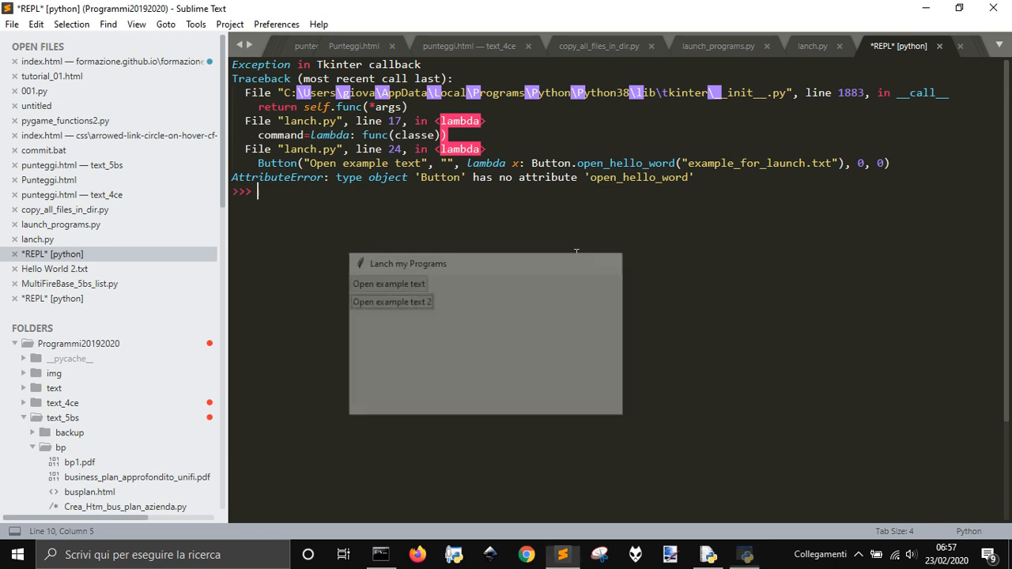
pyautogui.click(812, 46)
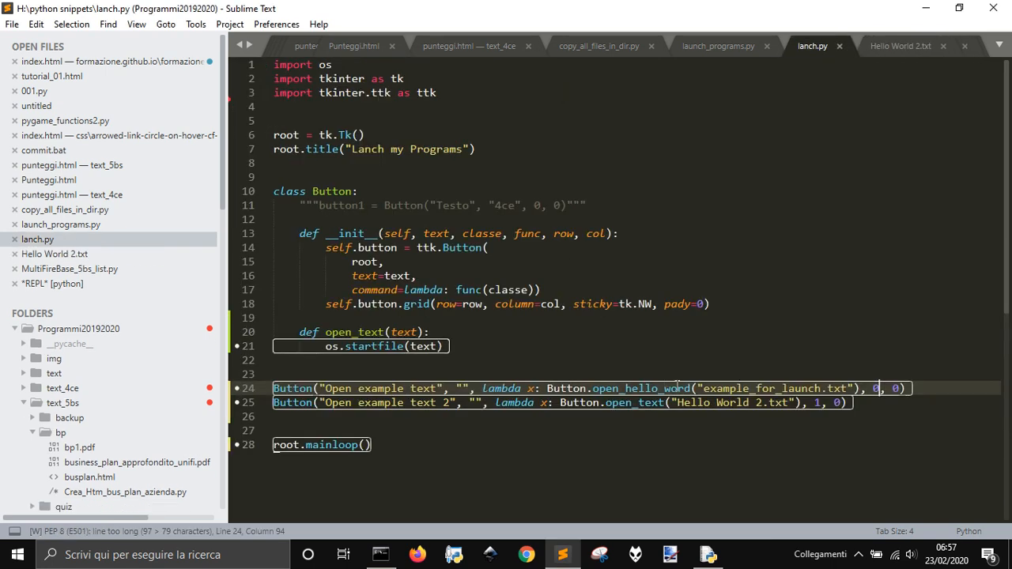
pyautogui.doubleClick(656, 389)
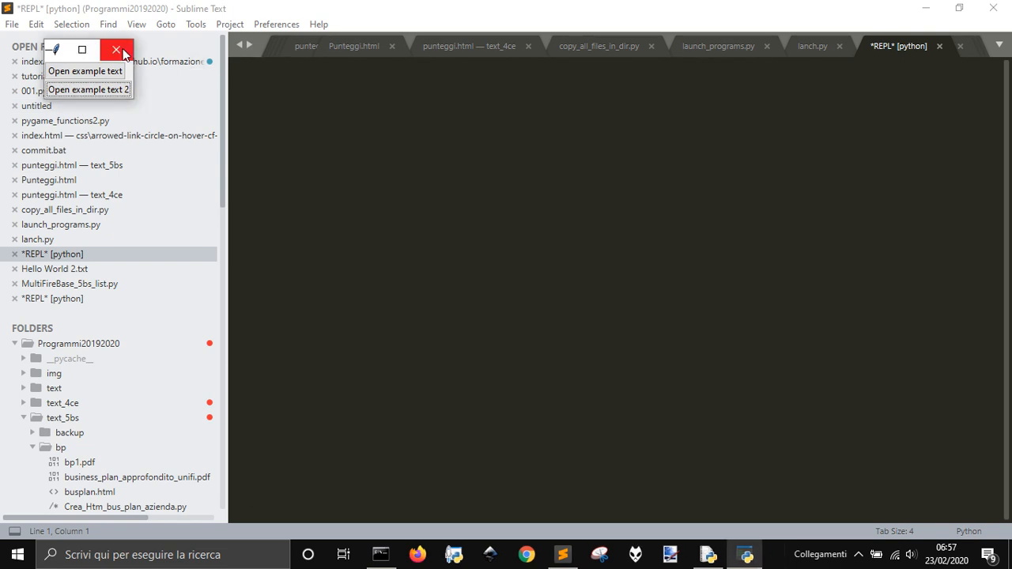
pyautogui.click(812, 45)
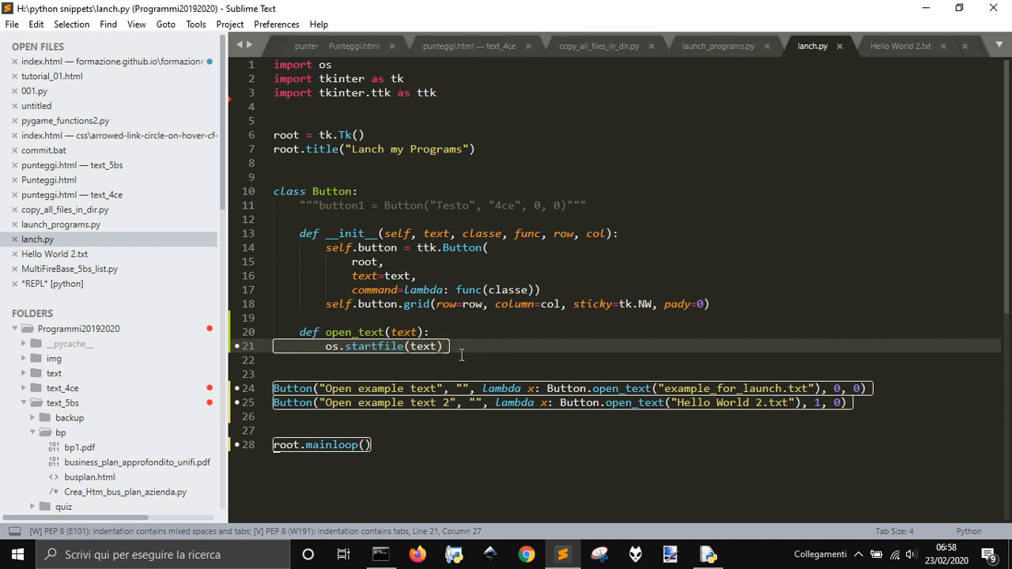
pyautogui.moveTo(577, 373)
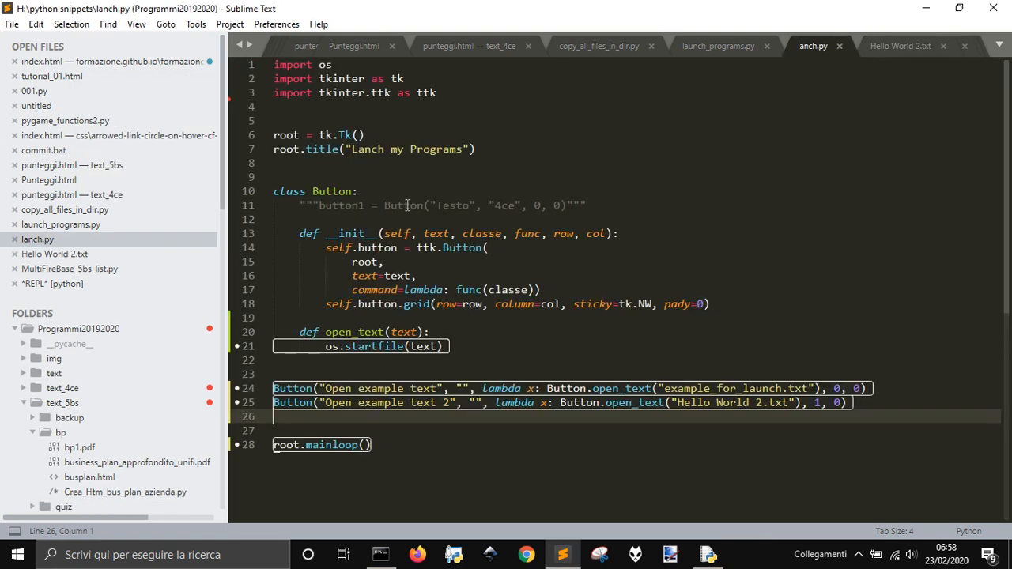
# Add root.geometry("400x400") on line 8, run it, and close the launcher window
pyautogui.write('root.geometry("')
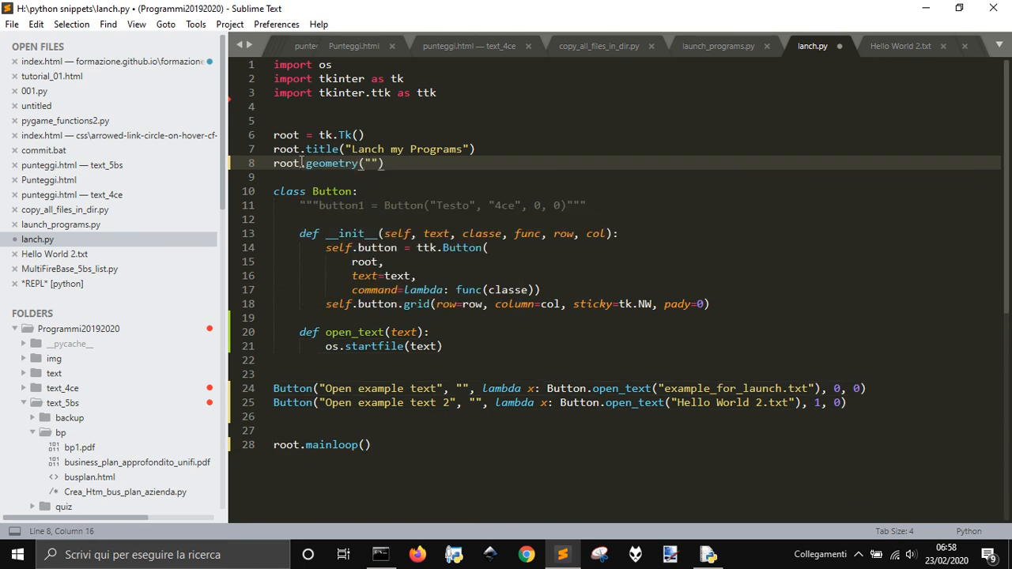
pyautogui.write('400x400')
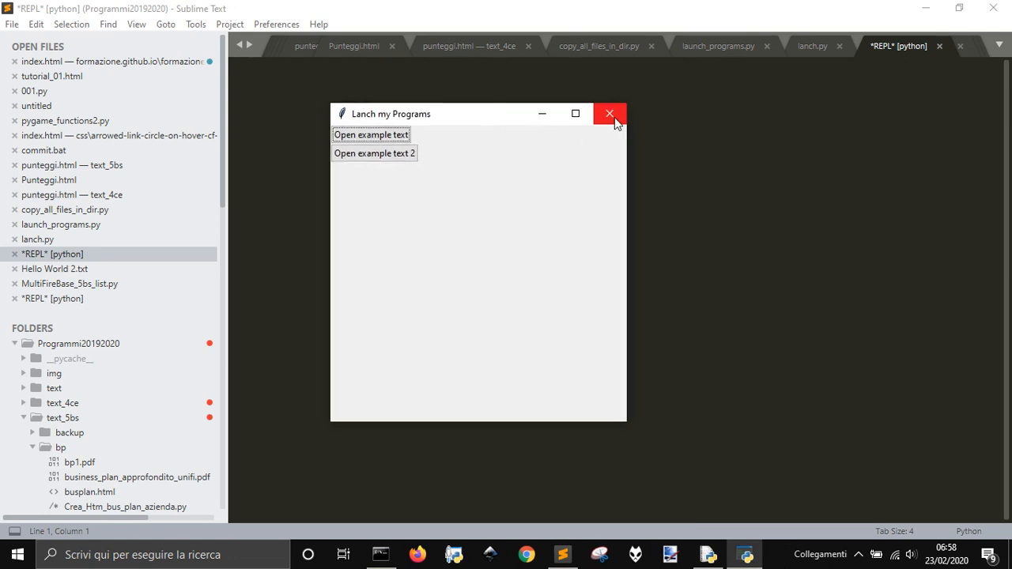
pyautogui.moveTo(610, 113)
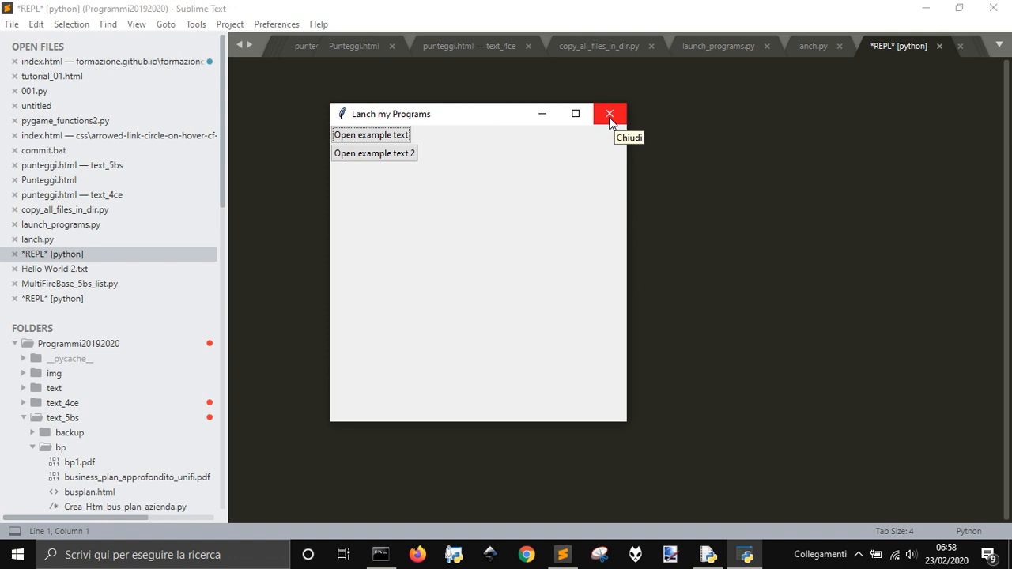
pyautogui.moveTo(477, 183)
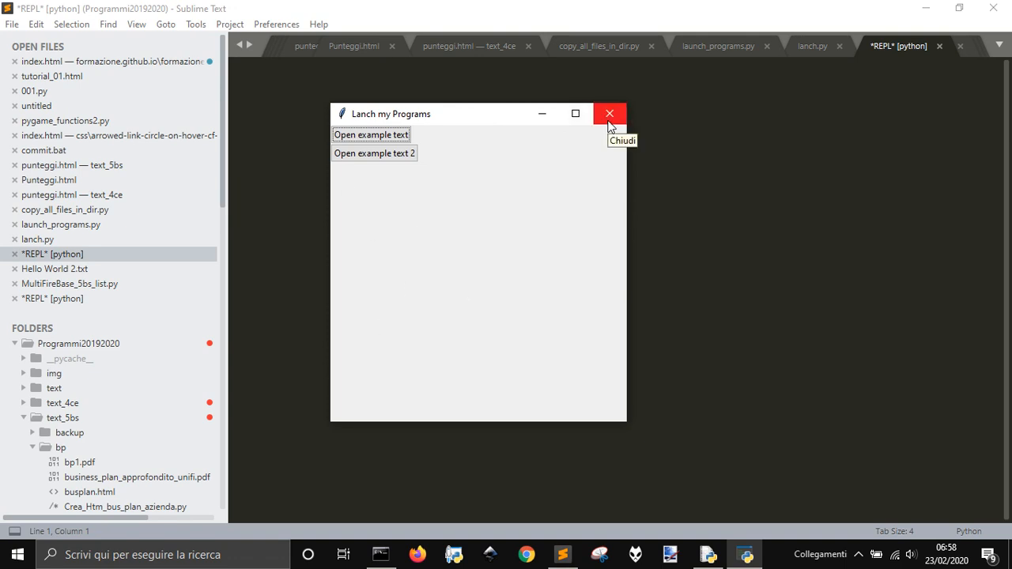
pyautogui.click(609, 113)
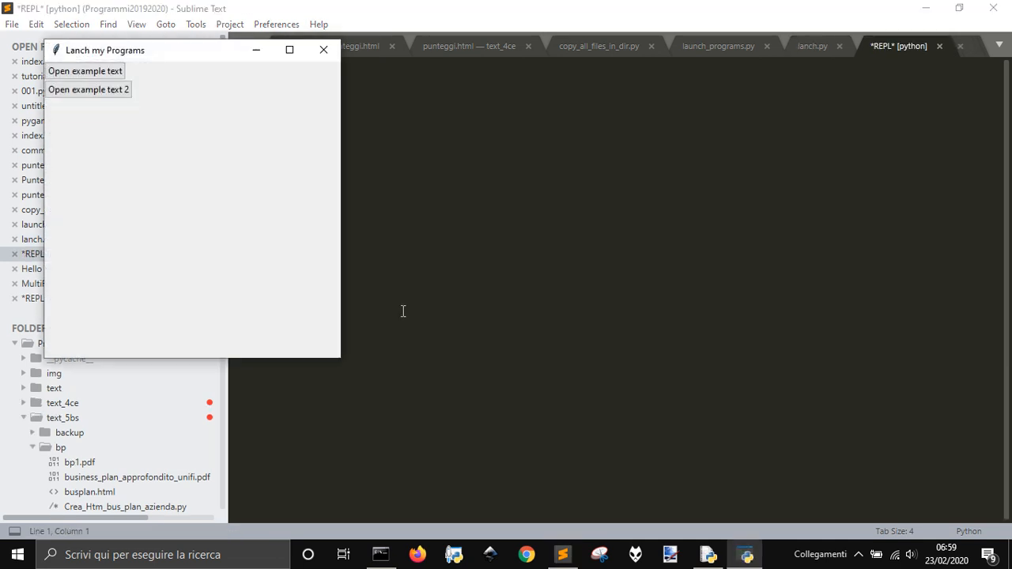
pyautogui.moveTo(306, 76)
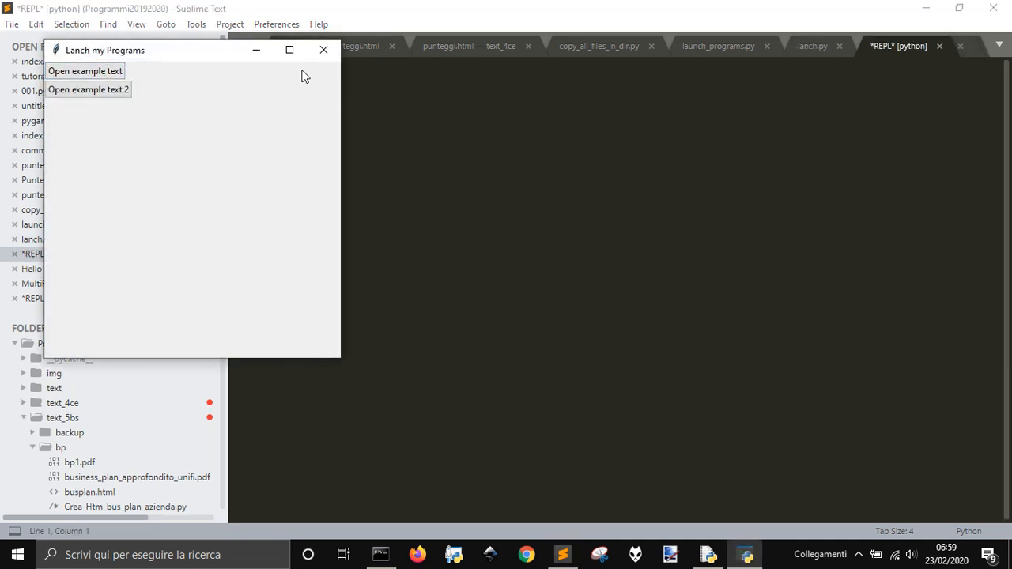
# Rerun and confirm Open example text 2 opens Hello World 2.txt
pyautogui.click(88, 89)
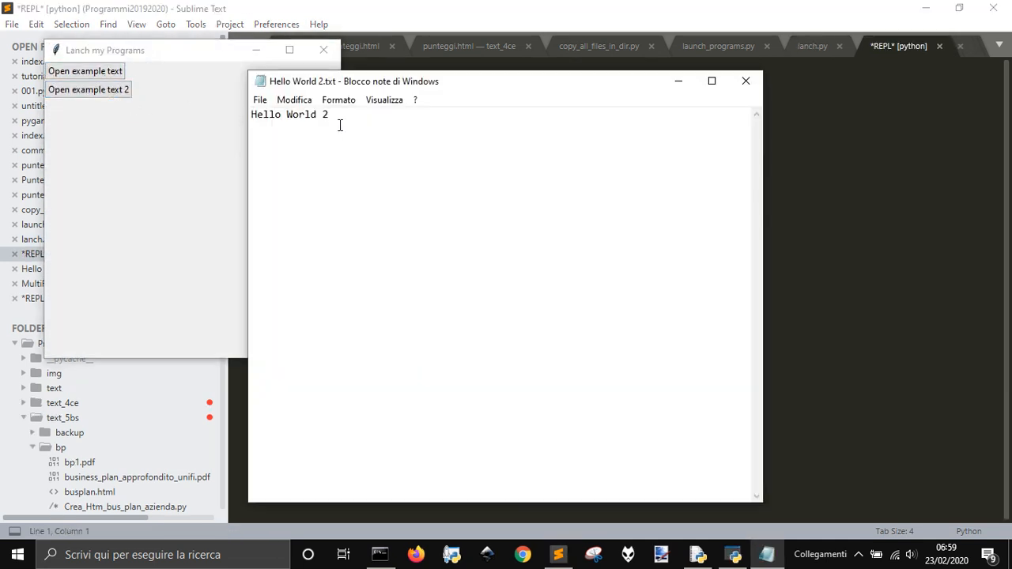
pyautogui.write('...')
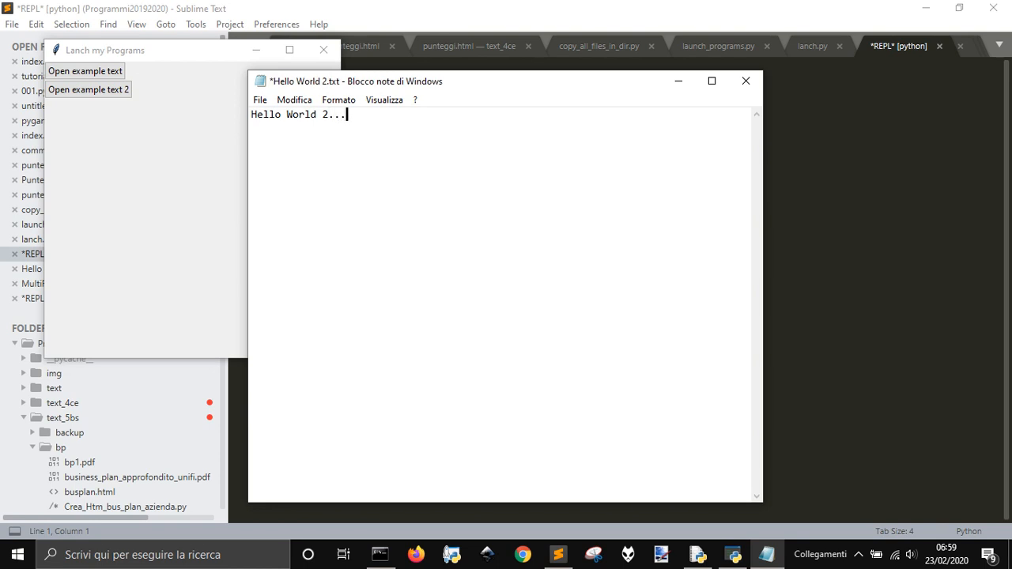
pyautogui.click(259, 100)
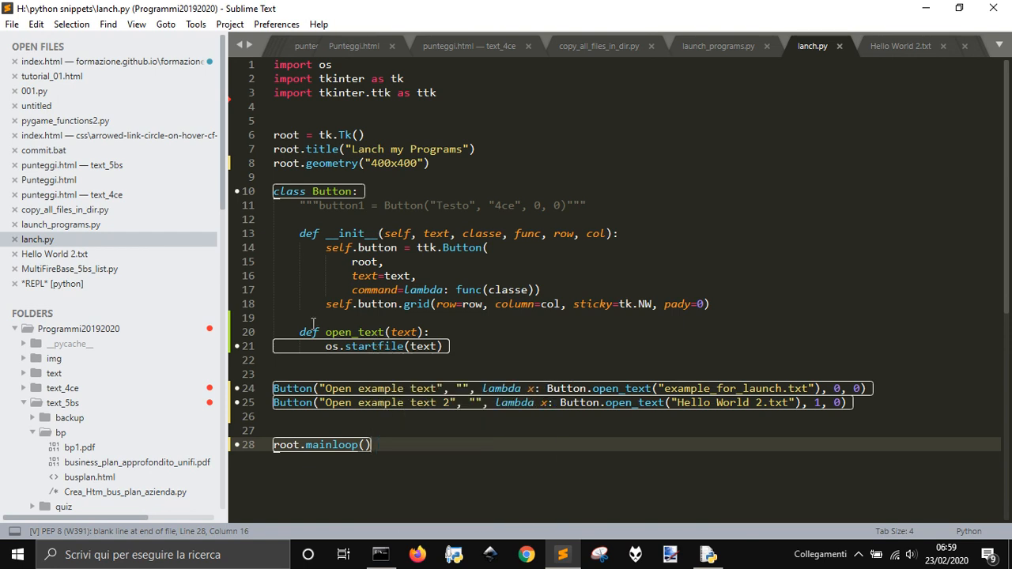
# Run the launch_programs.py desktop shortcut, close the launcher, and switch back to Sublime Text
pyautogui.click(336, 374)
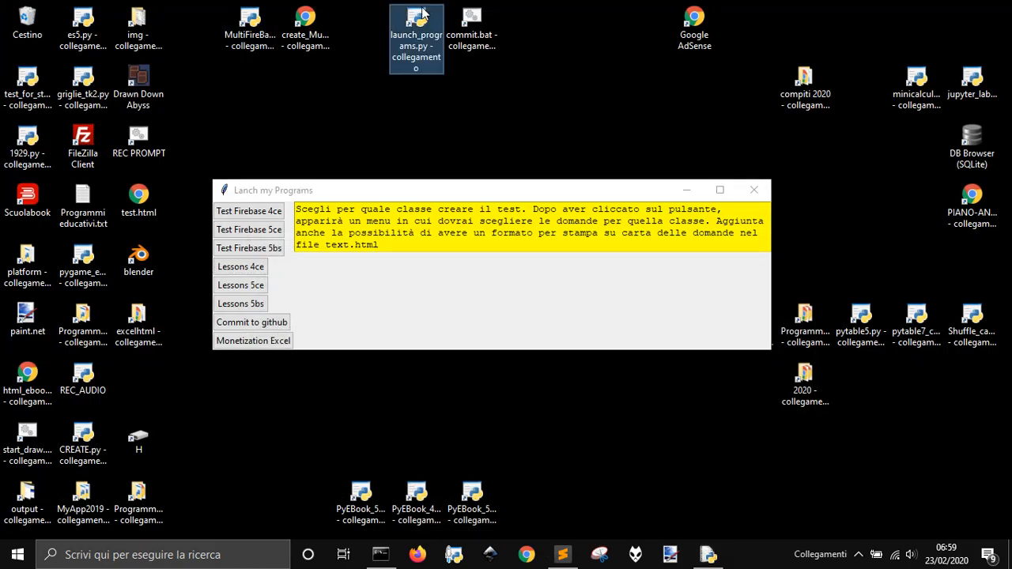
pyautogui.doubleClick(417, 16)
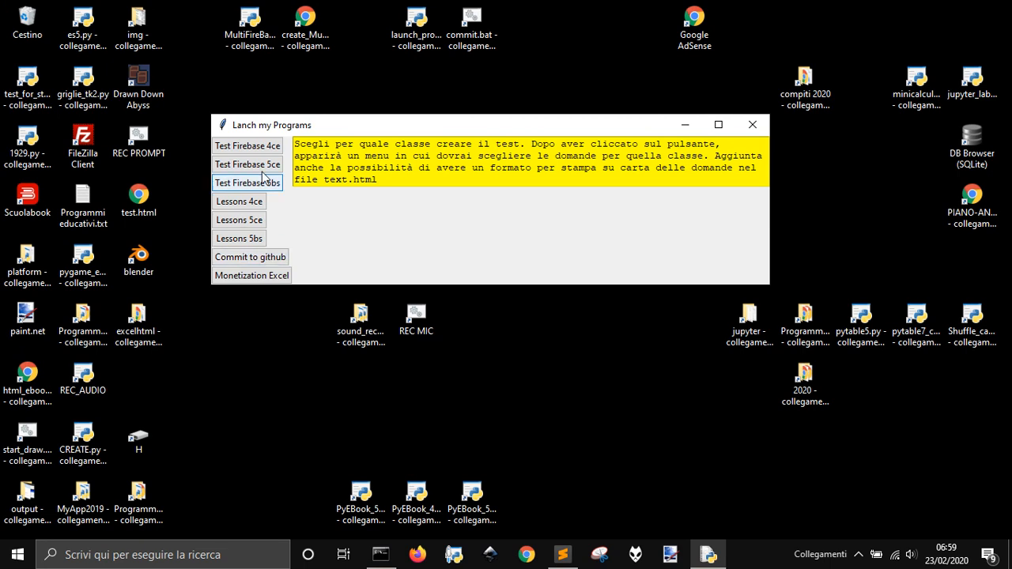
pyautogui.moveTo(240, 238)
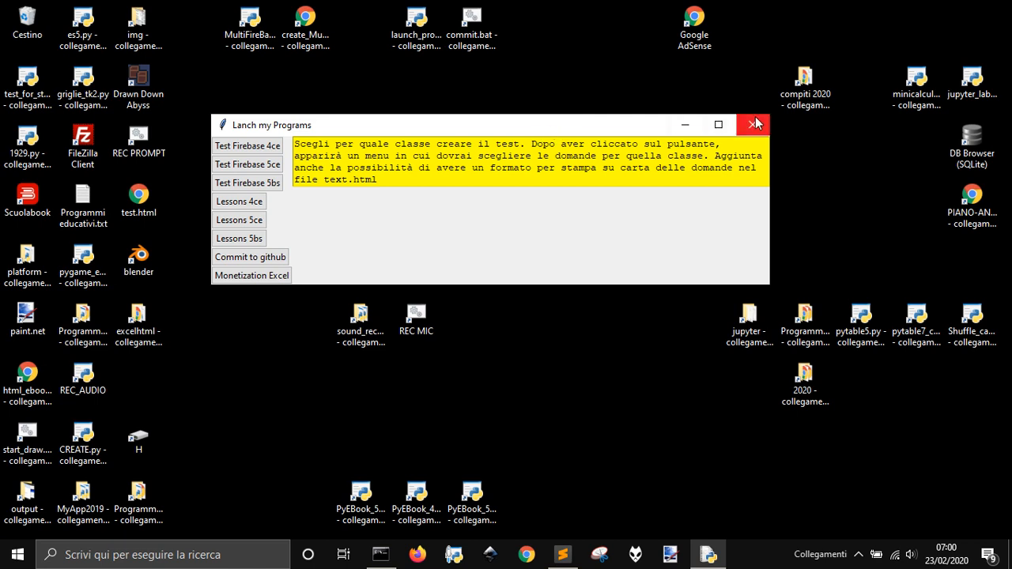
pyautogui.click(753, 125)
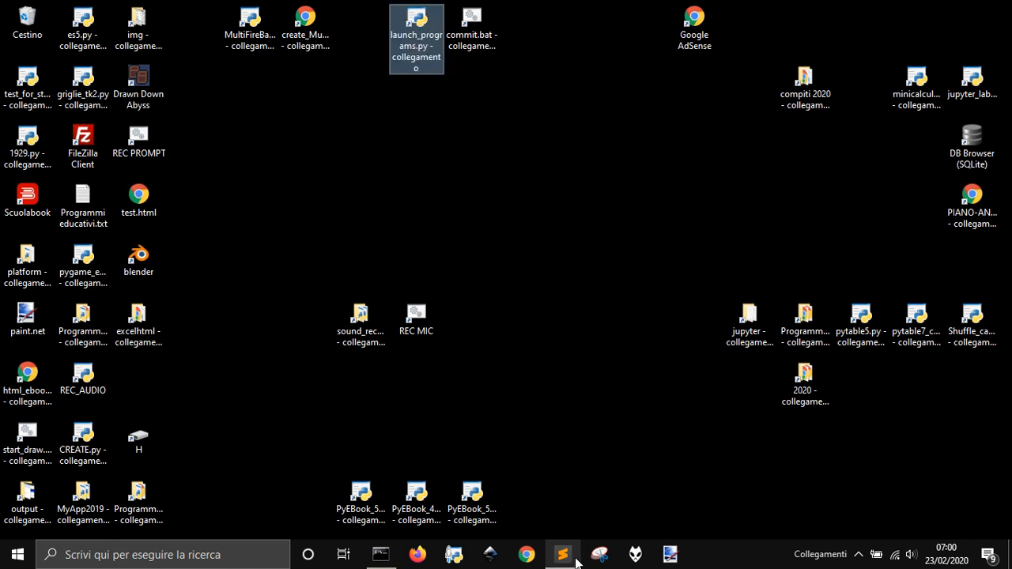
pyautogui.click(562, 554)
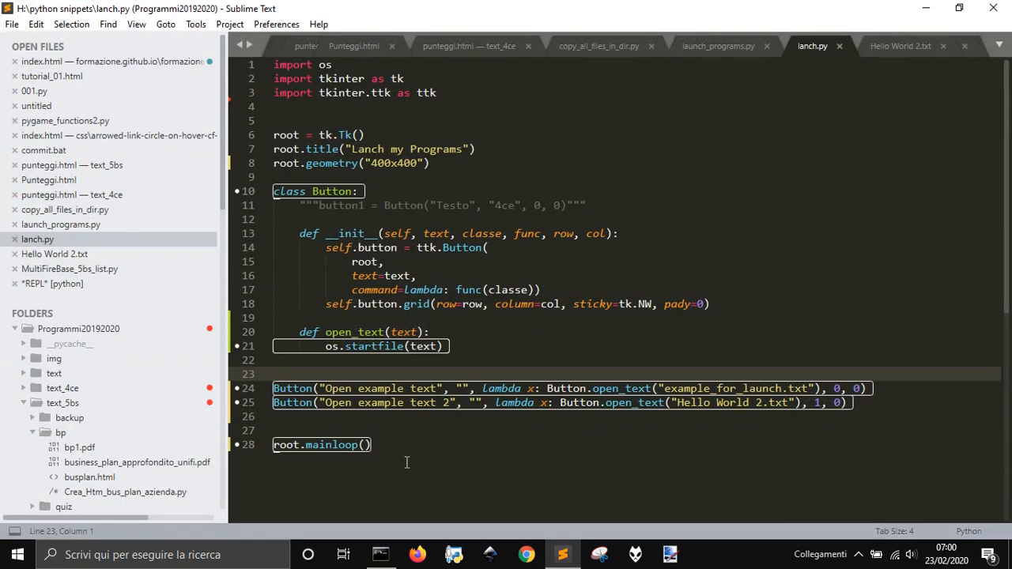